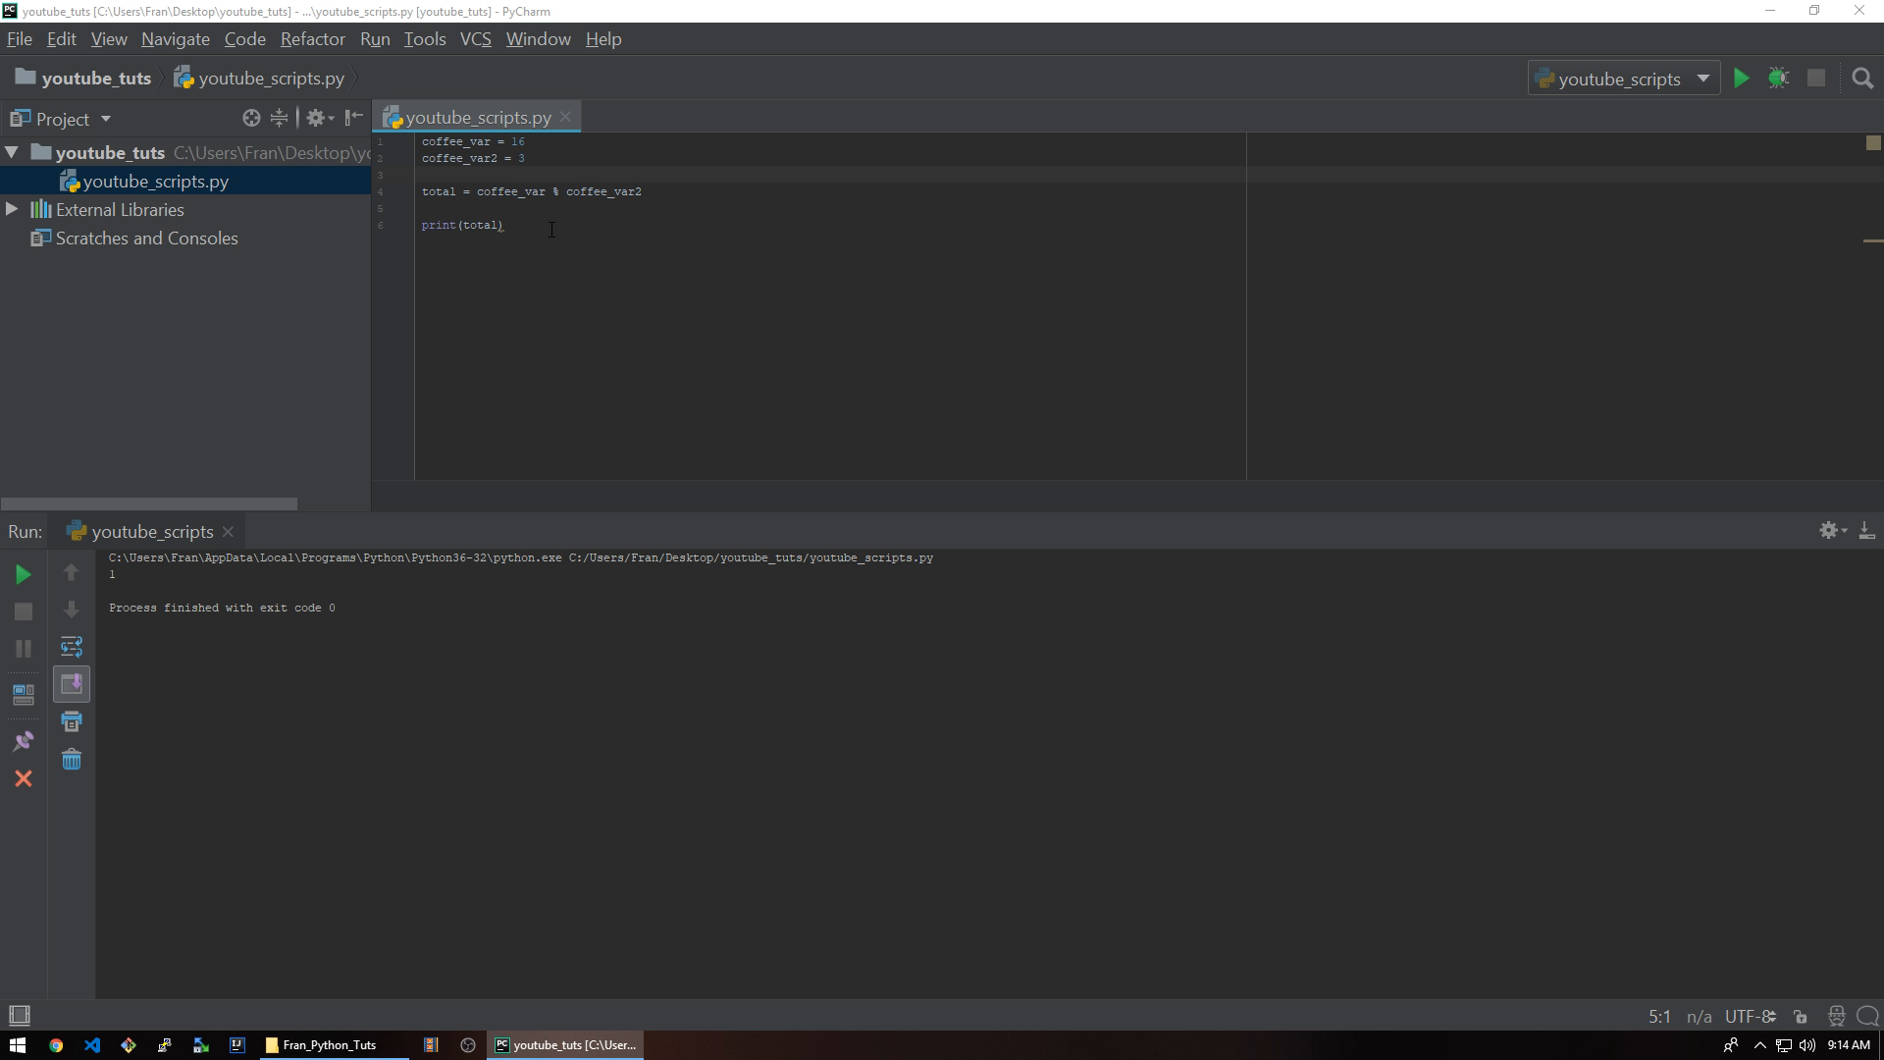
mouse_move(553, 247)
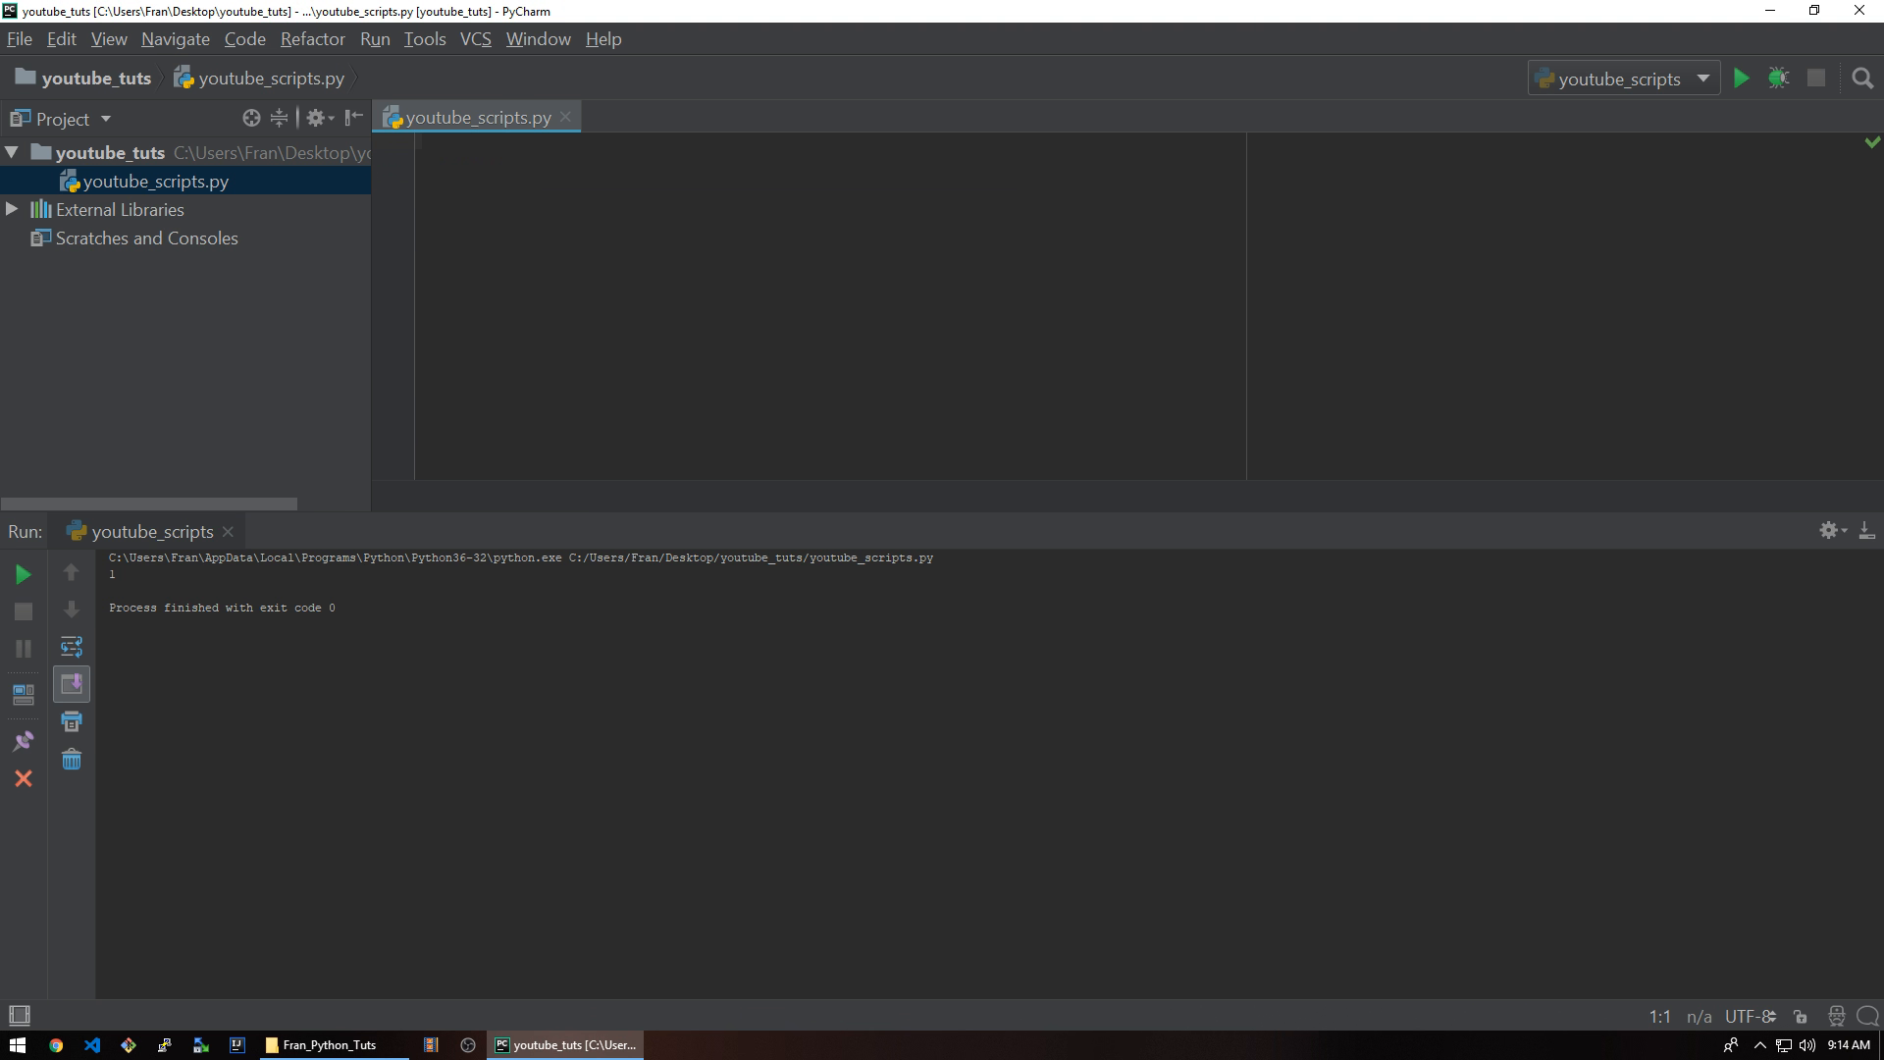
- Write user_input_1 = input("Please tytpe your name: ") and run the script
text(user_input)
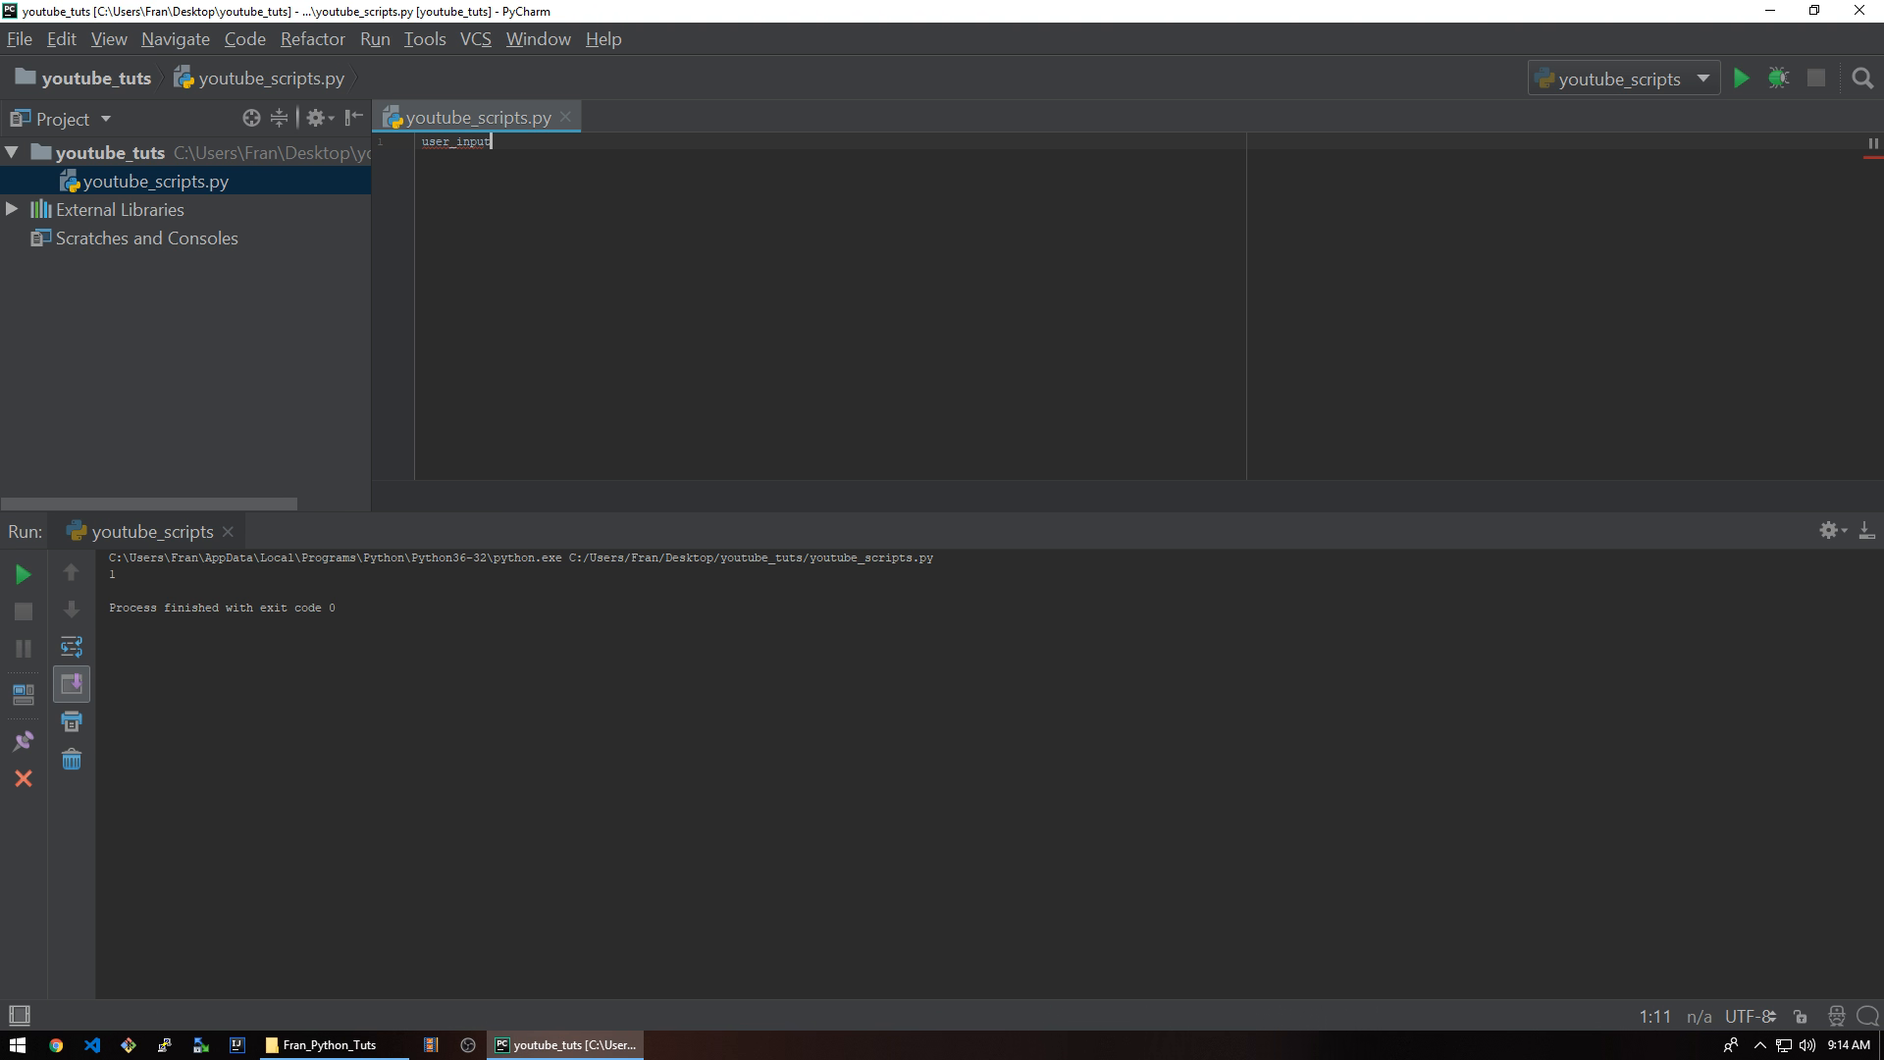
text(_1 =)
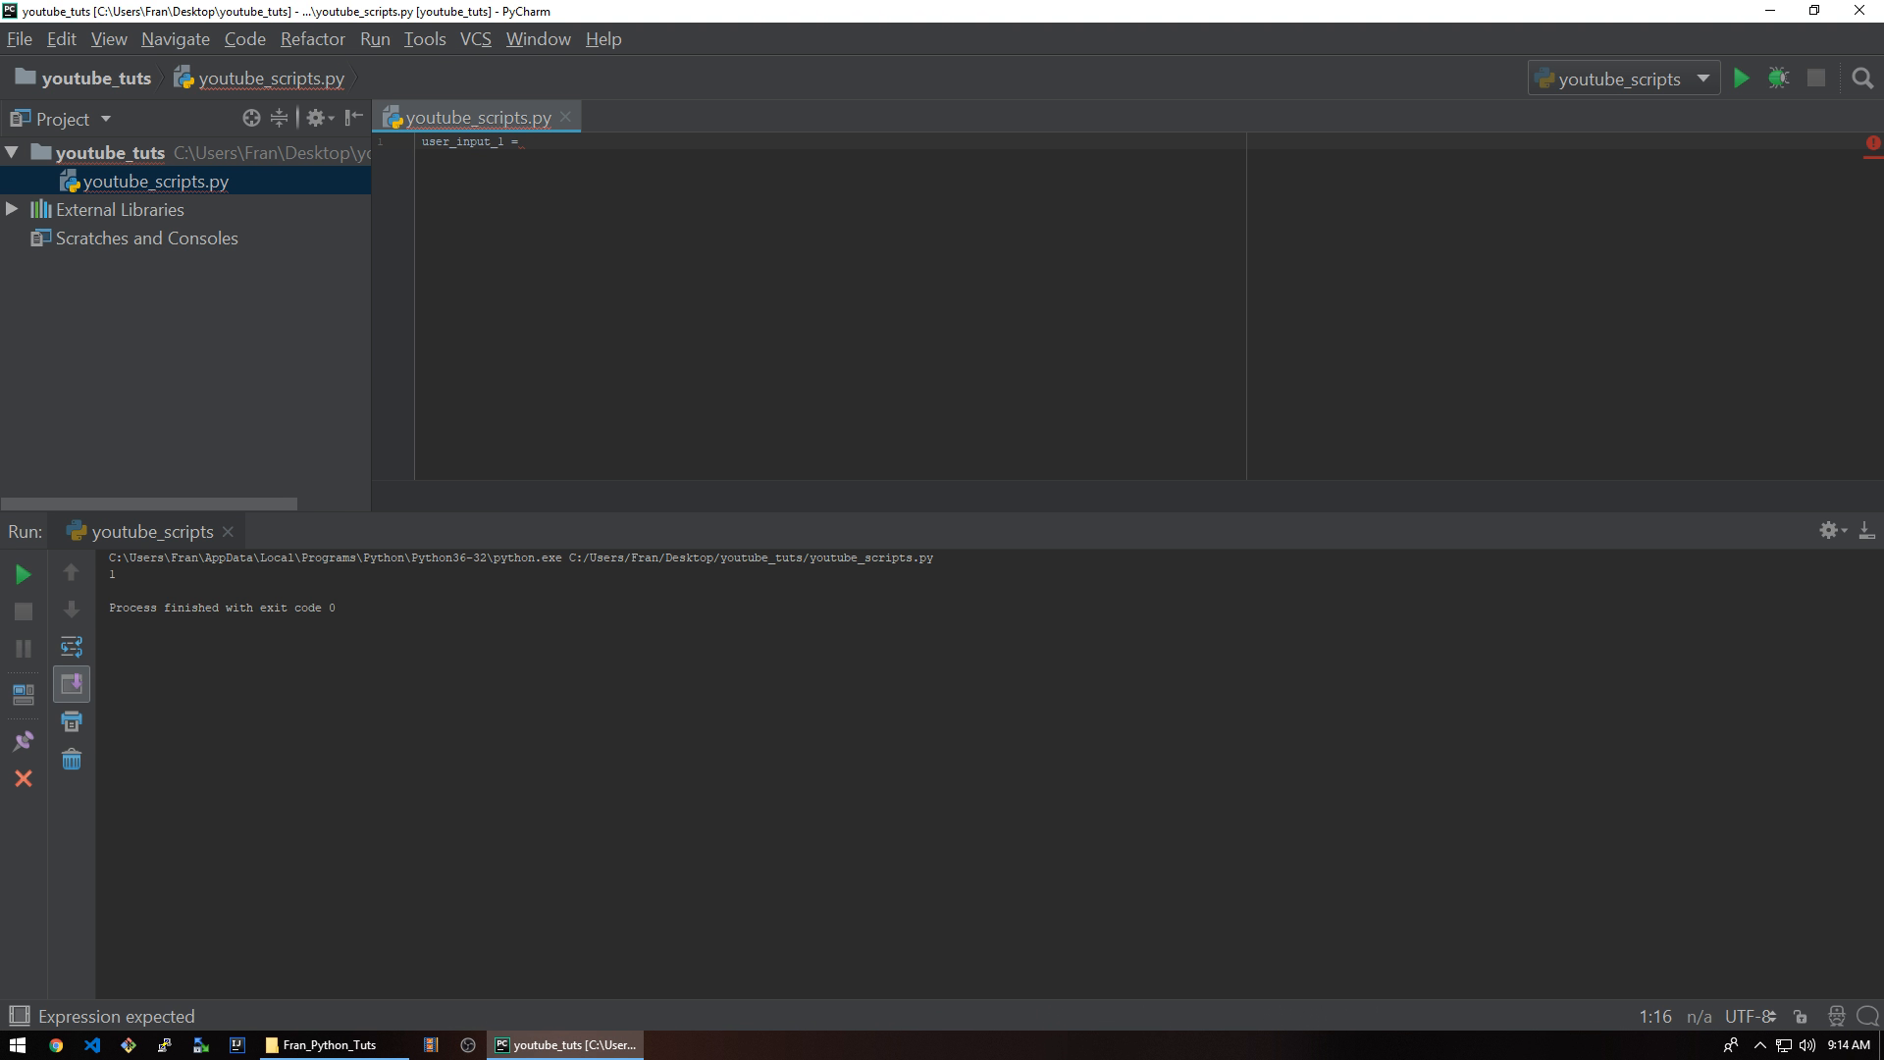
text(input()
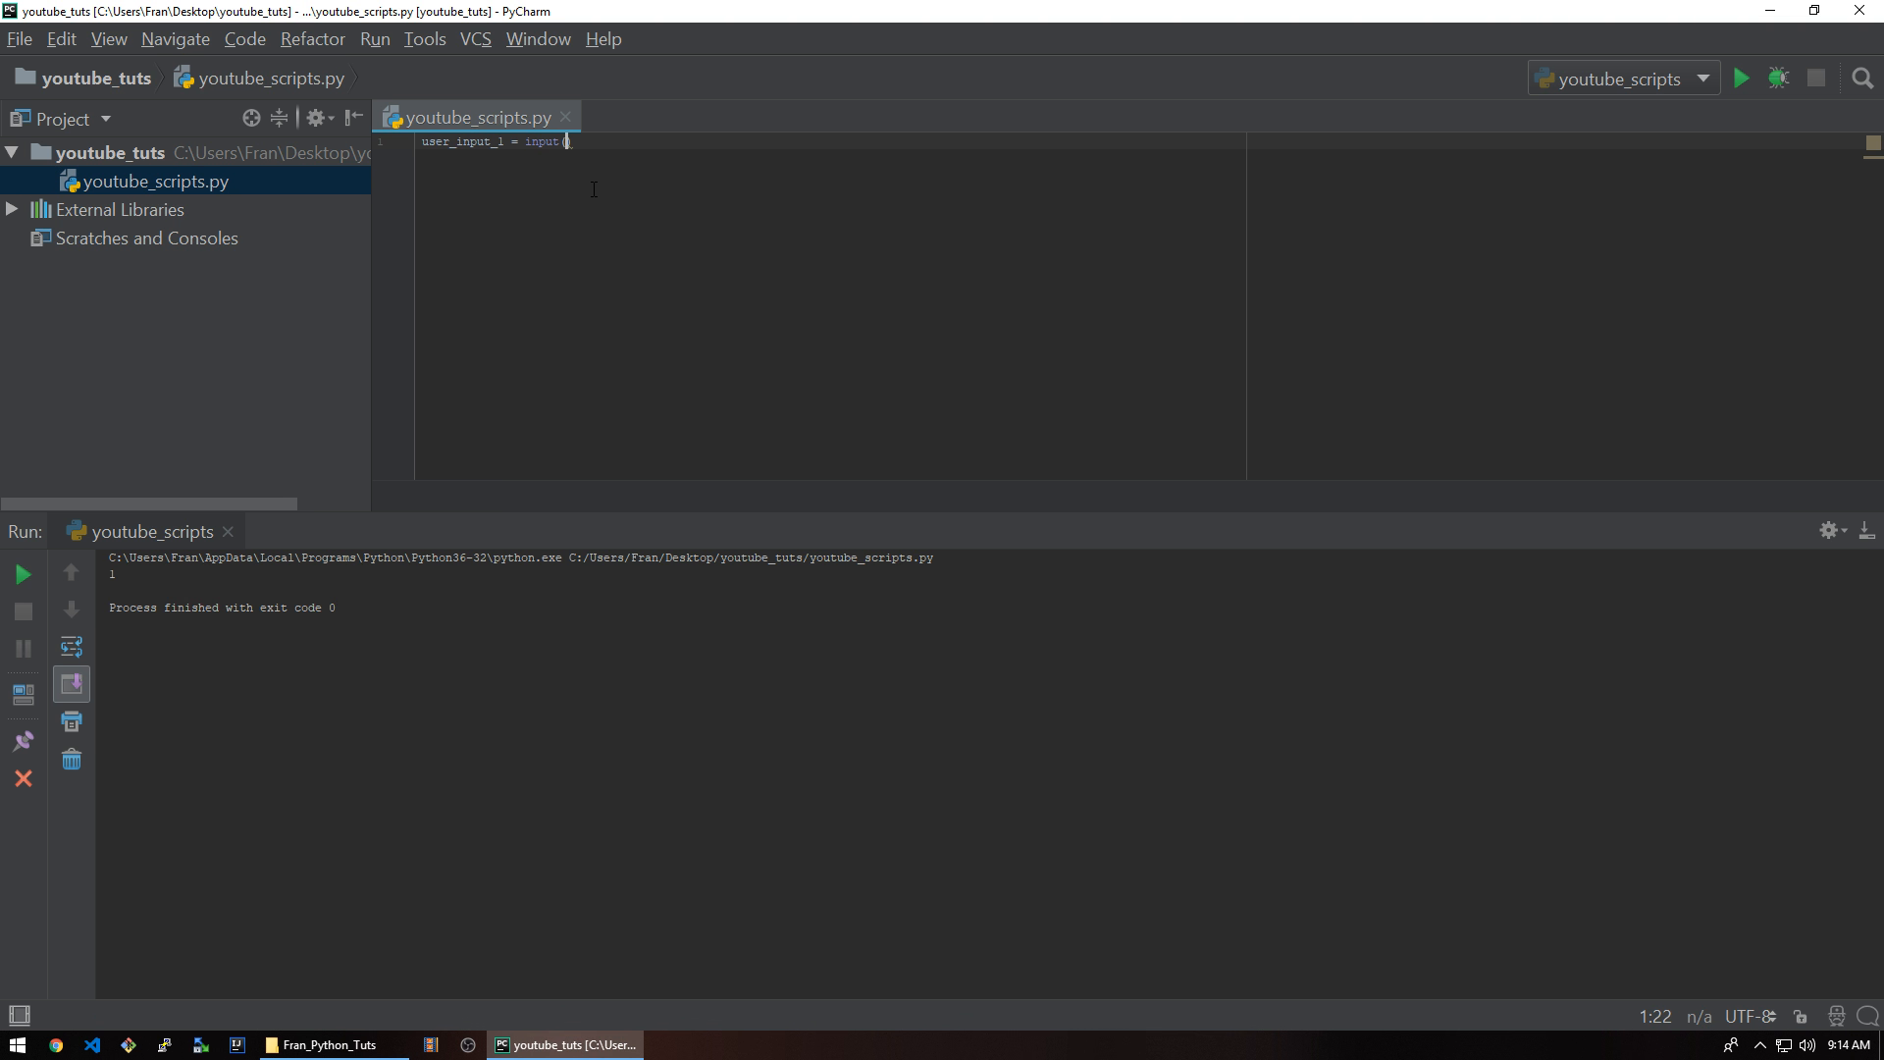
text("")
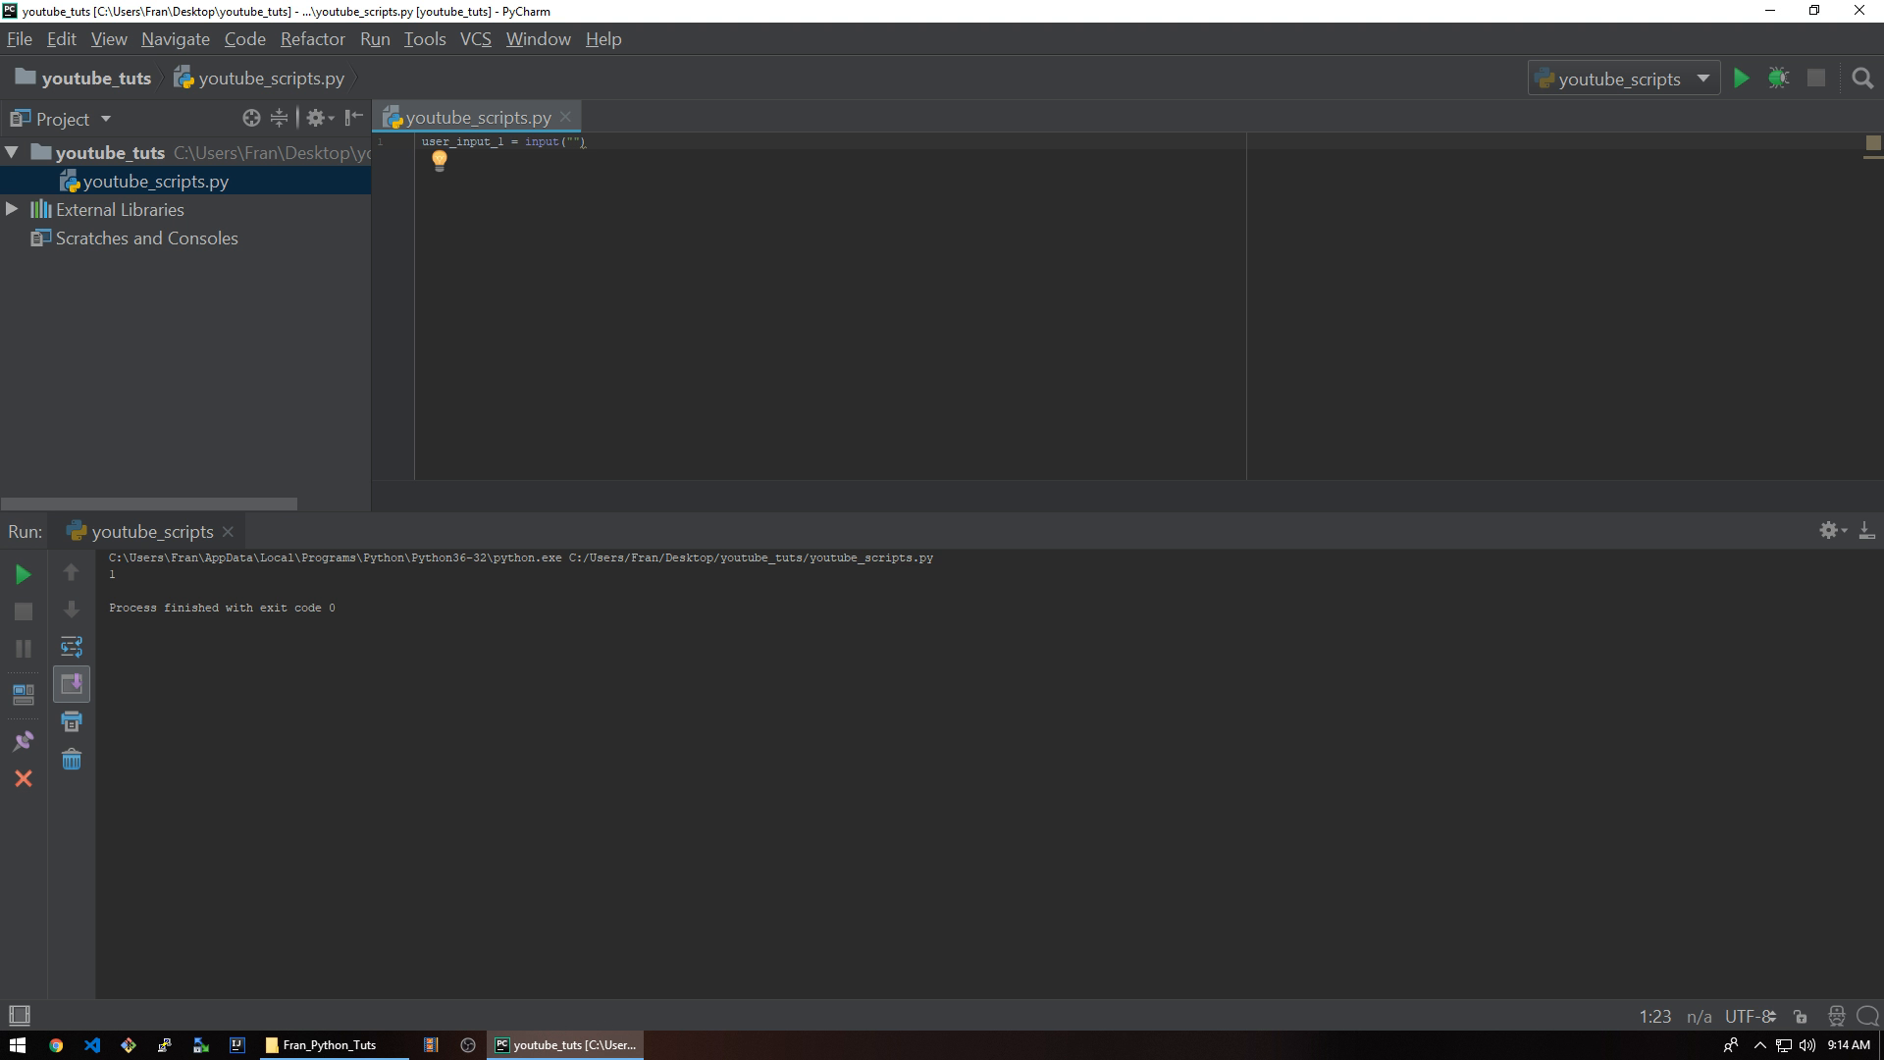
text(Please)
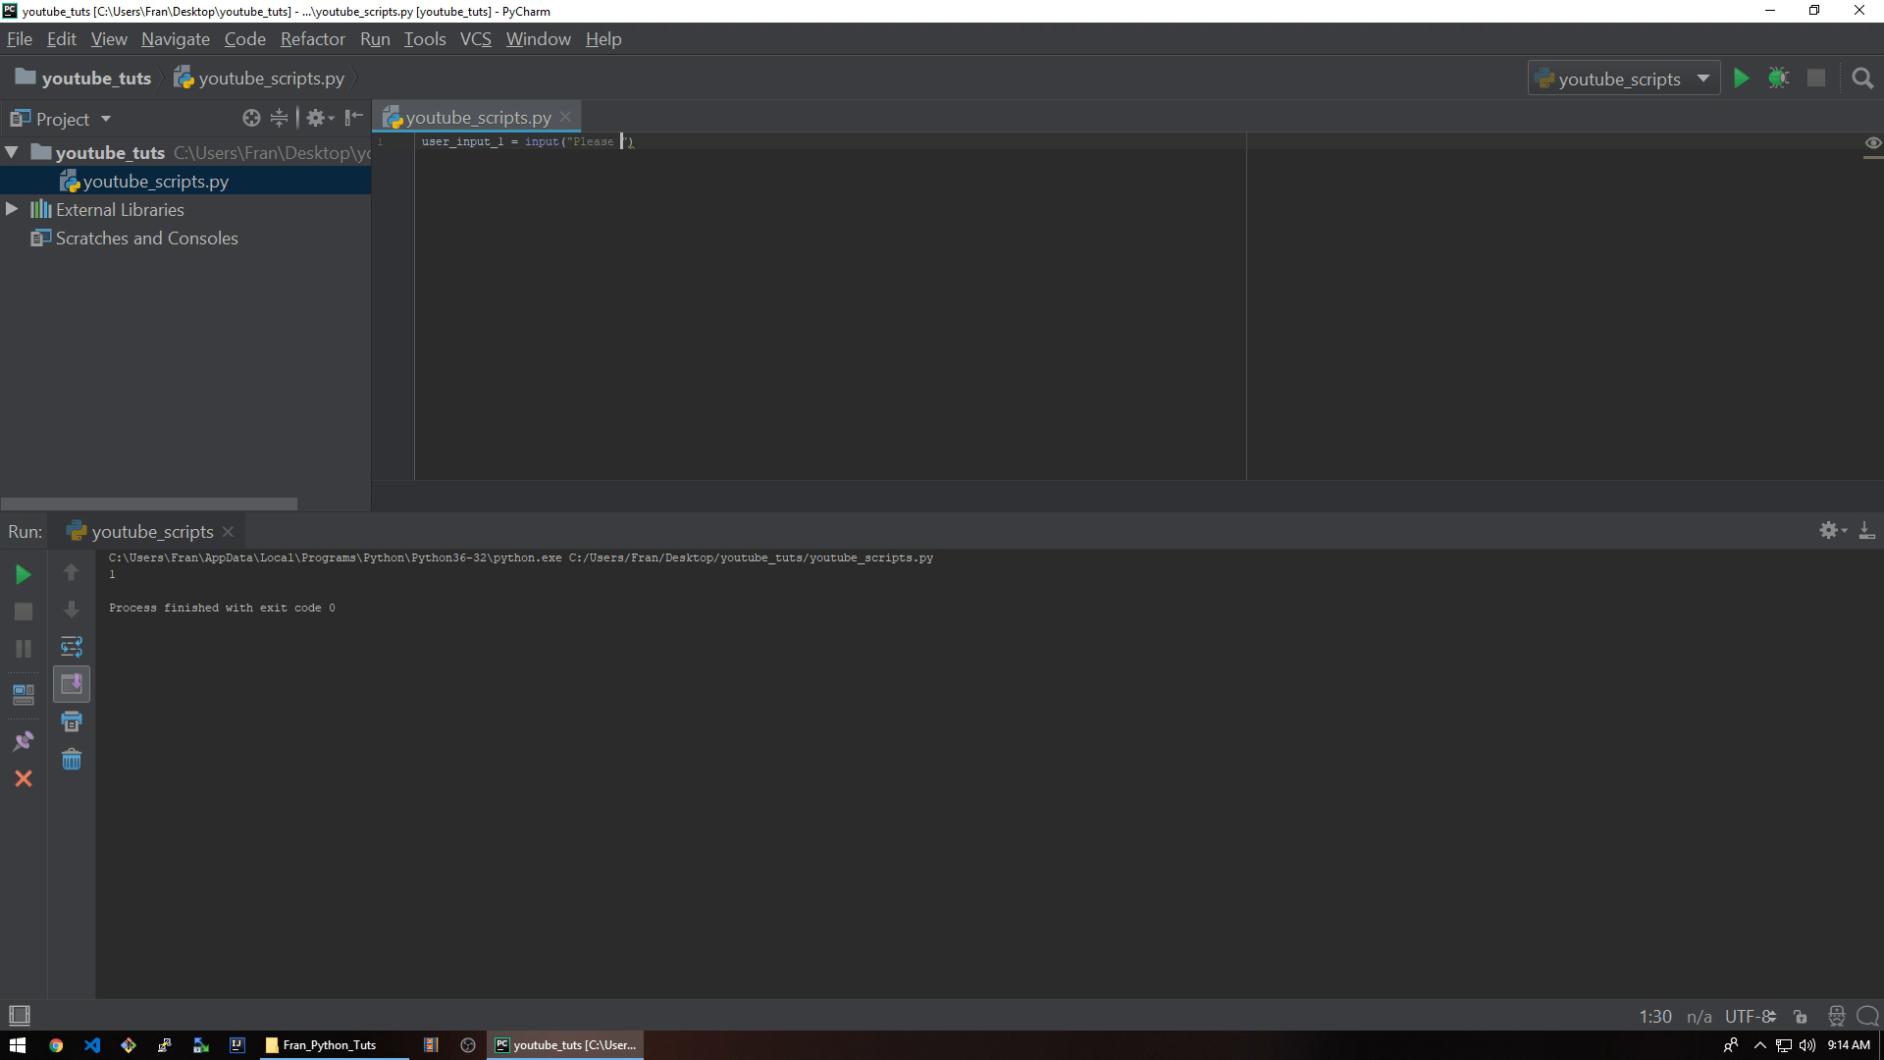
text(tytpe)
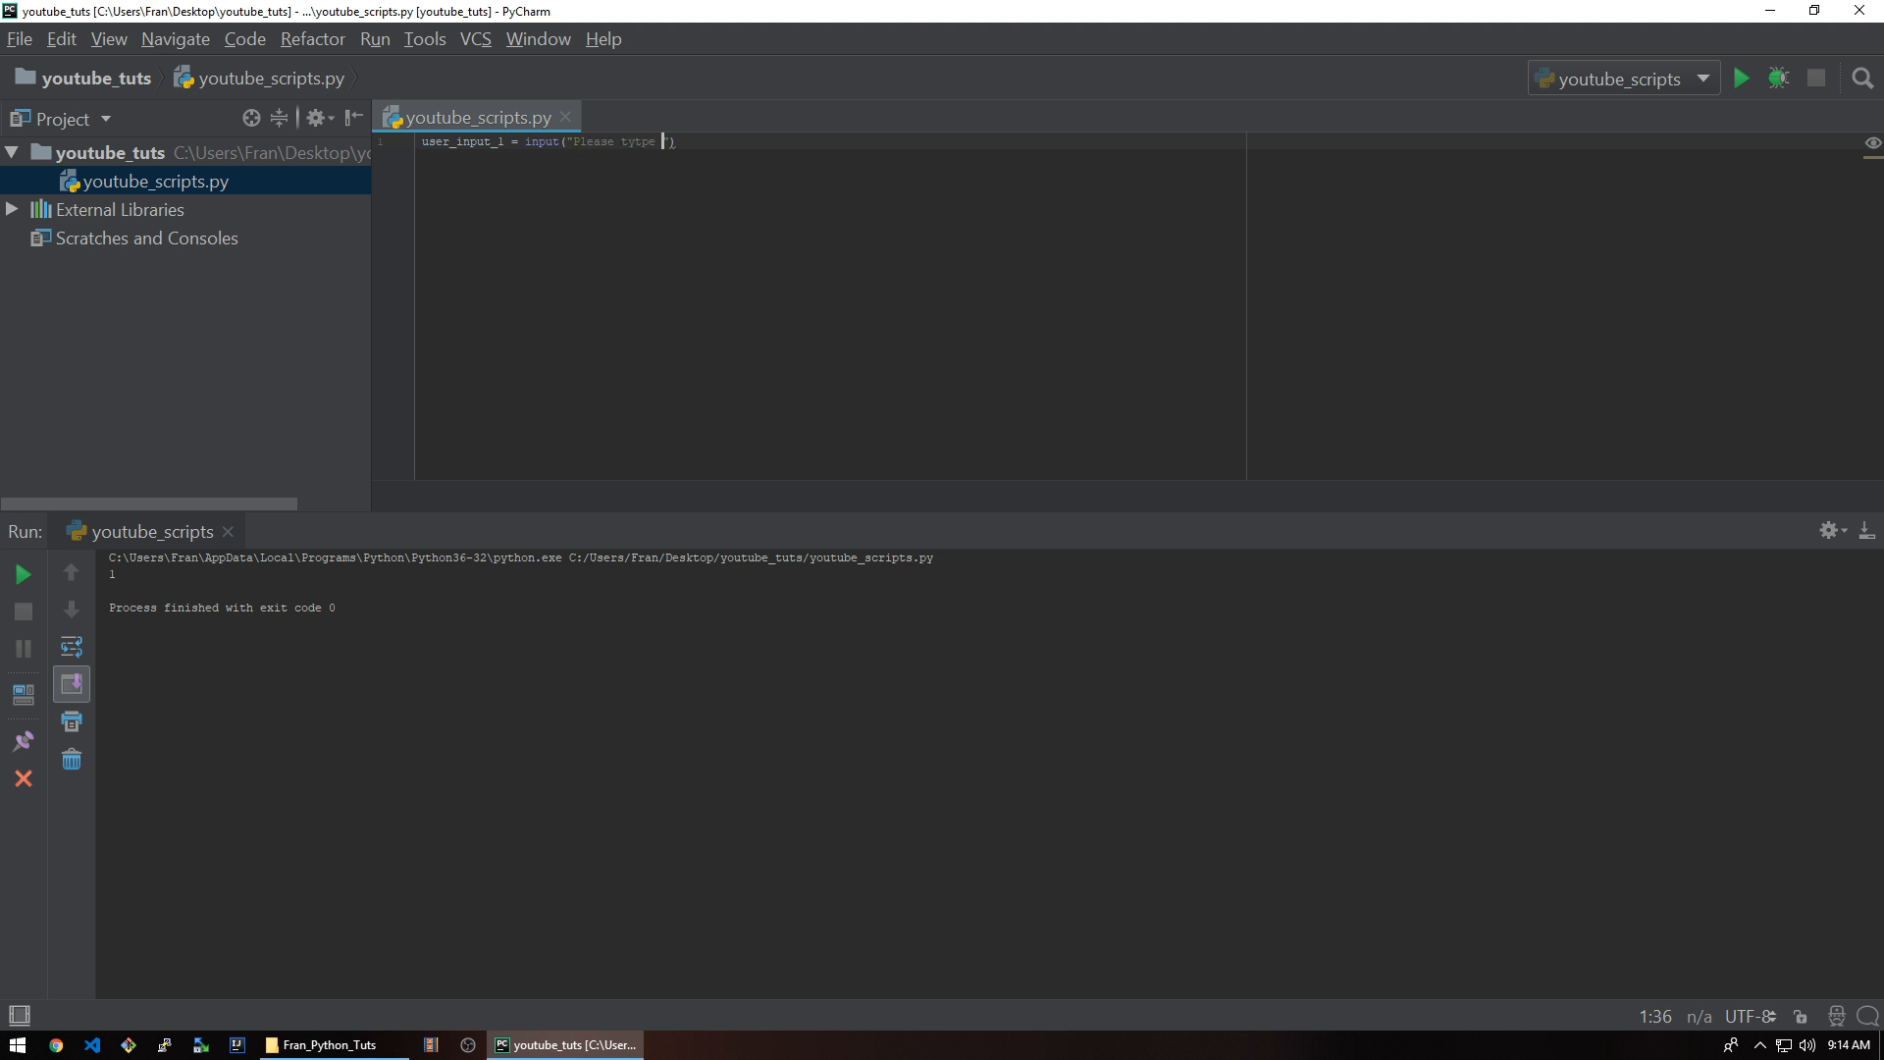
text(your name:)
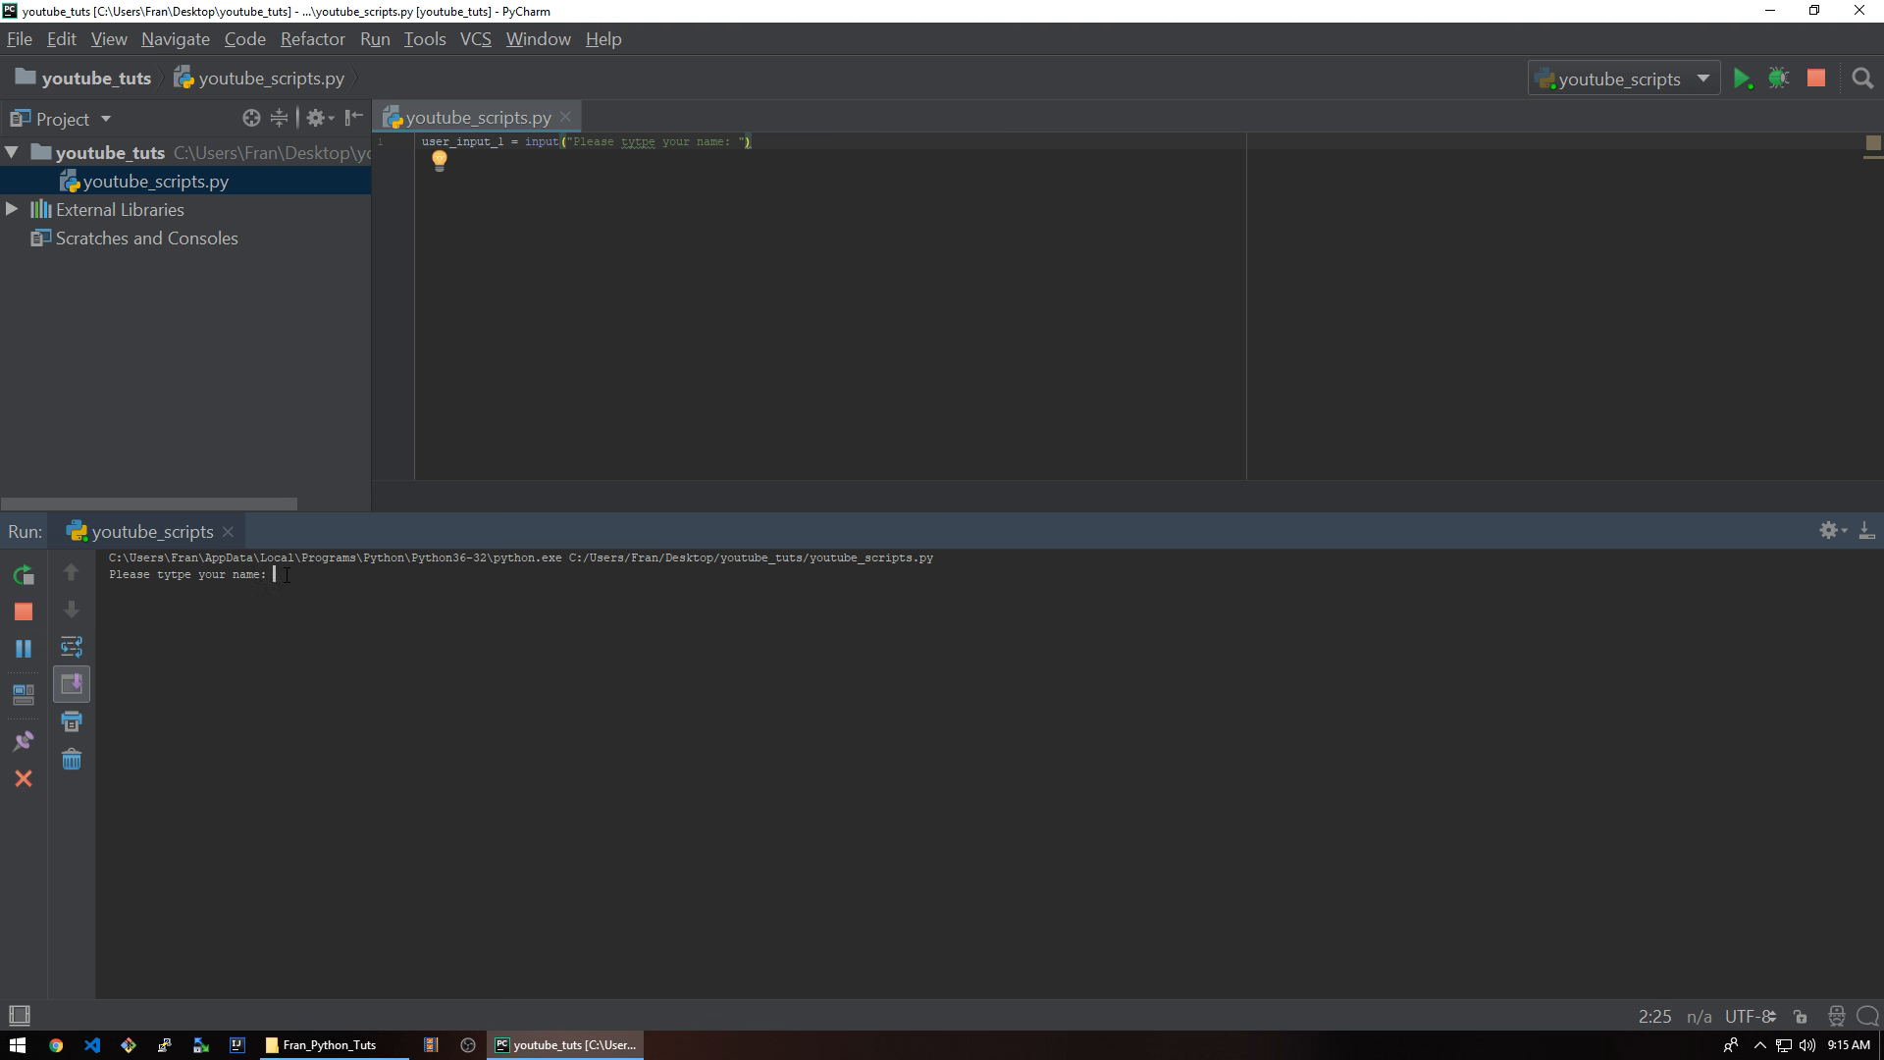
- Answer the name prompt with asdfasd and return to the editor
text(asdfasd)
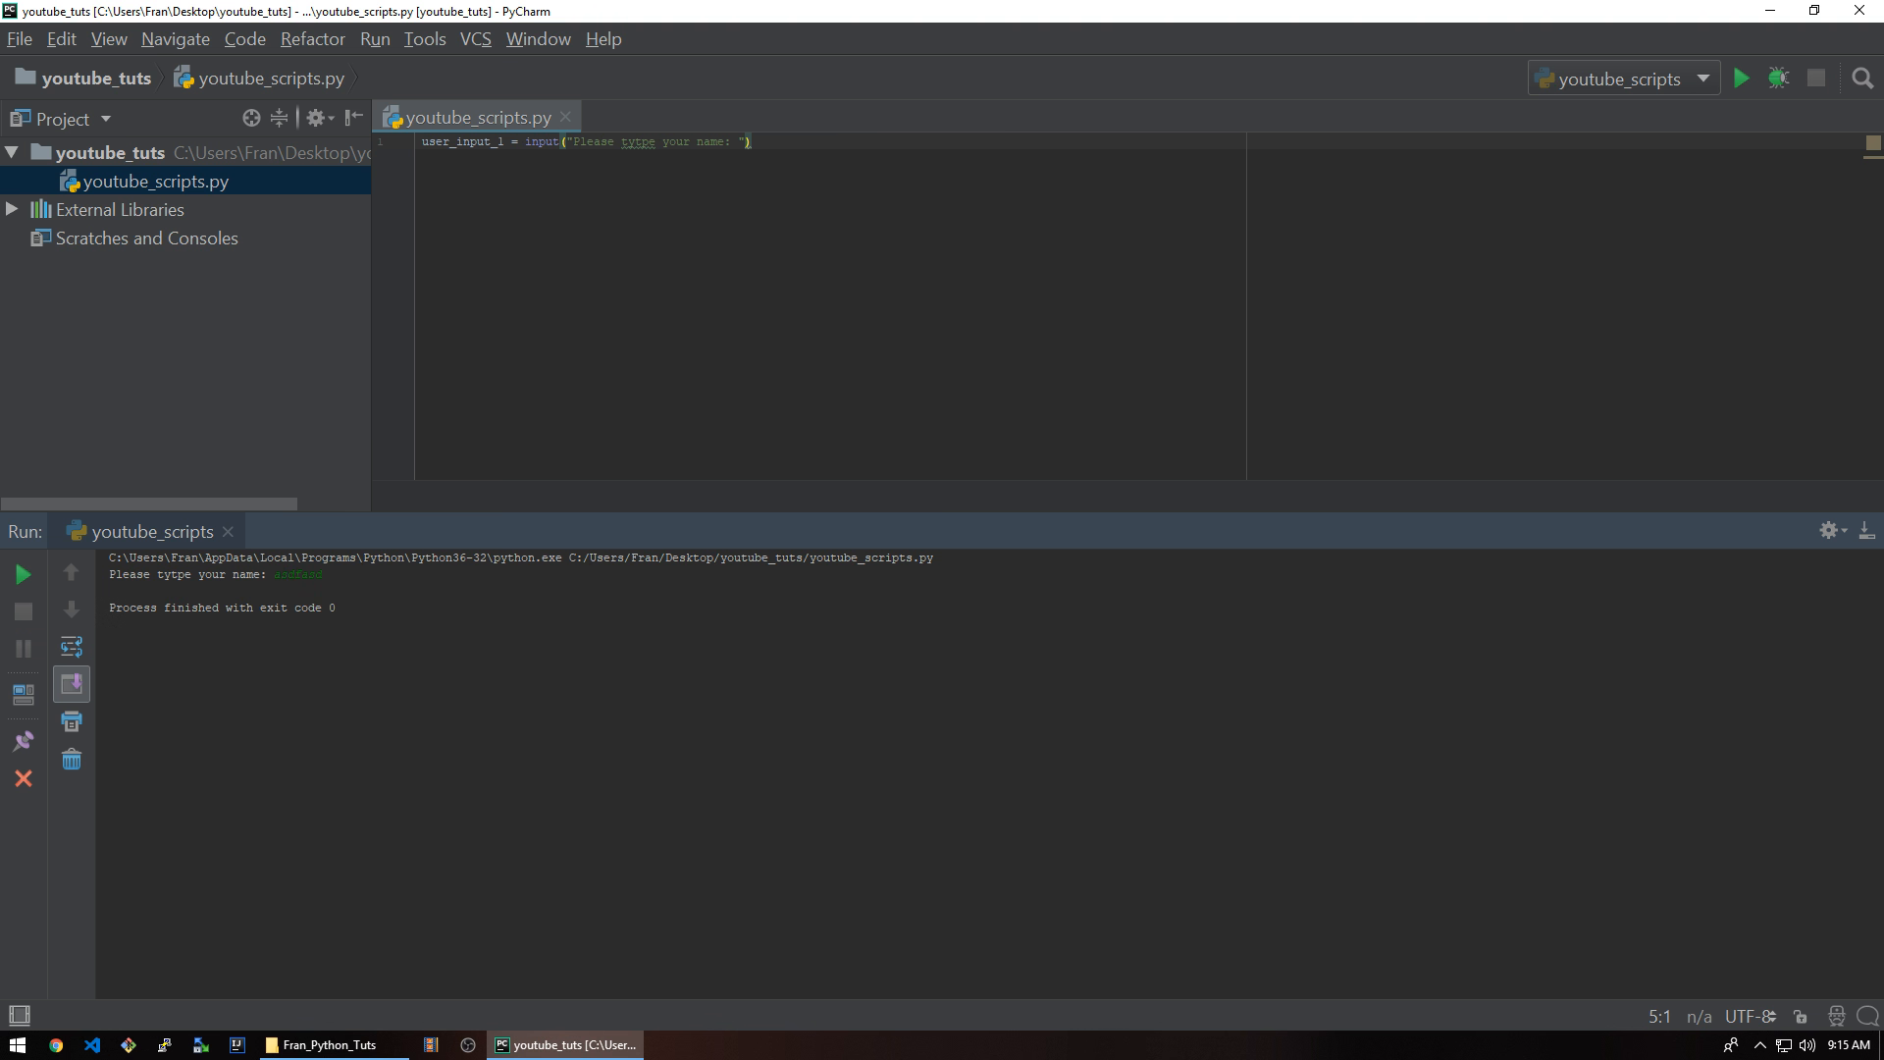
double_click(453, 142)
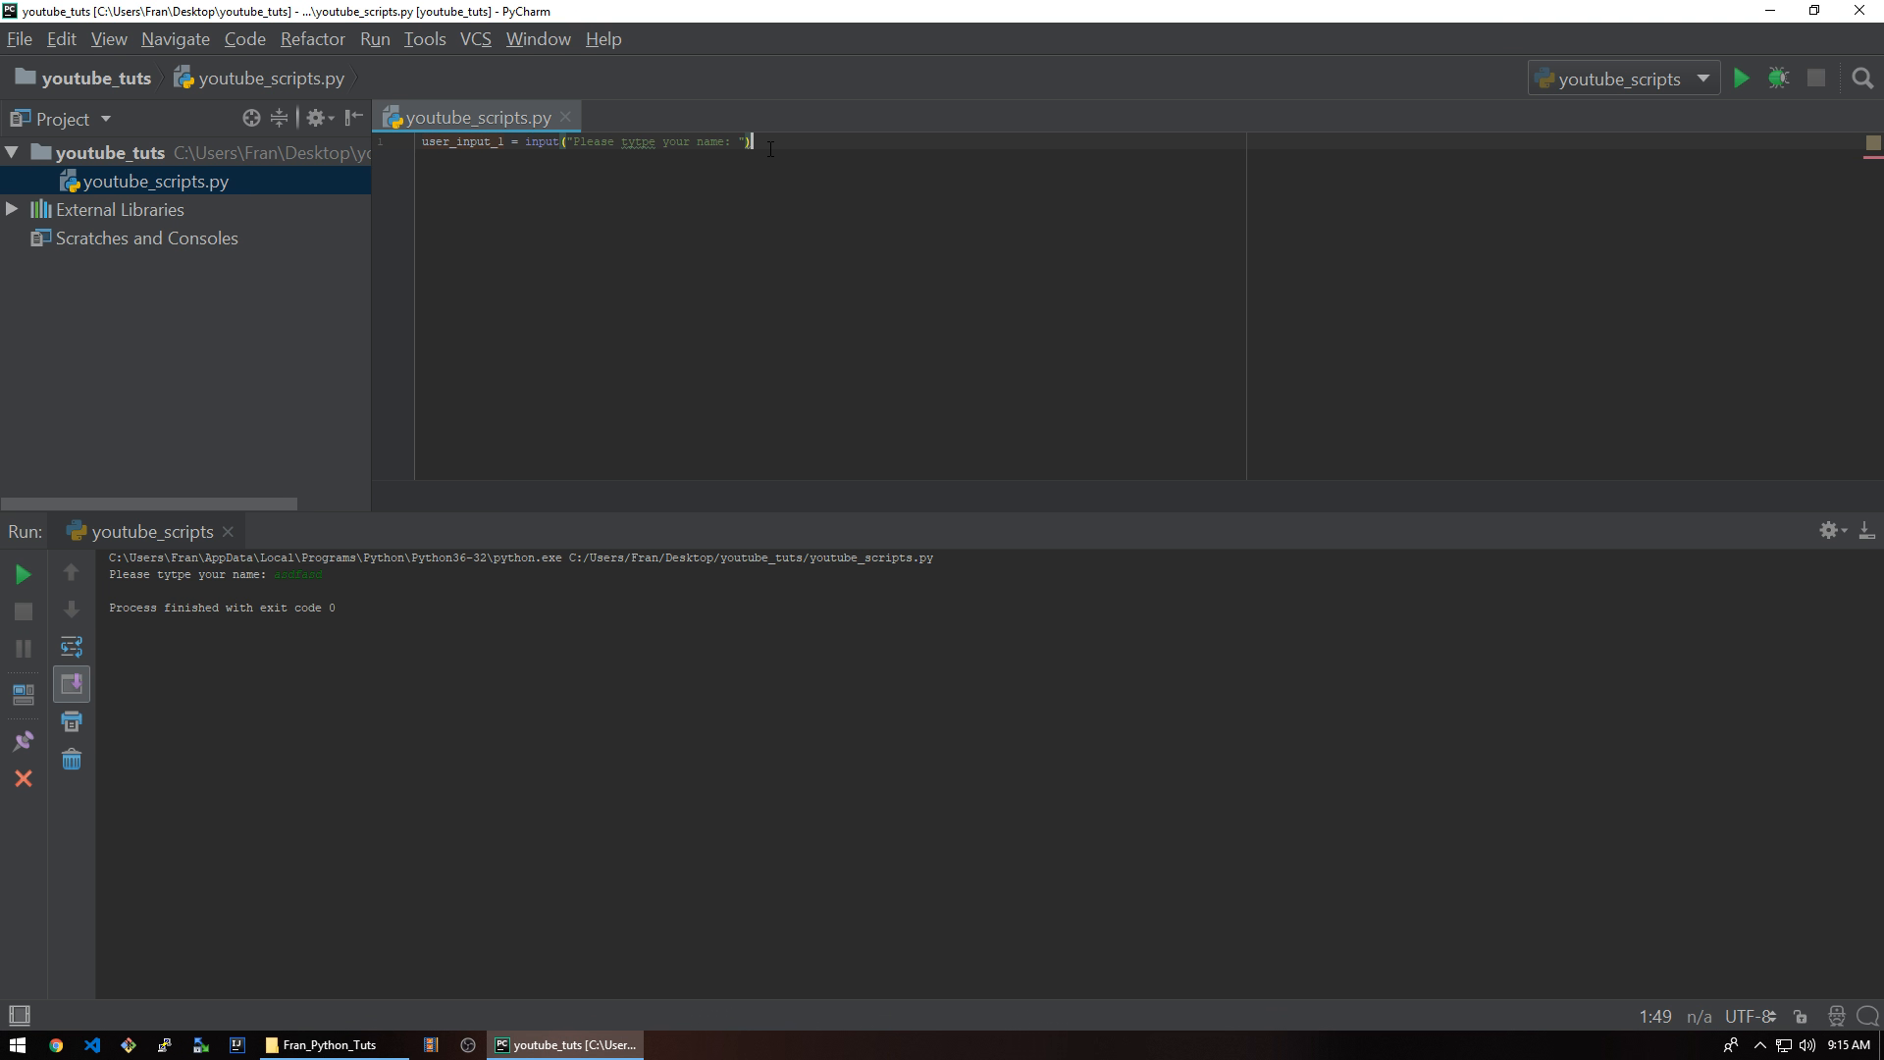
- Add print("hello" + user_input_1) and run the script to greet the entered name
text(print("hello)
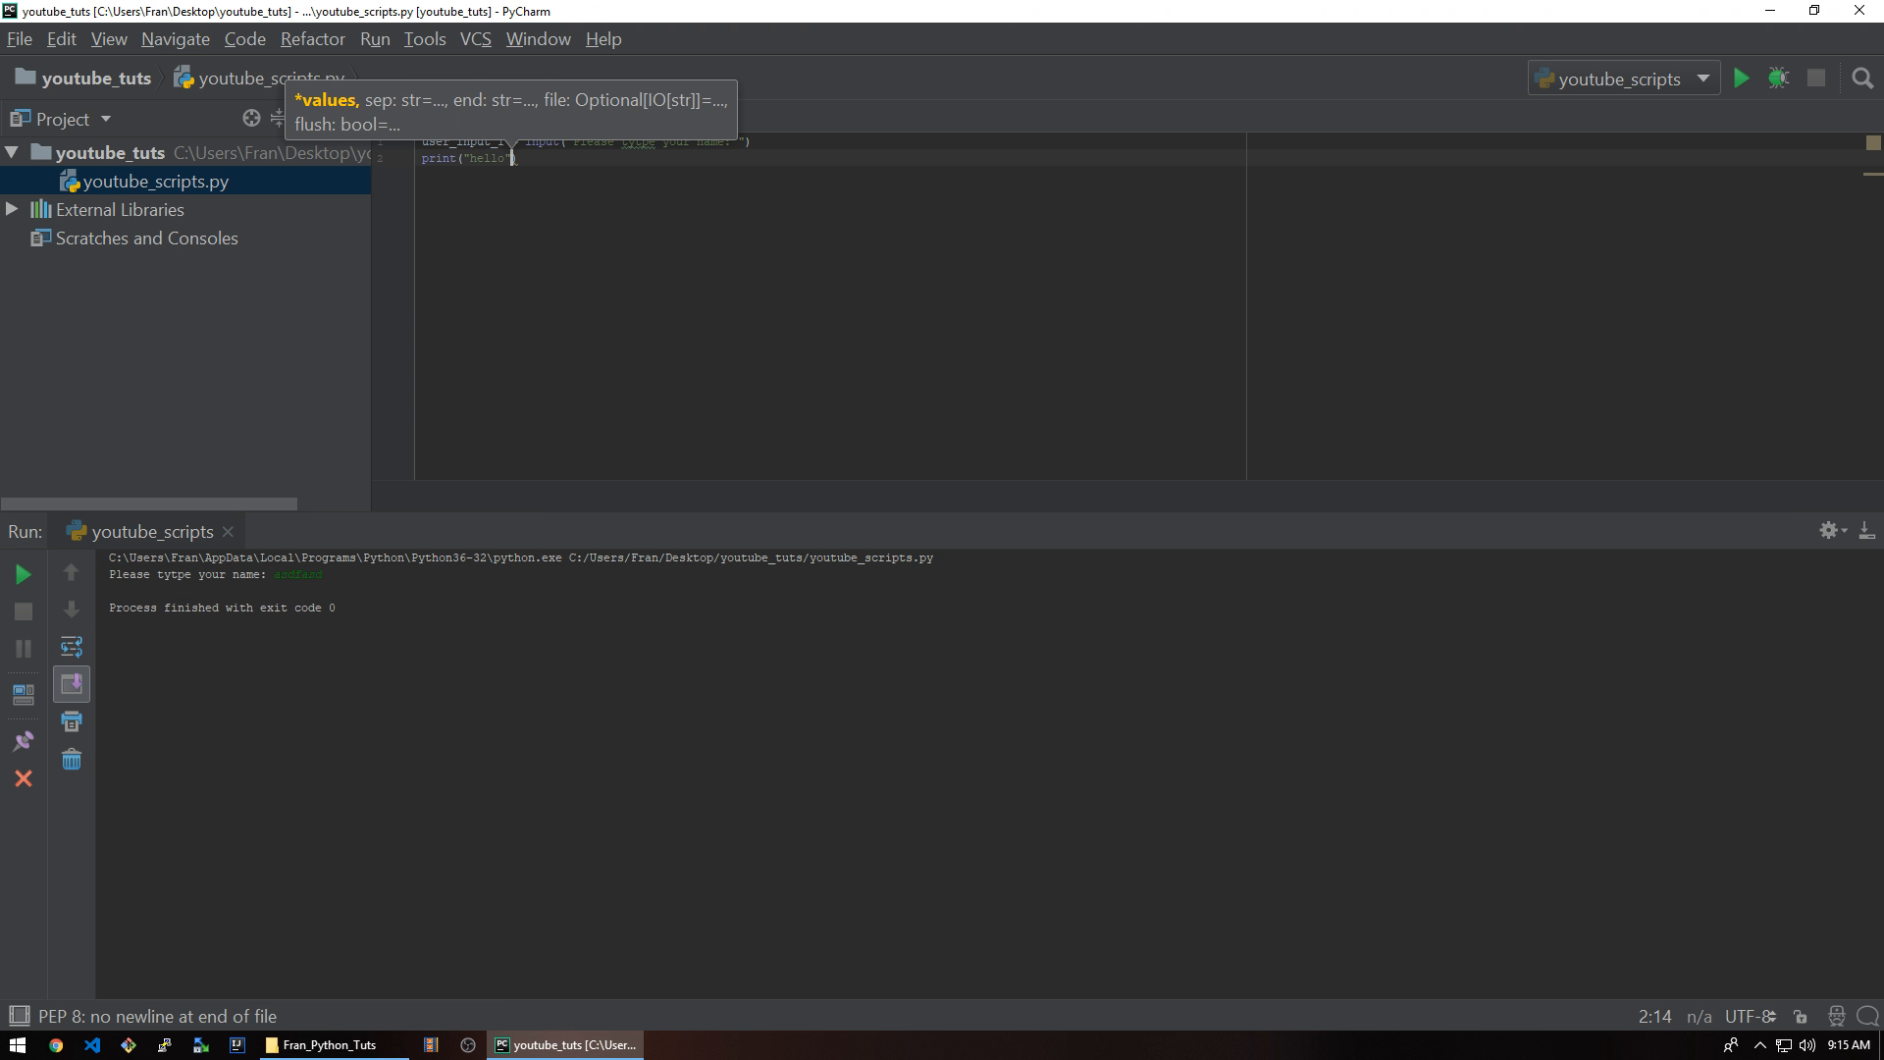
text(+)
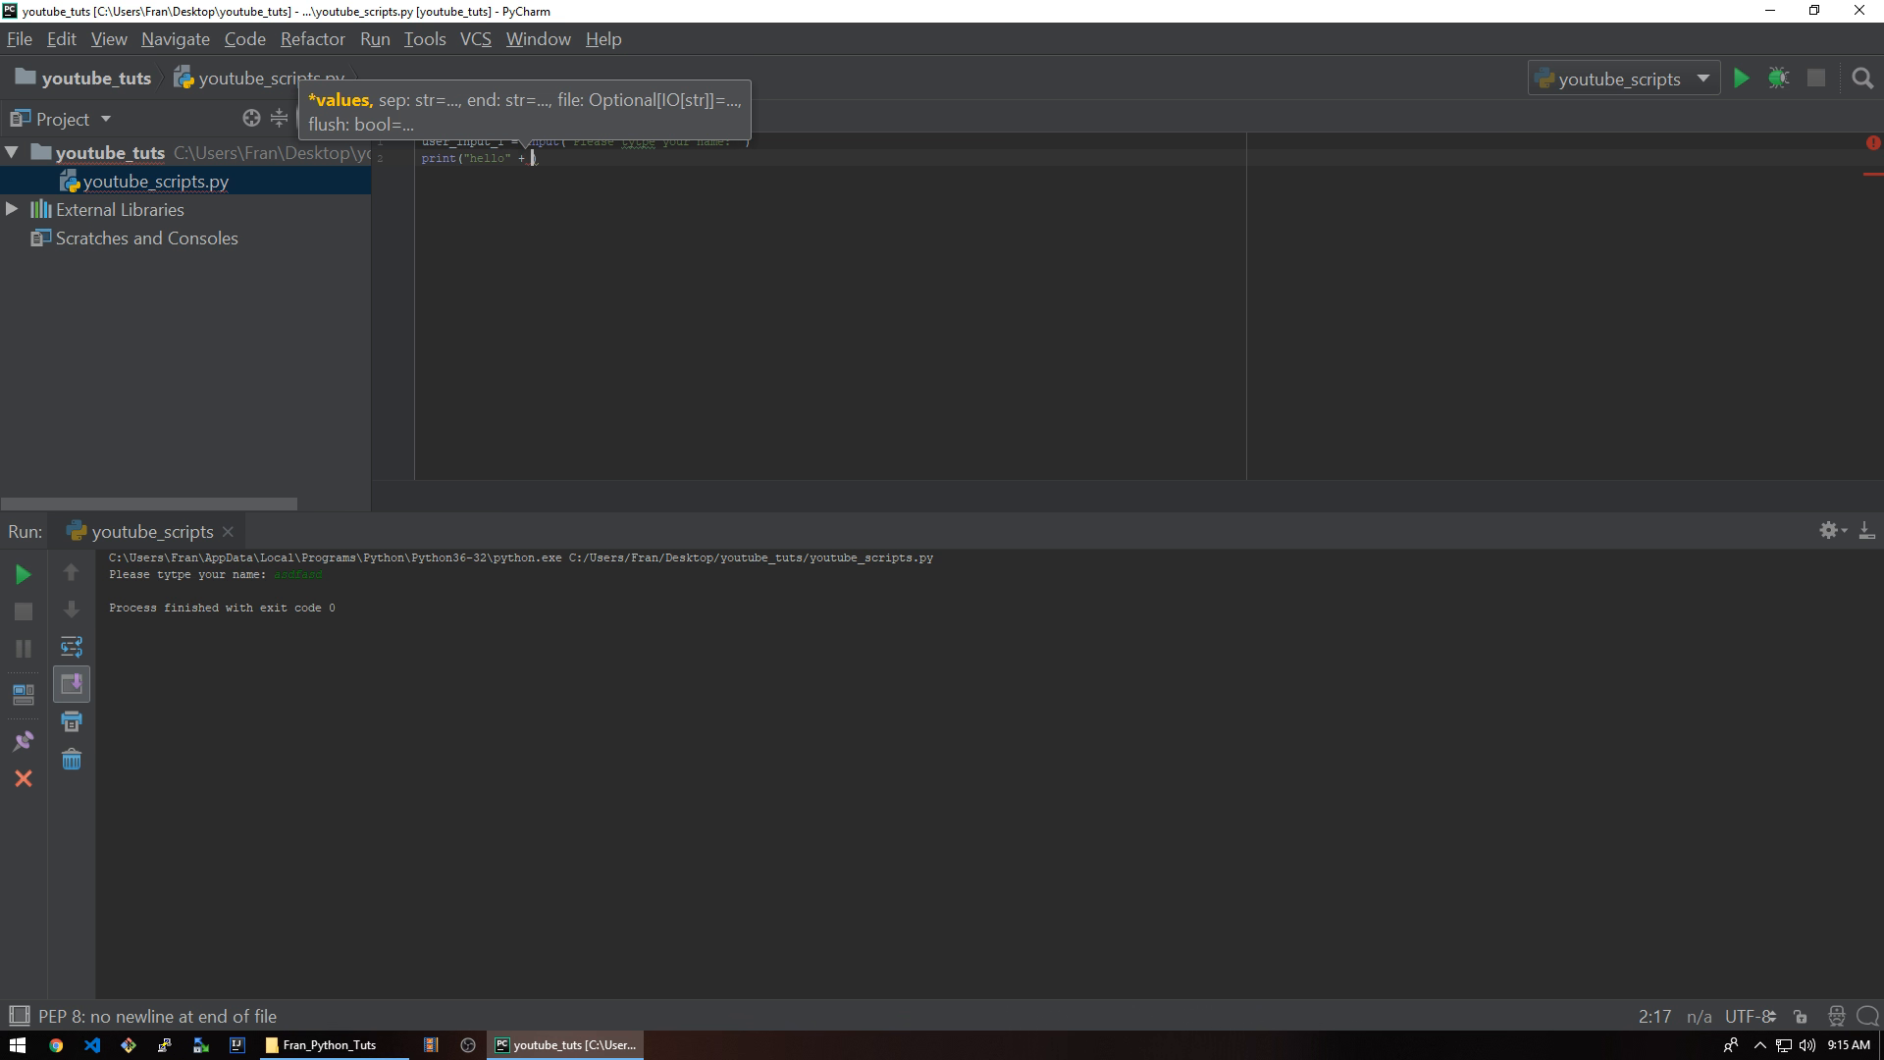
text(user_input_1)
click(275, 573)
text(bob)
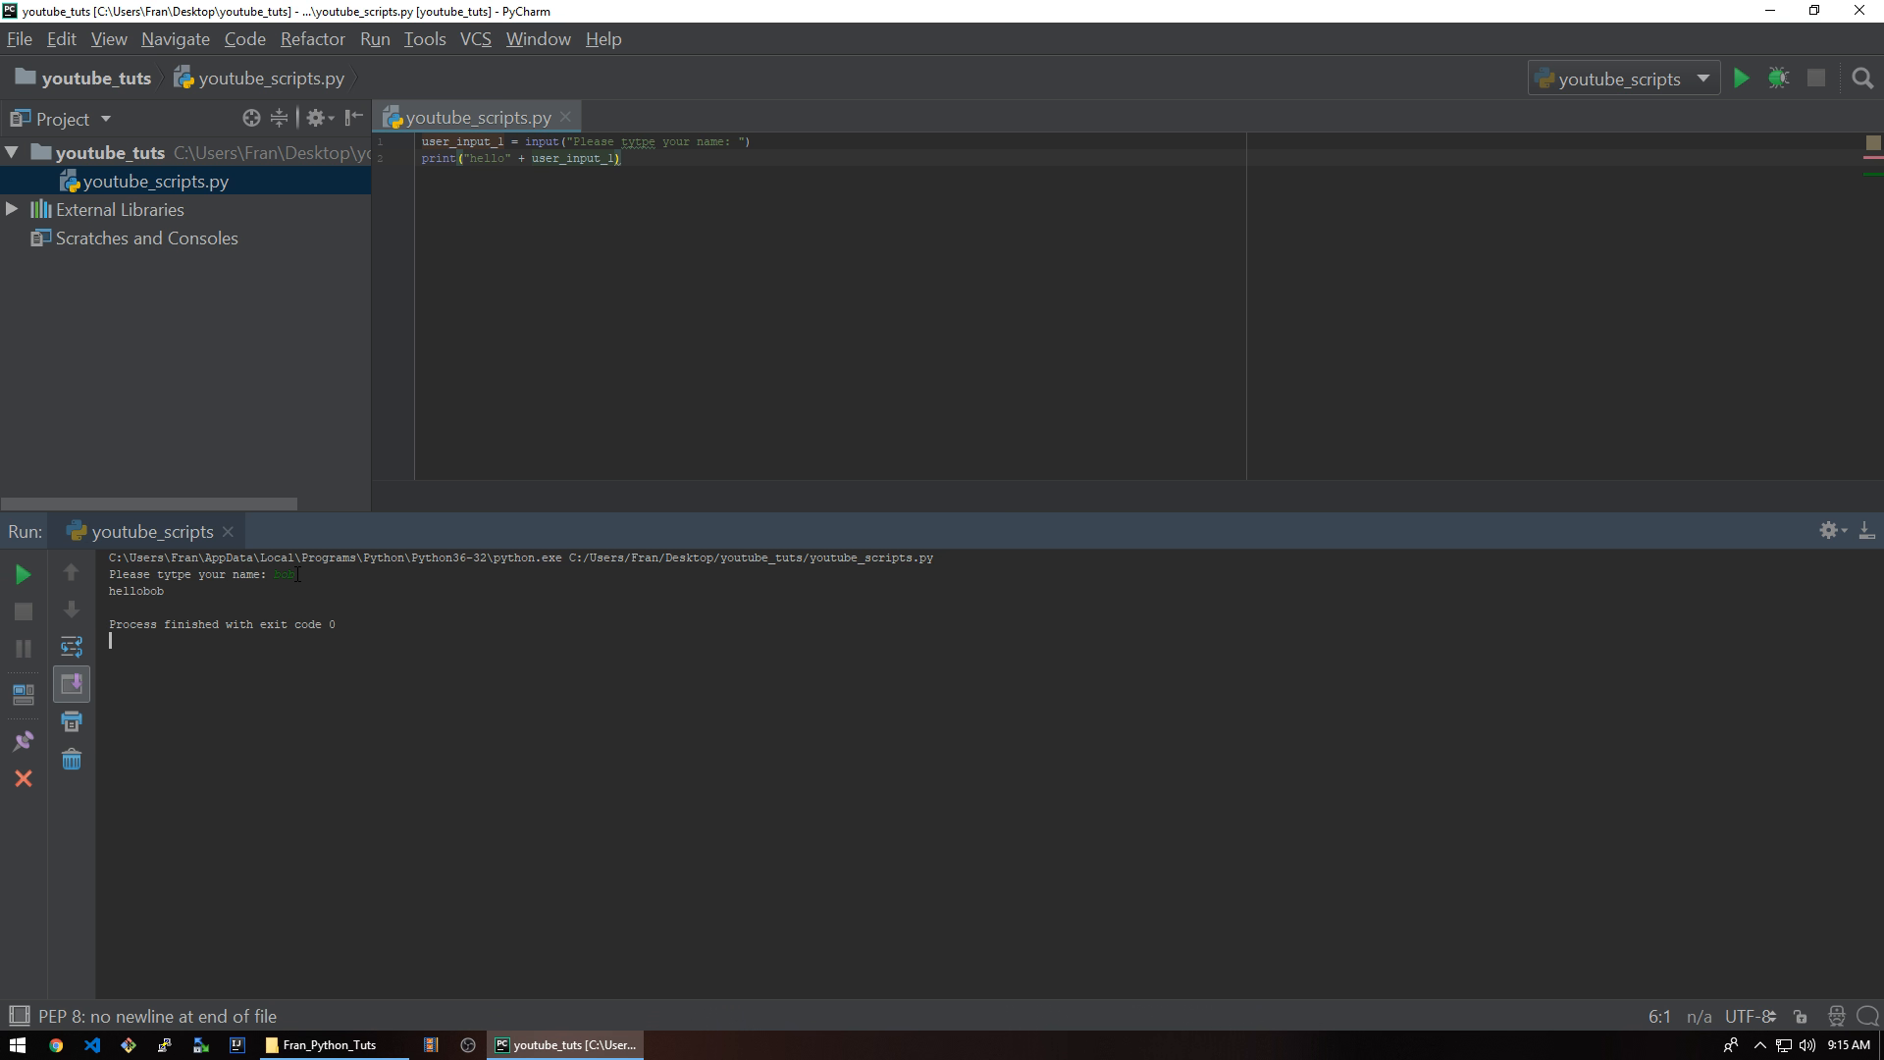
click(504, 157)
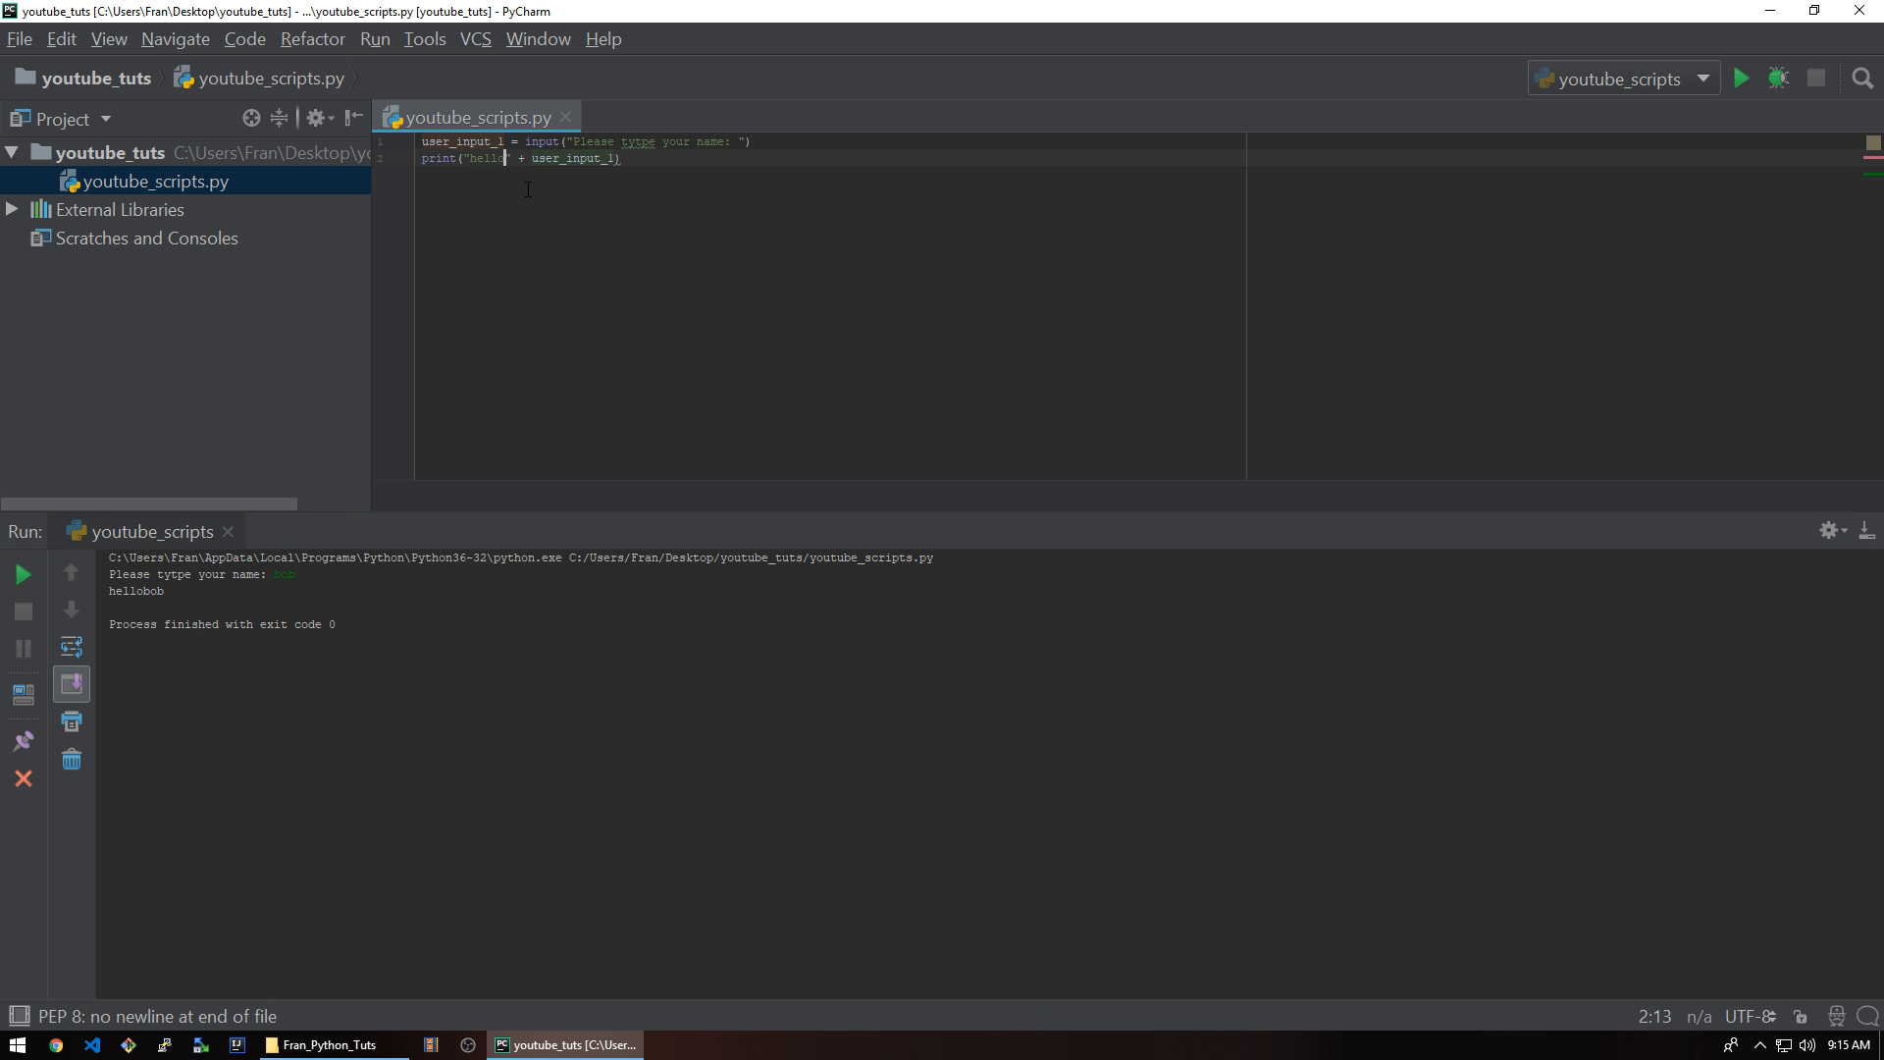
click(1739, 76)
text(user_input_2 = input("Please tytpe your name: ")
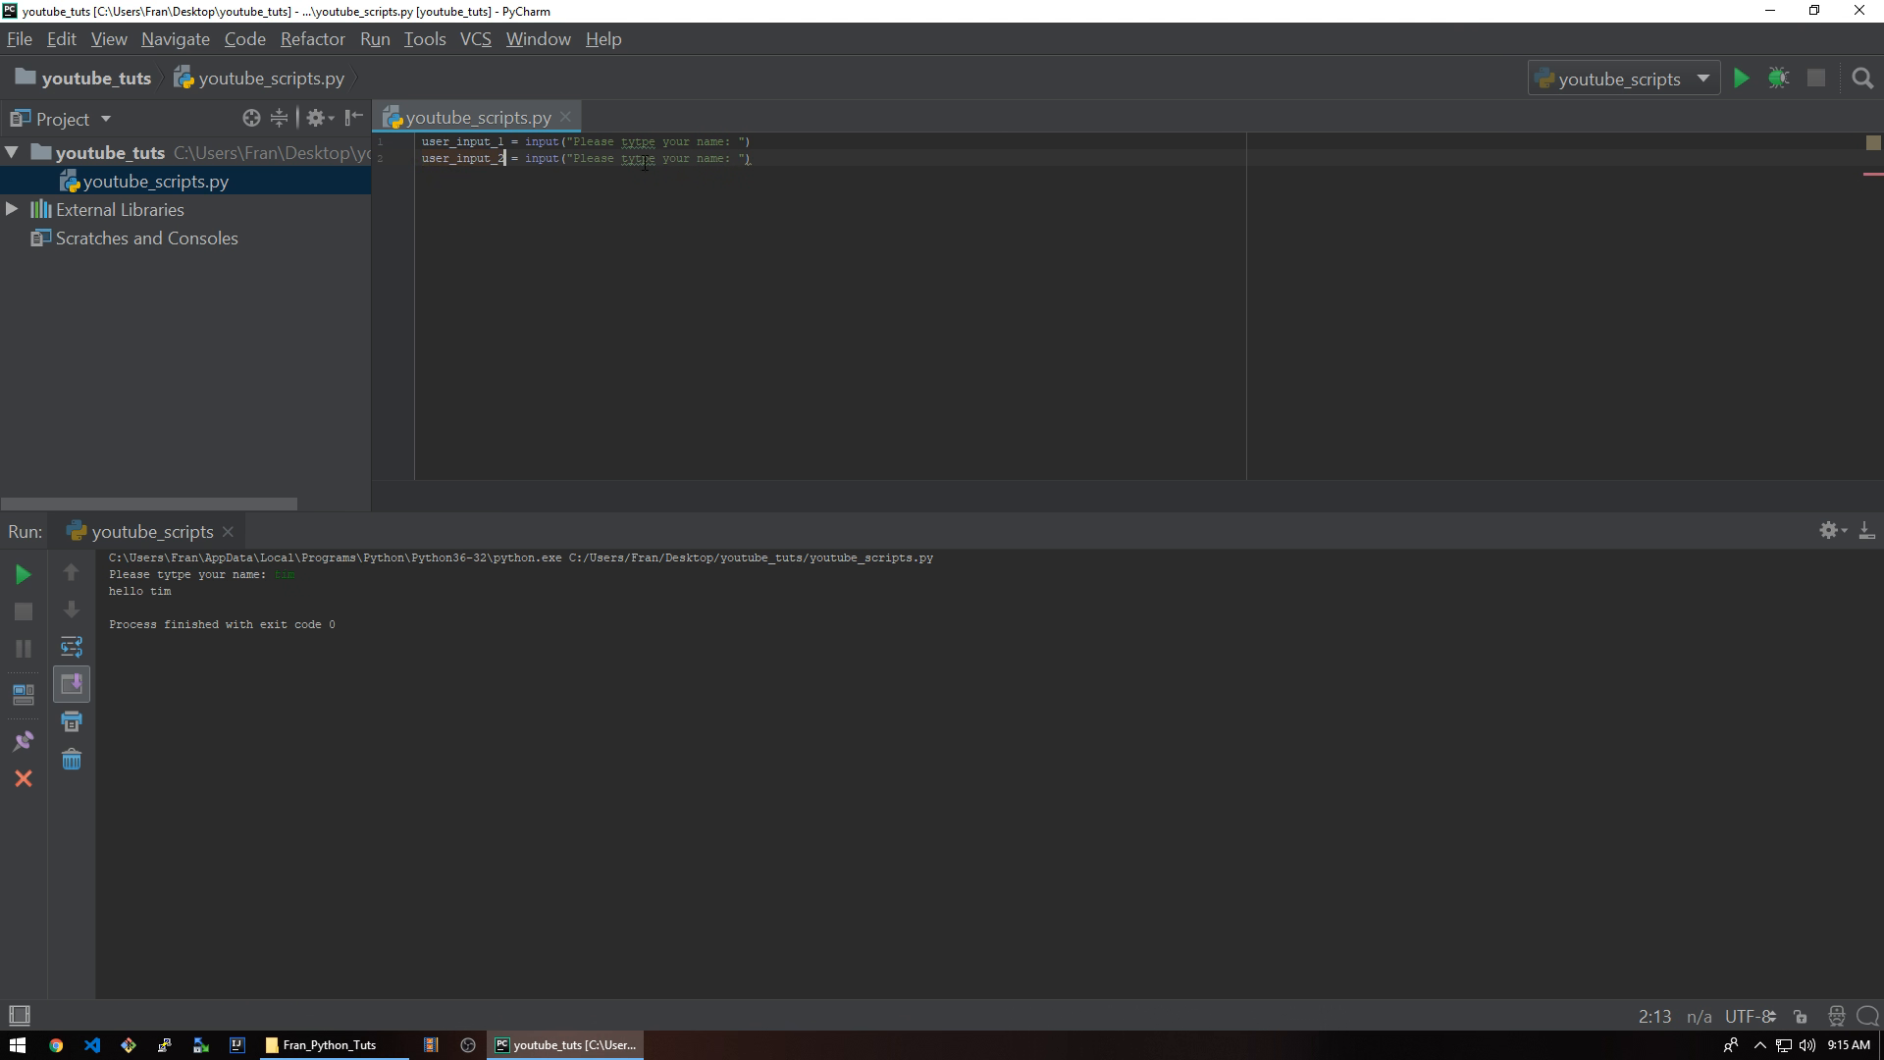
- Reword the user_input_2 prompt to ask how many times, then run answering ted and 10
drag(585, 157, 730, 157)
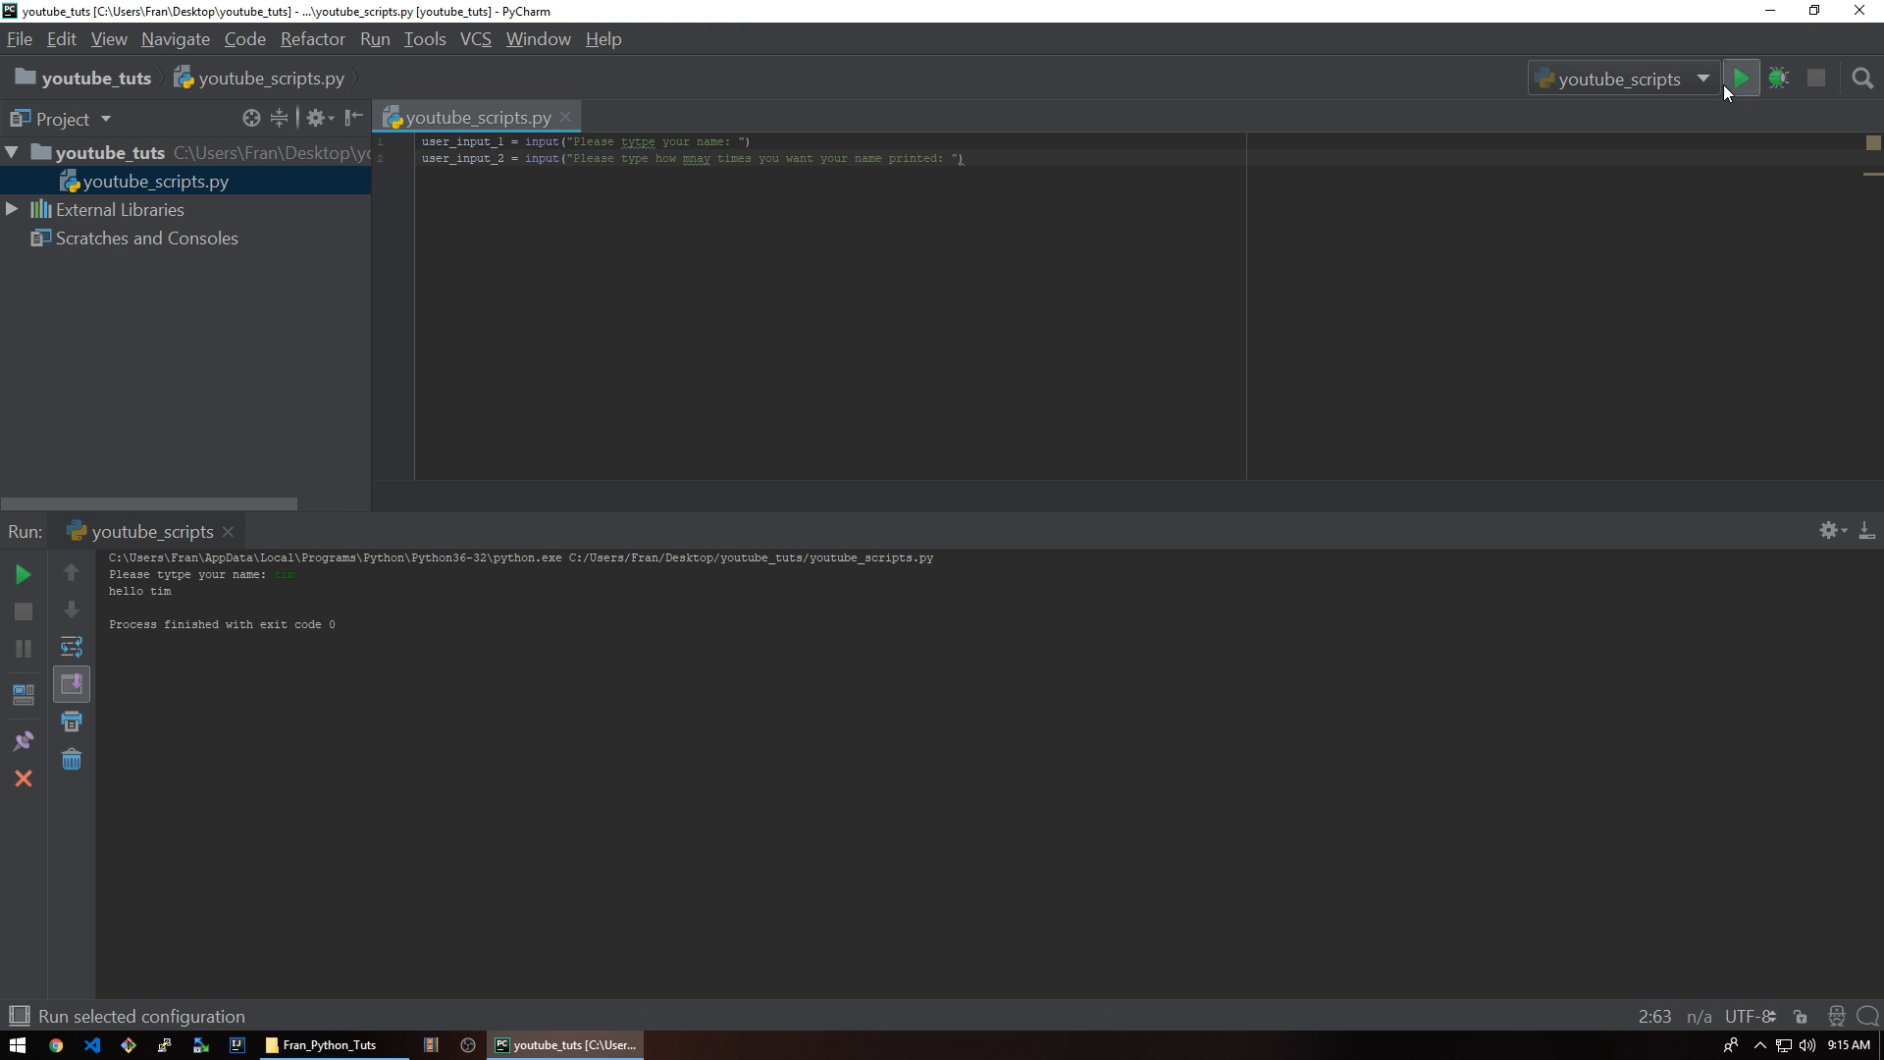
click(1739, 77)
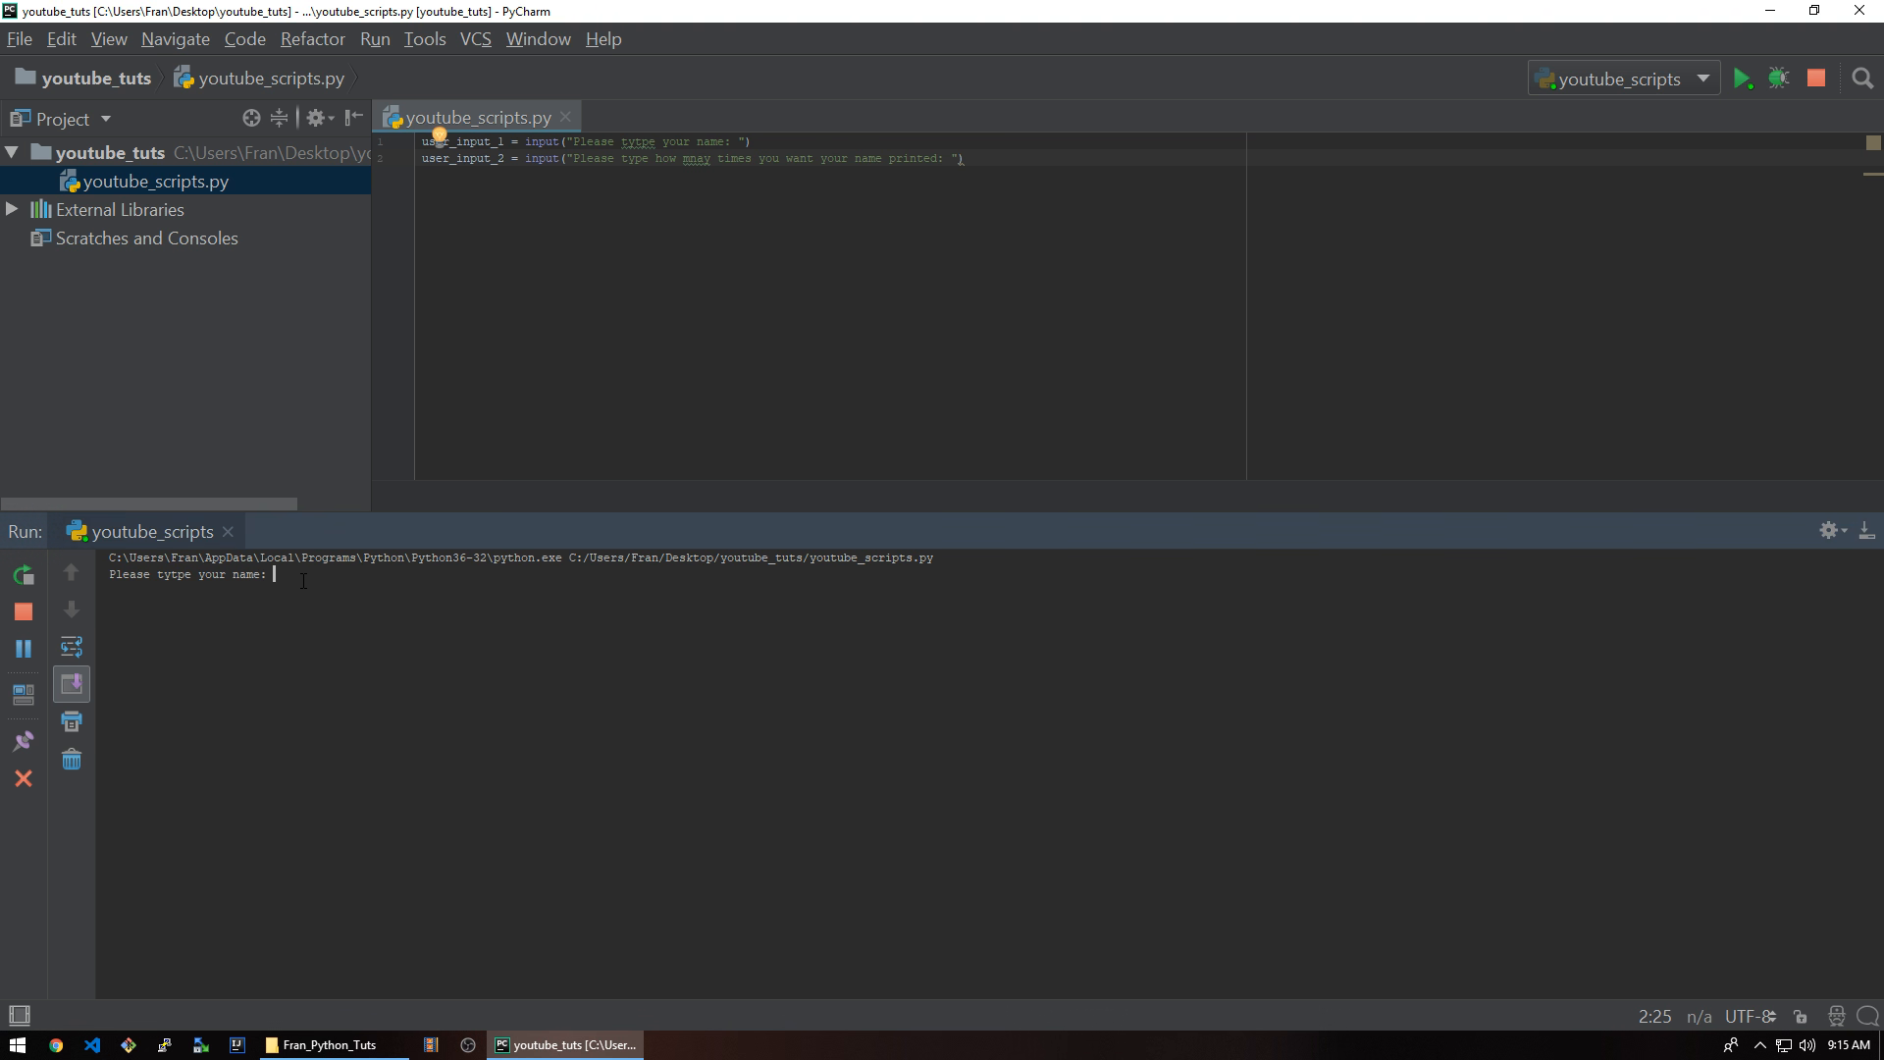
text(ted)
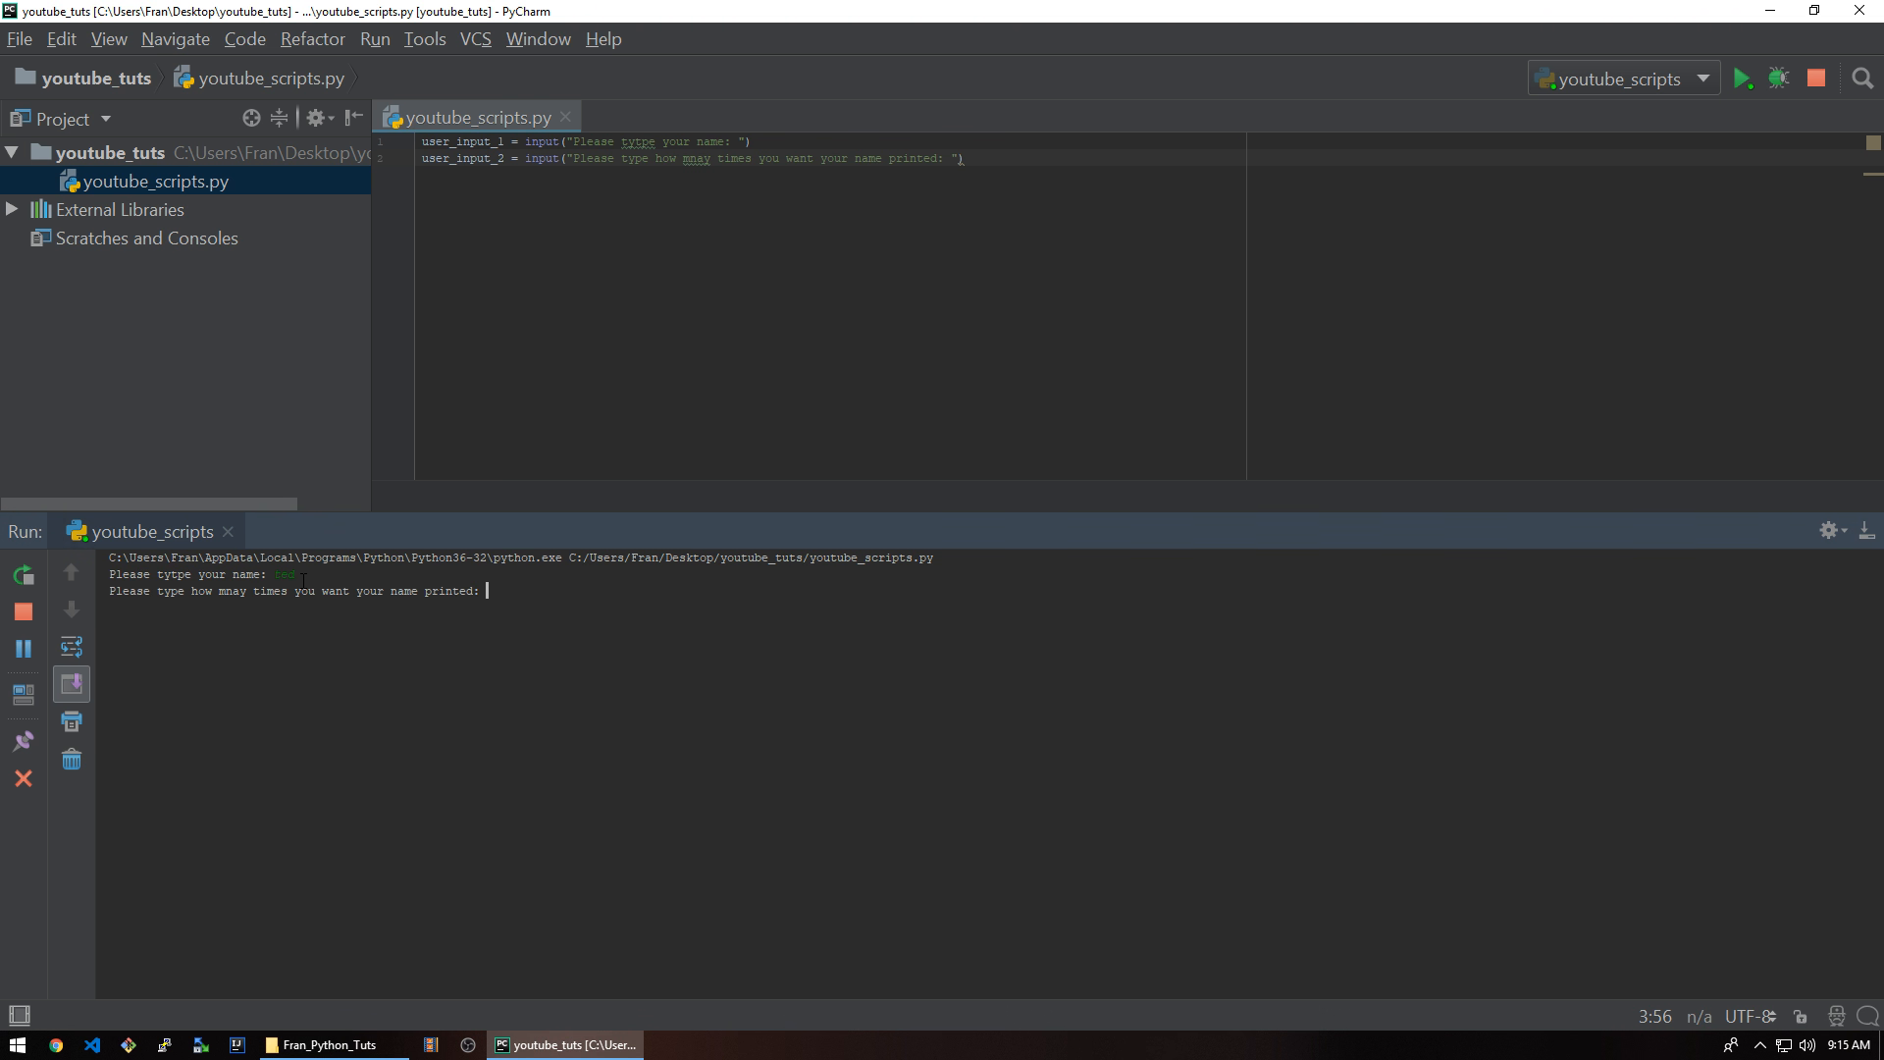
text(100)
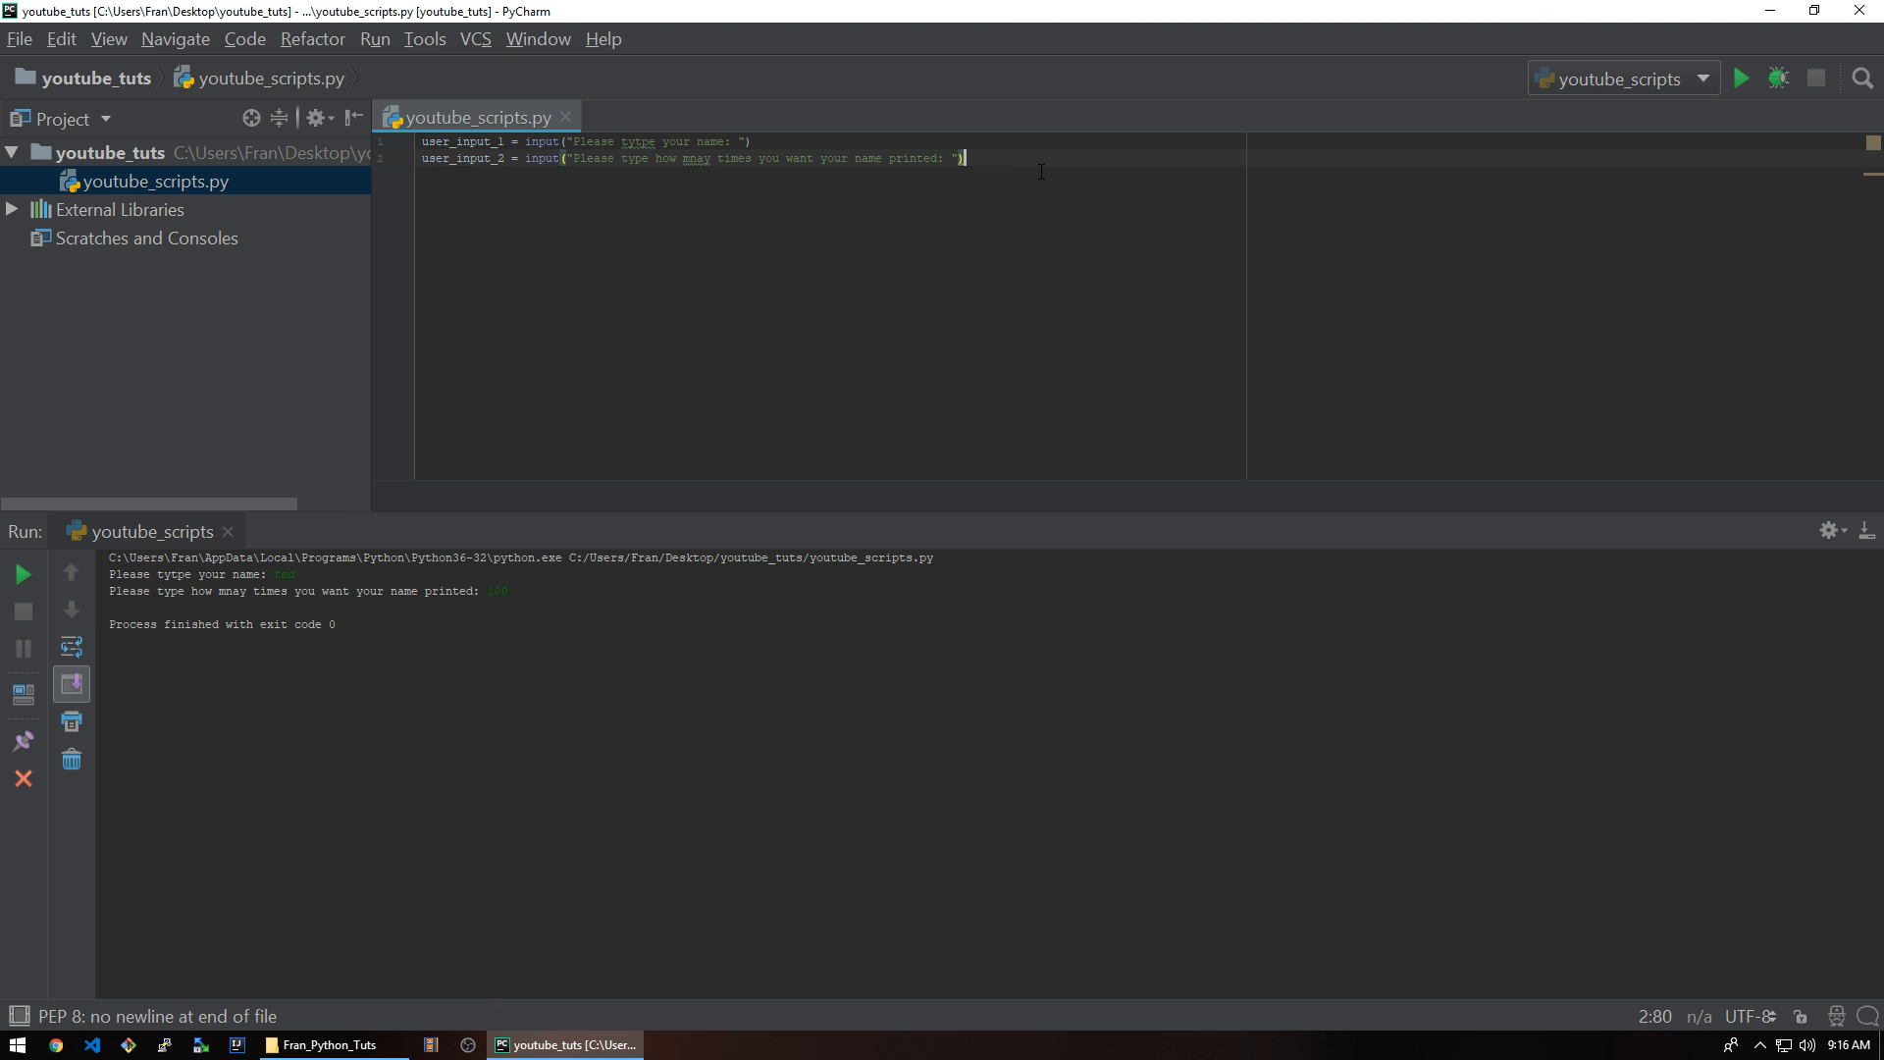
- Write the loop header for x in range(user_input_2): below the two inputs
key(enter)
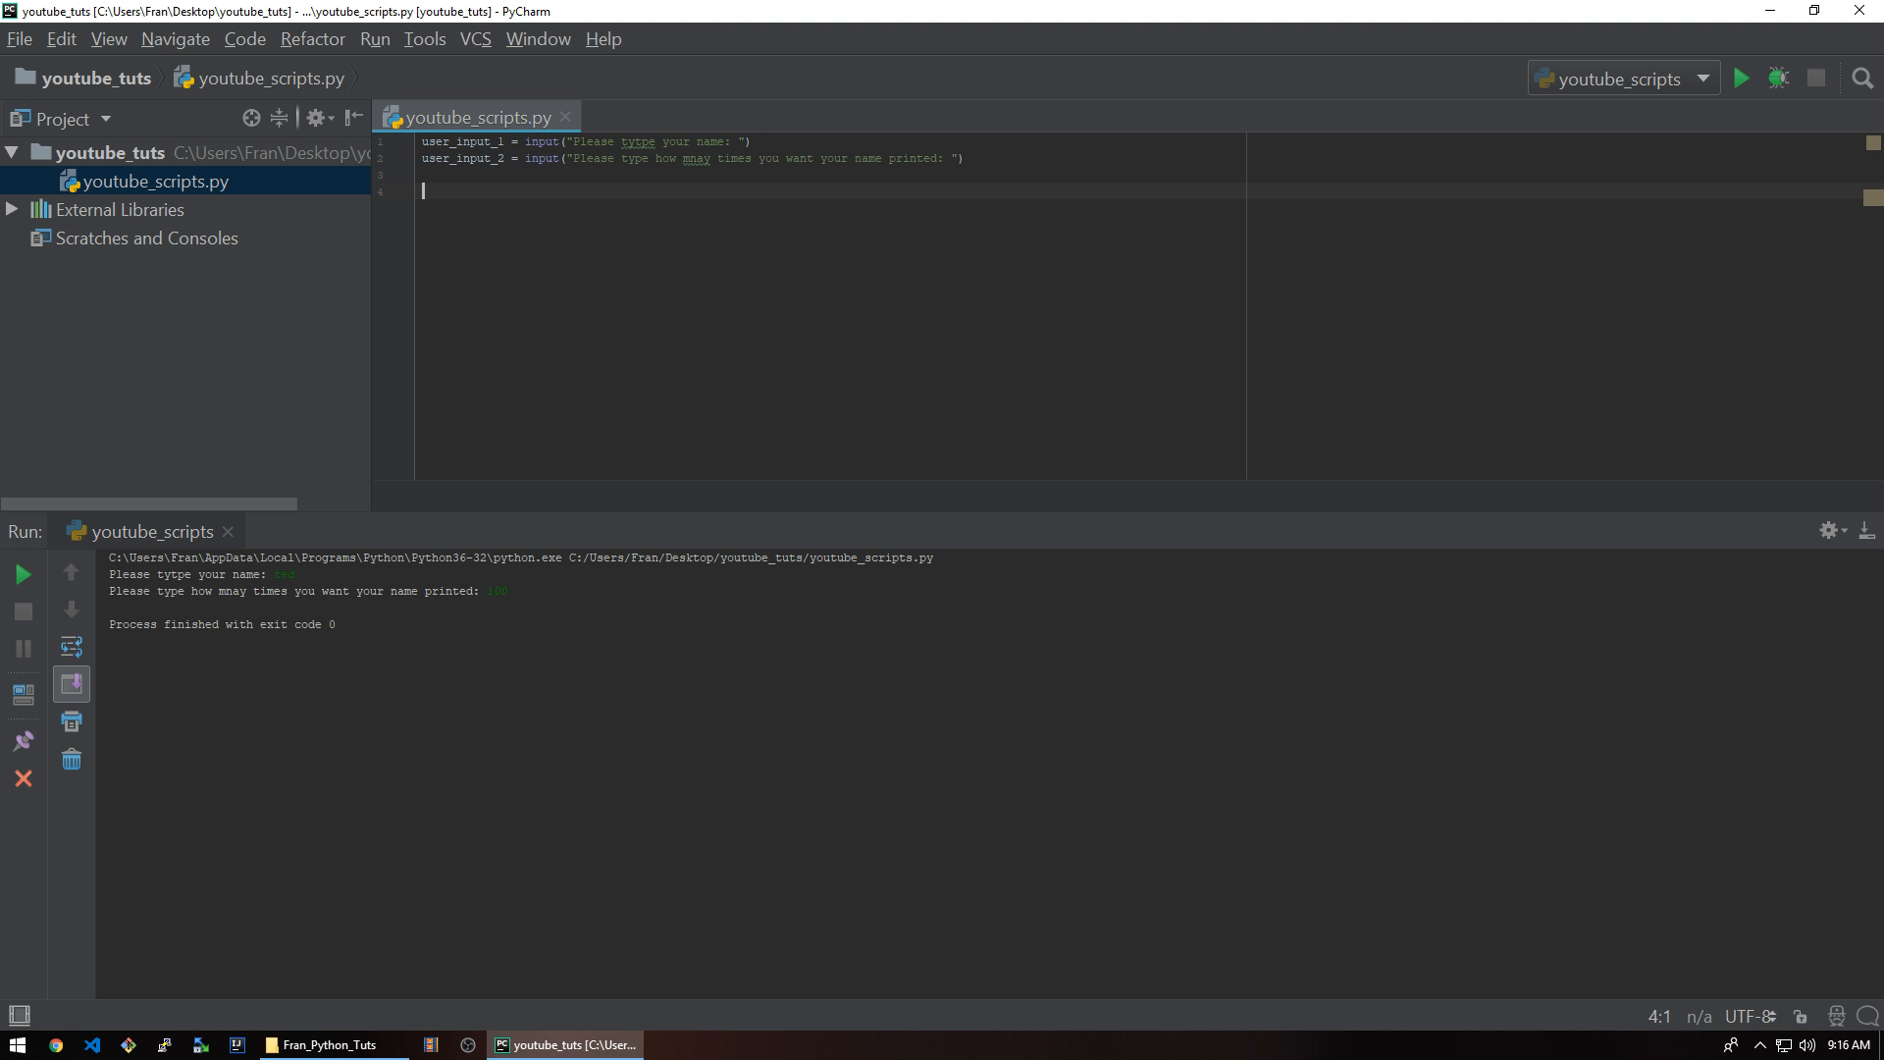
text(for)
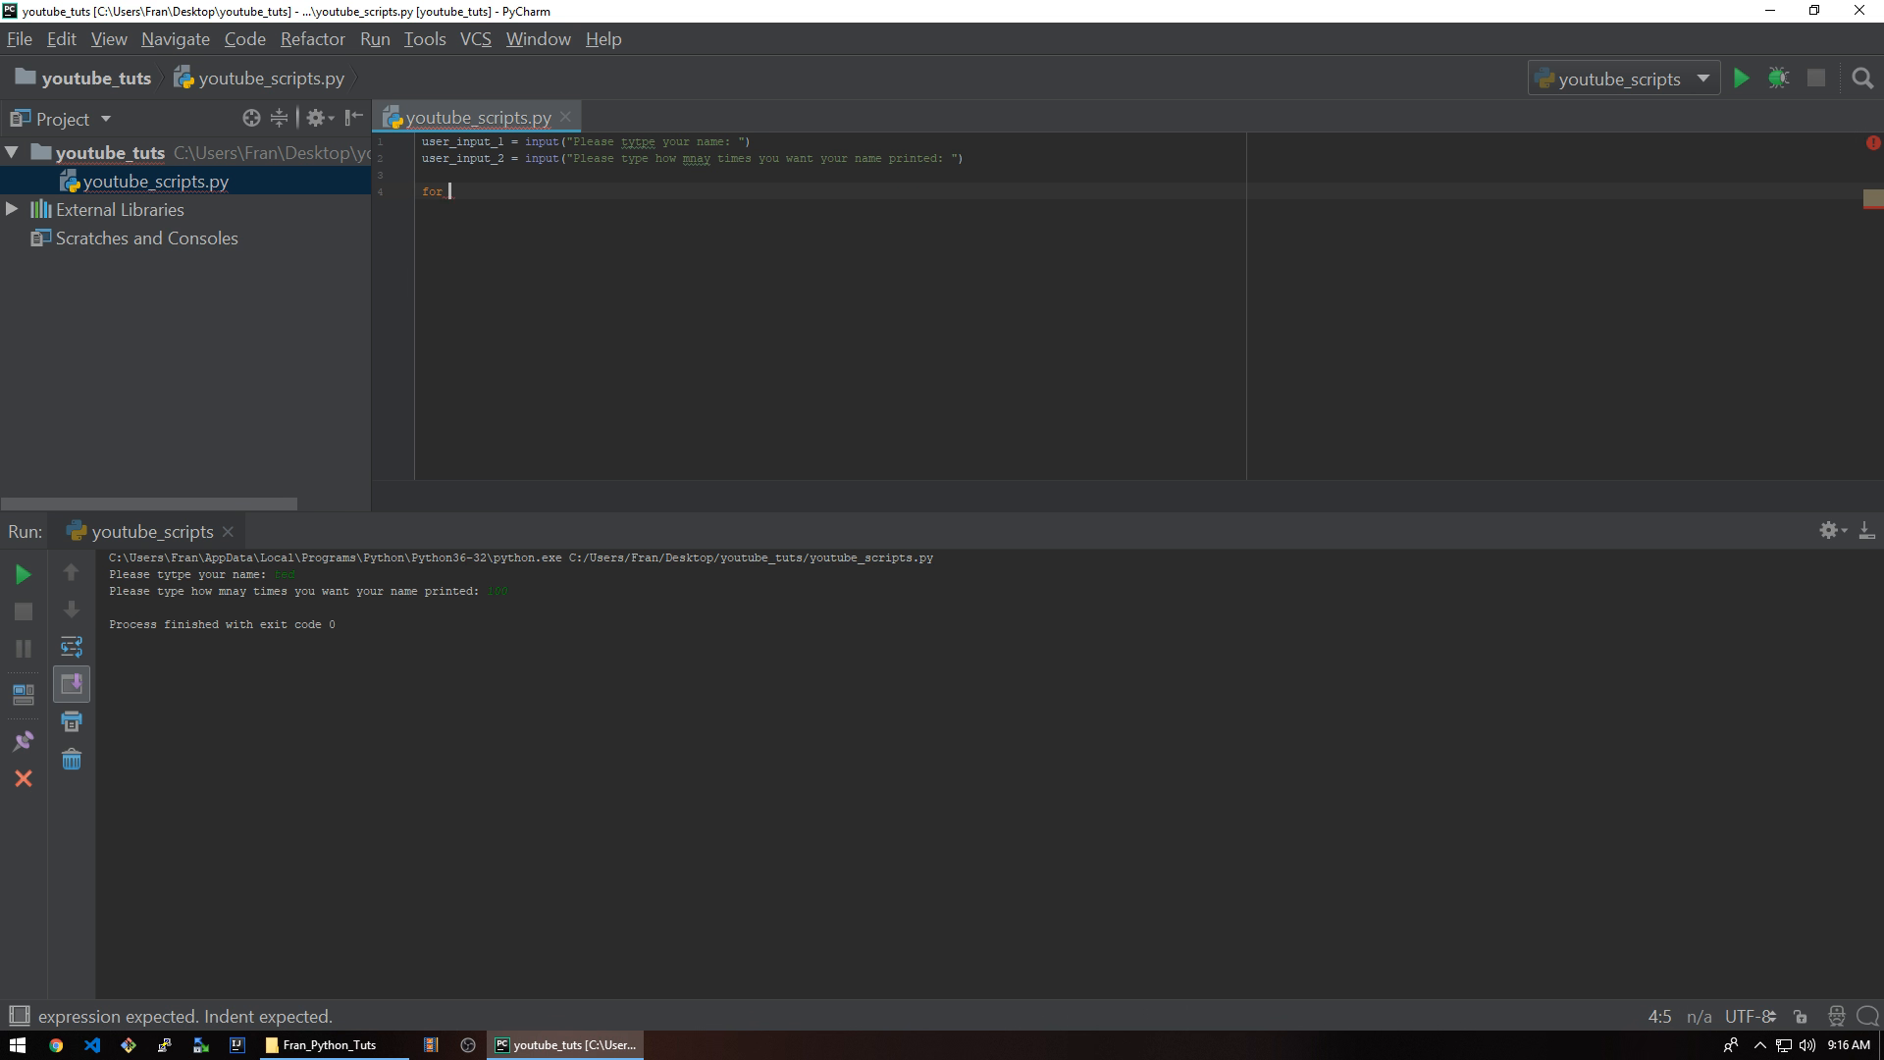
text(x in range)
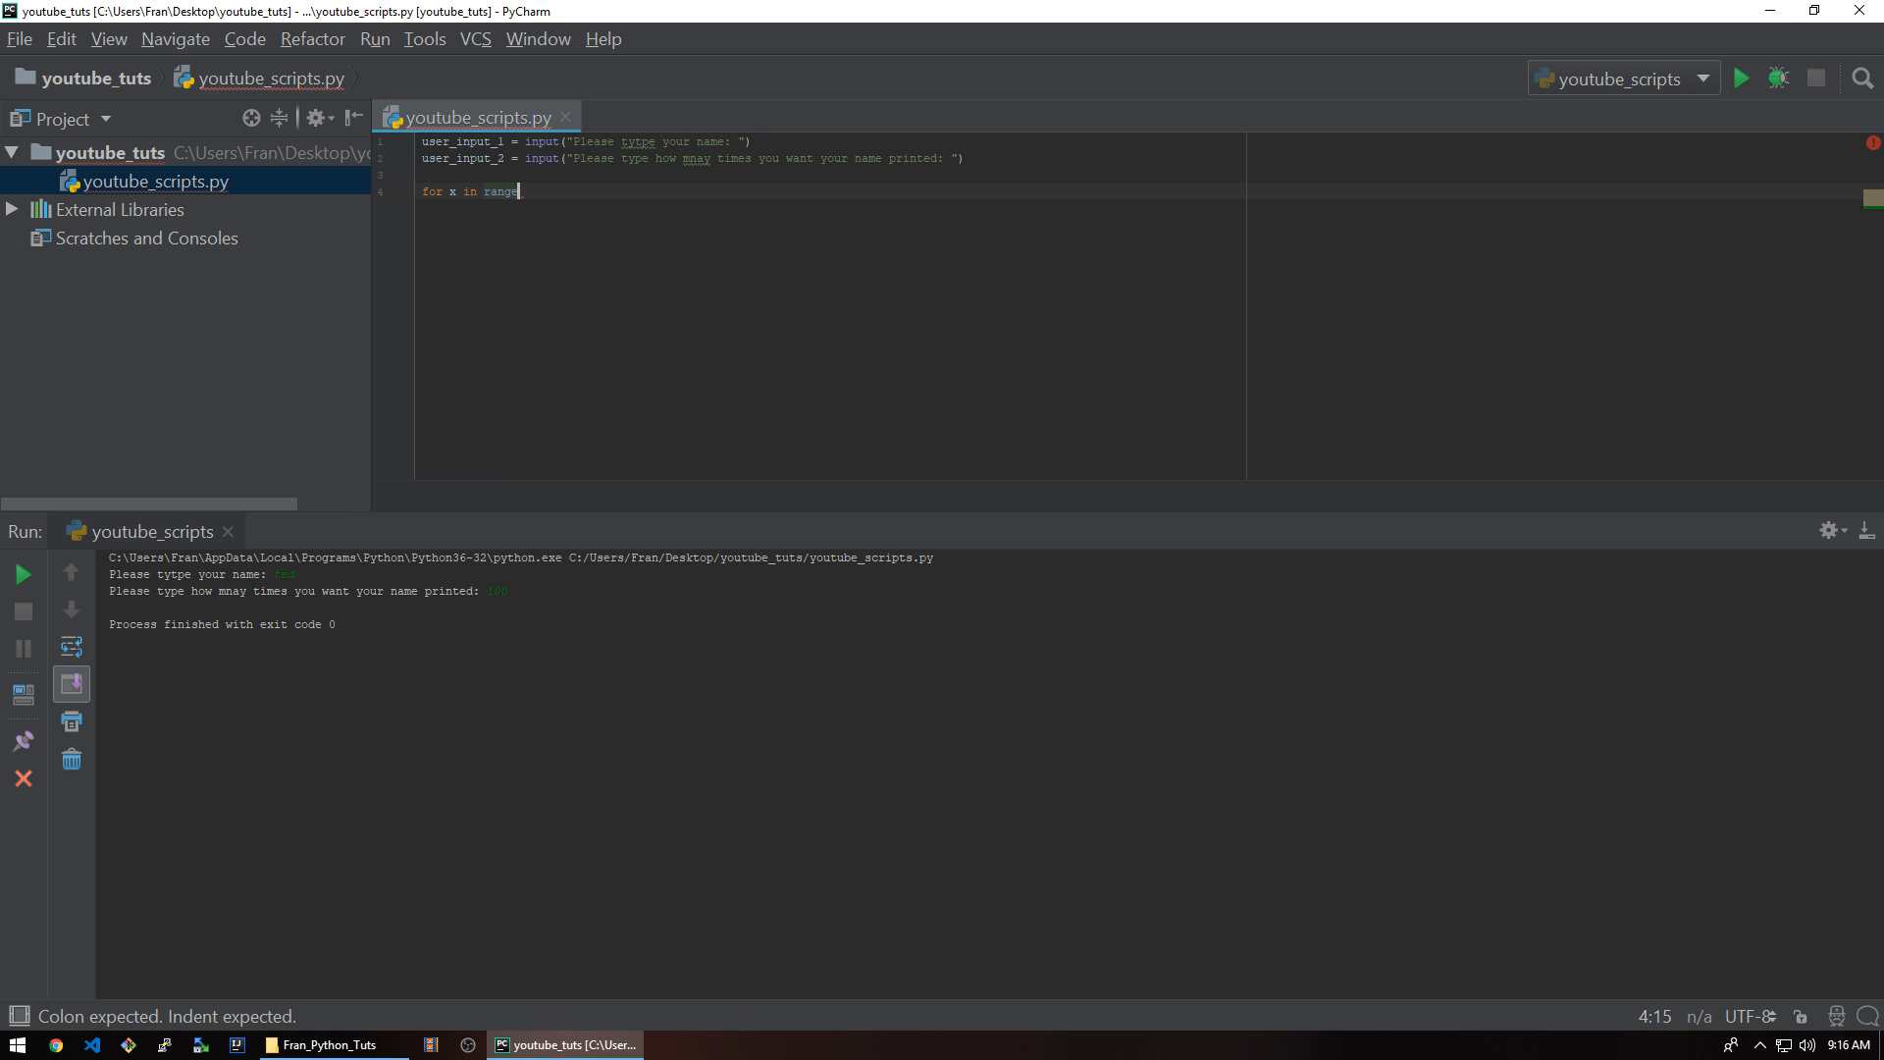
text(()
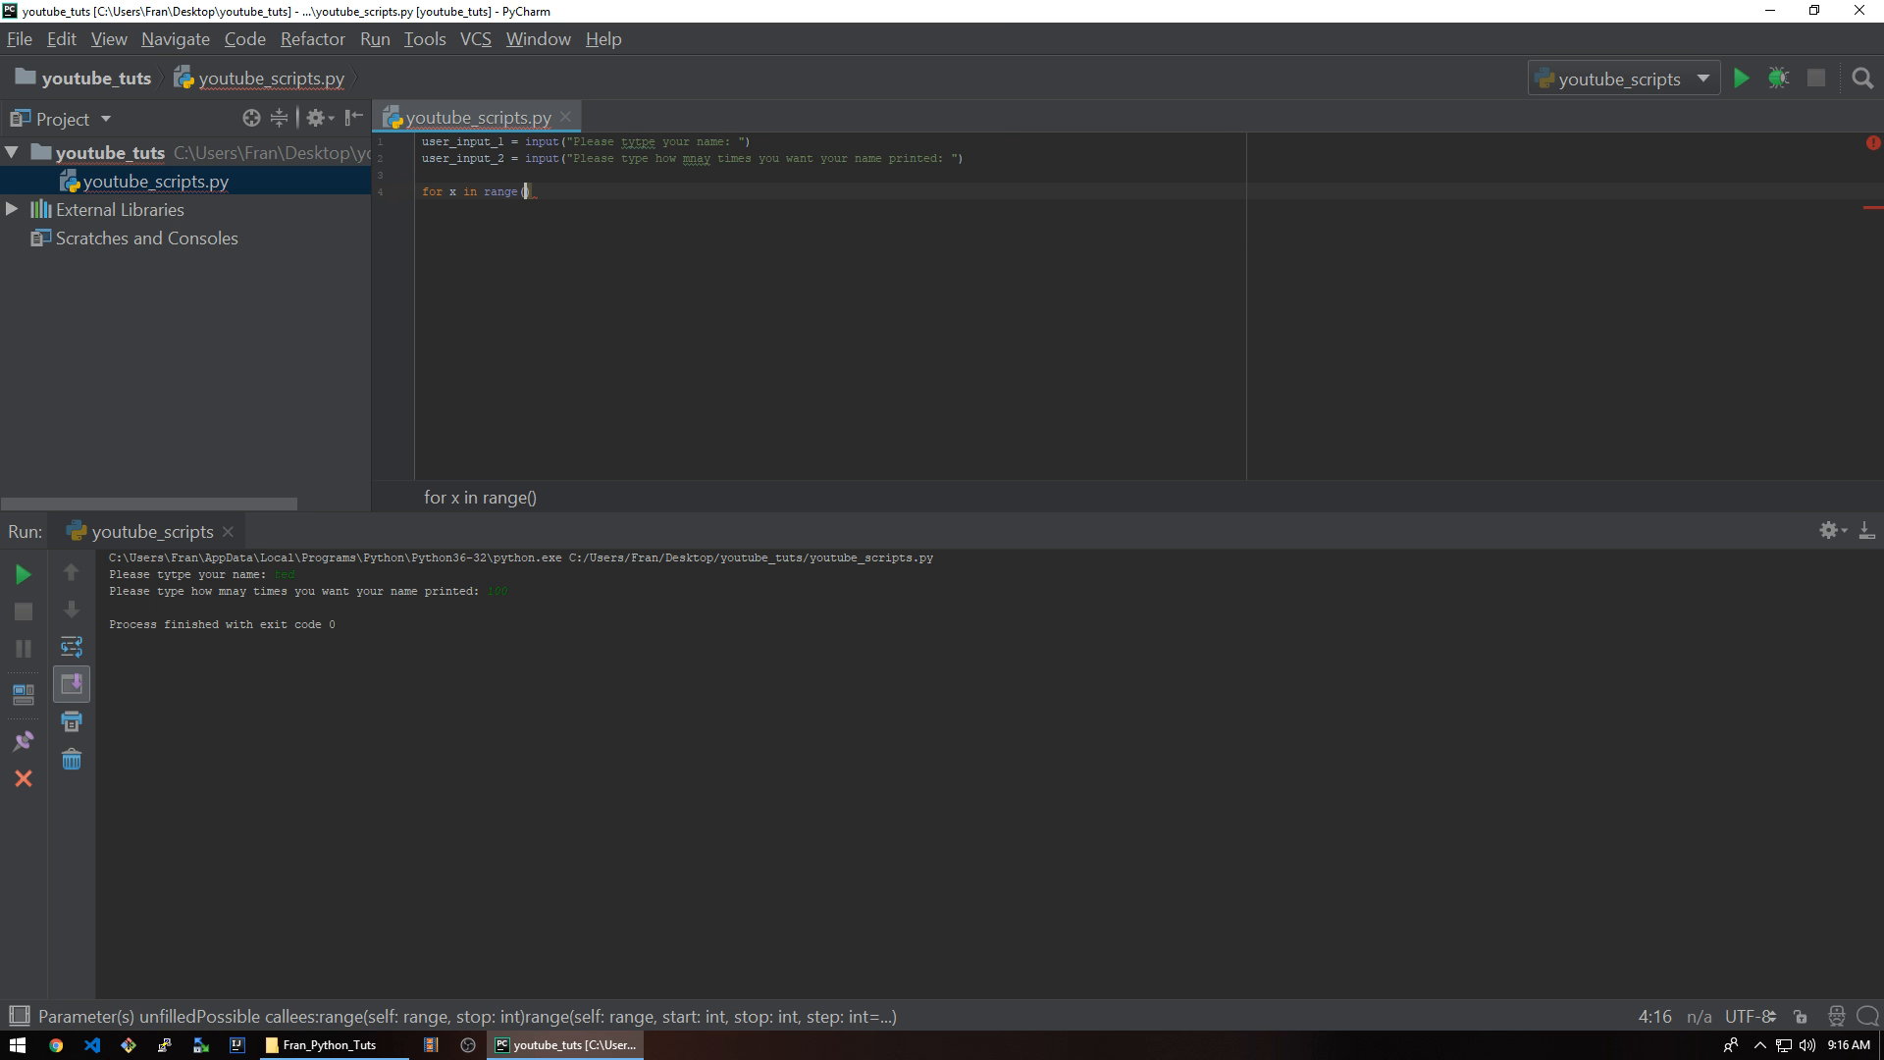
text(user_input_2)
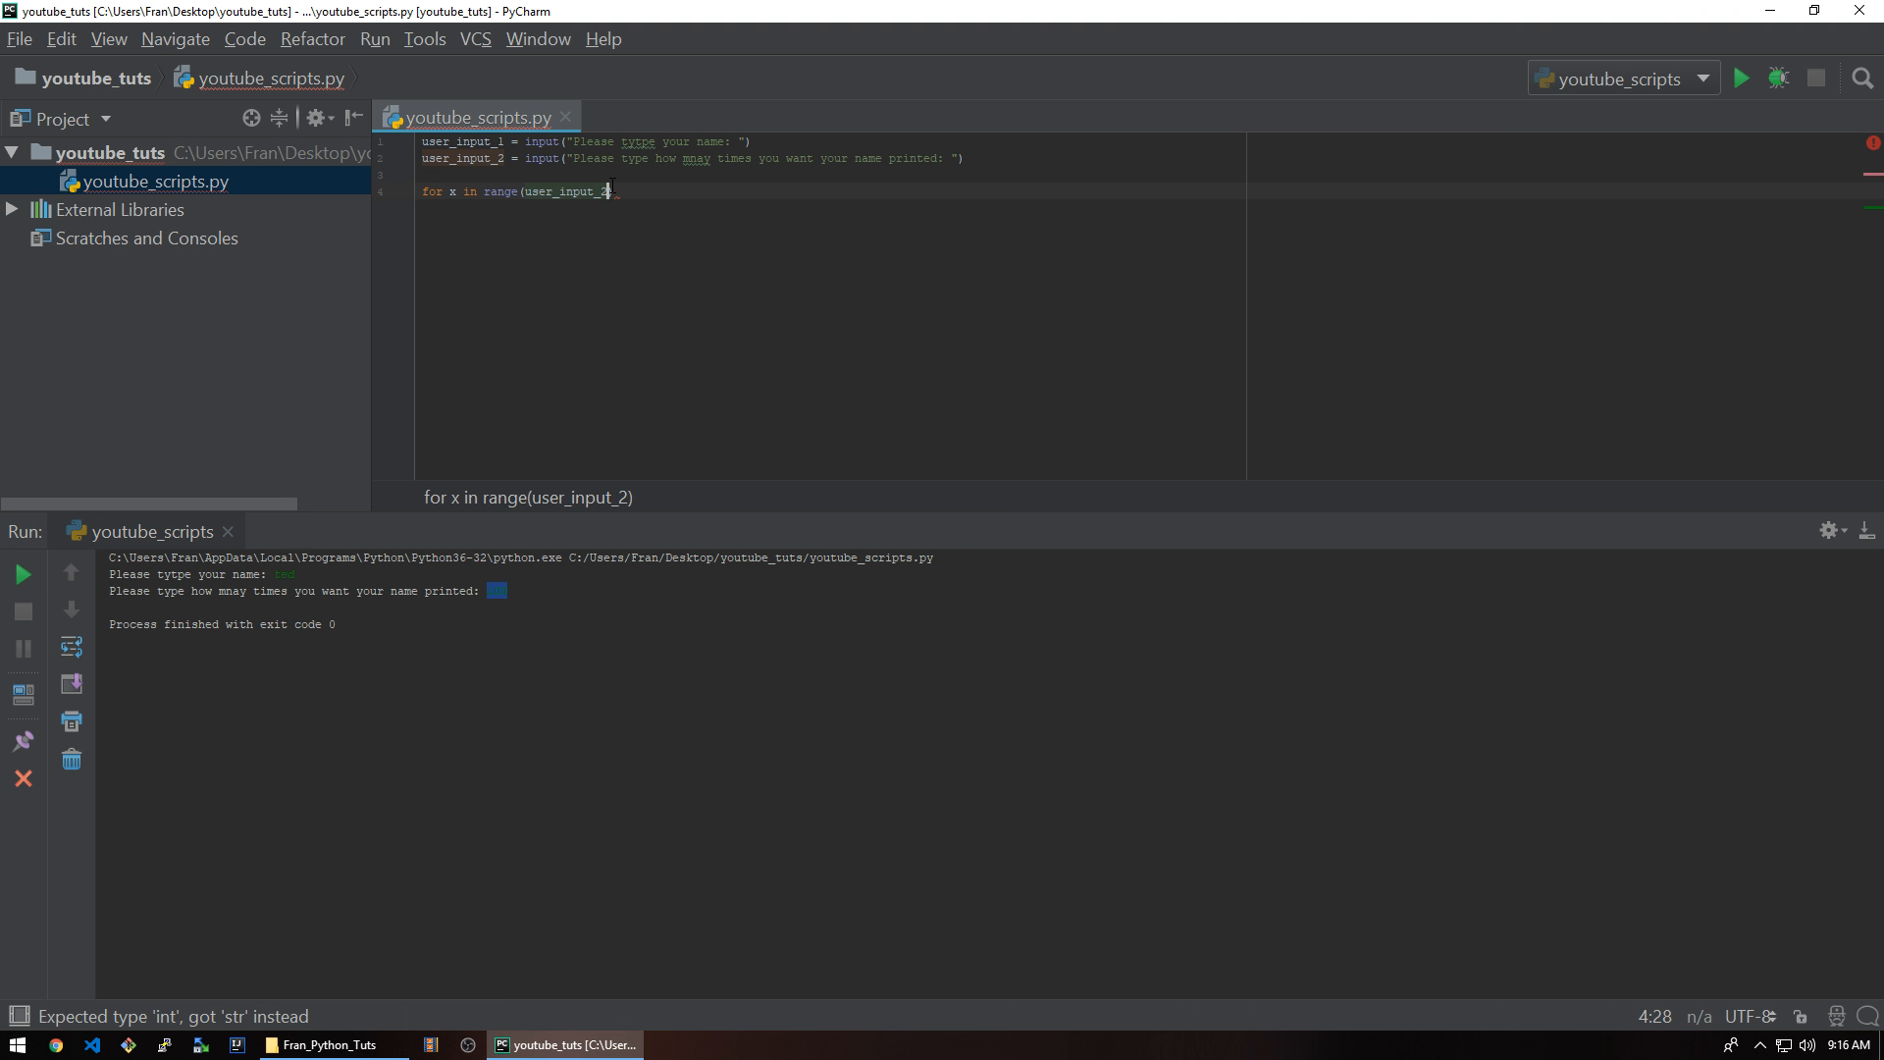
key(backspace)
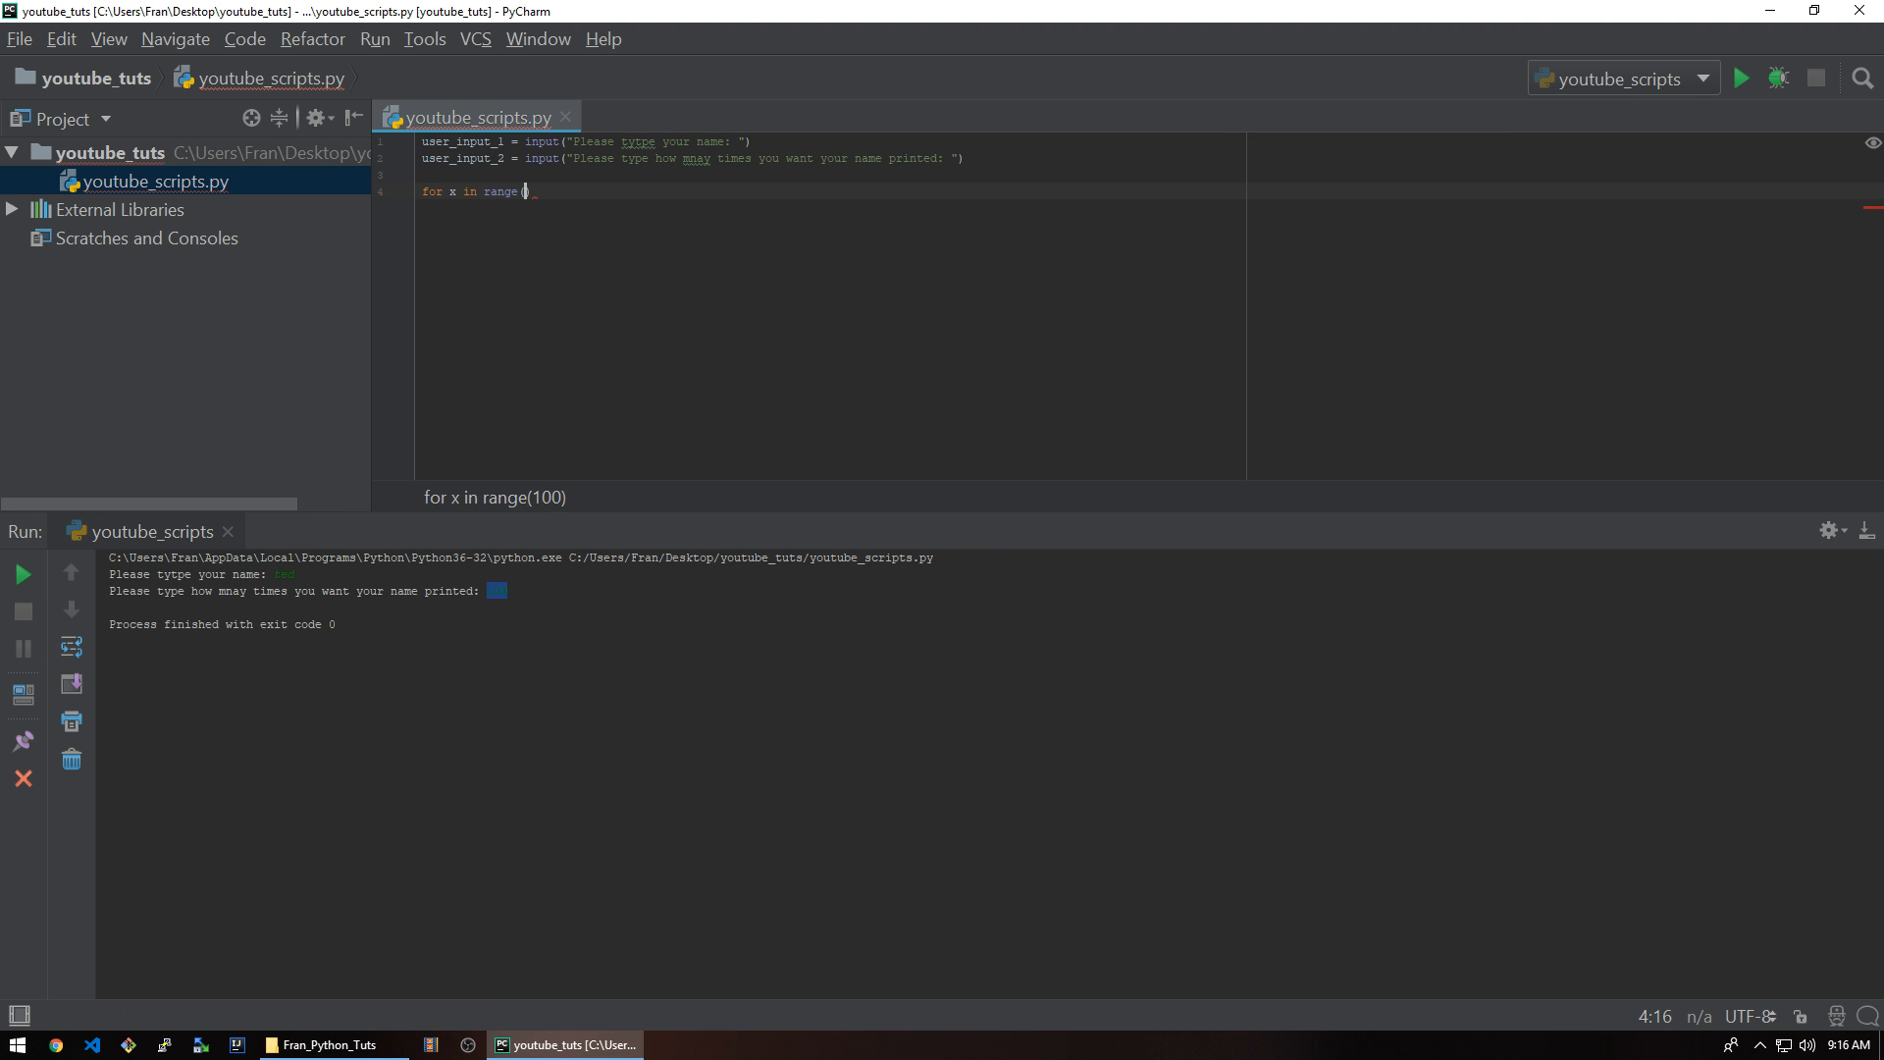
text(user_input_2)
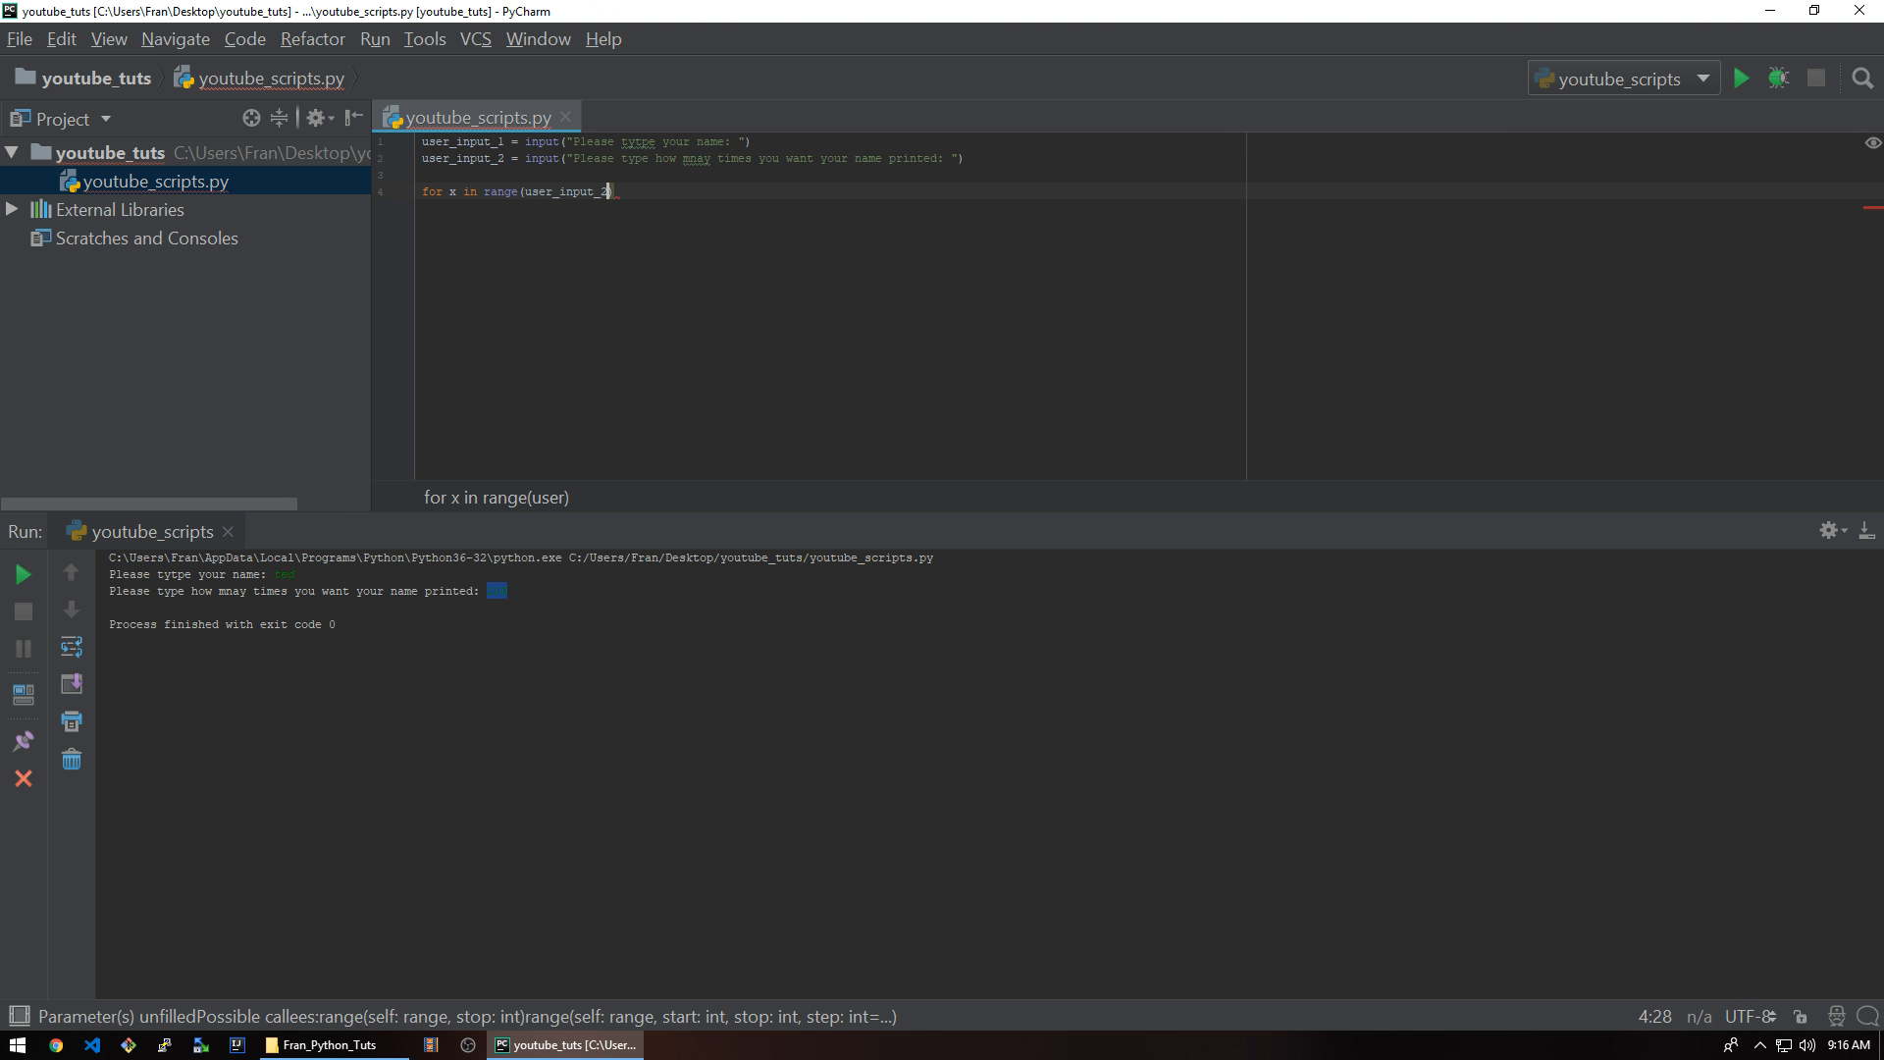
text():)
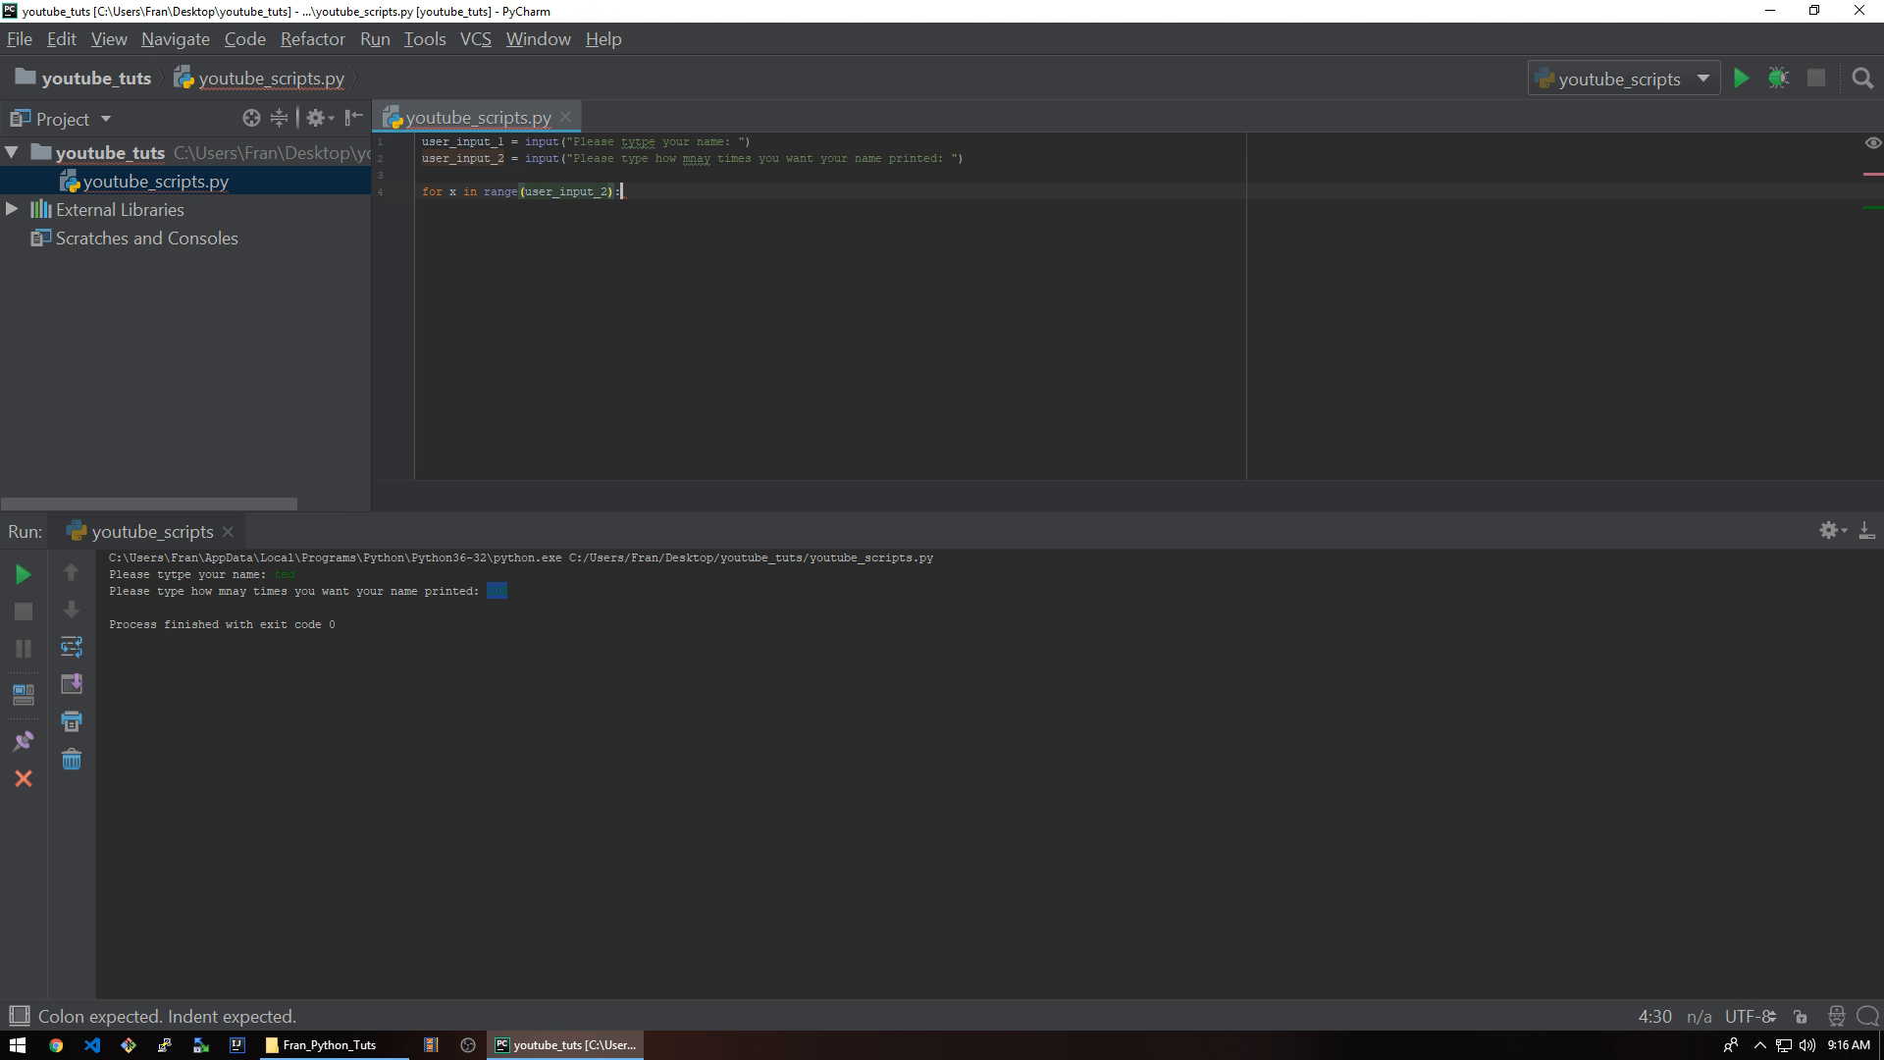
- Give the loop the indented body print(user_input_1)
key(enter)
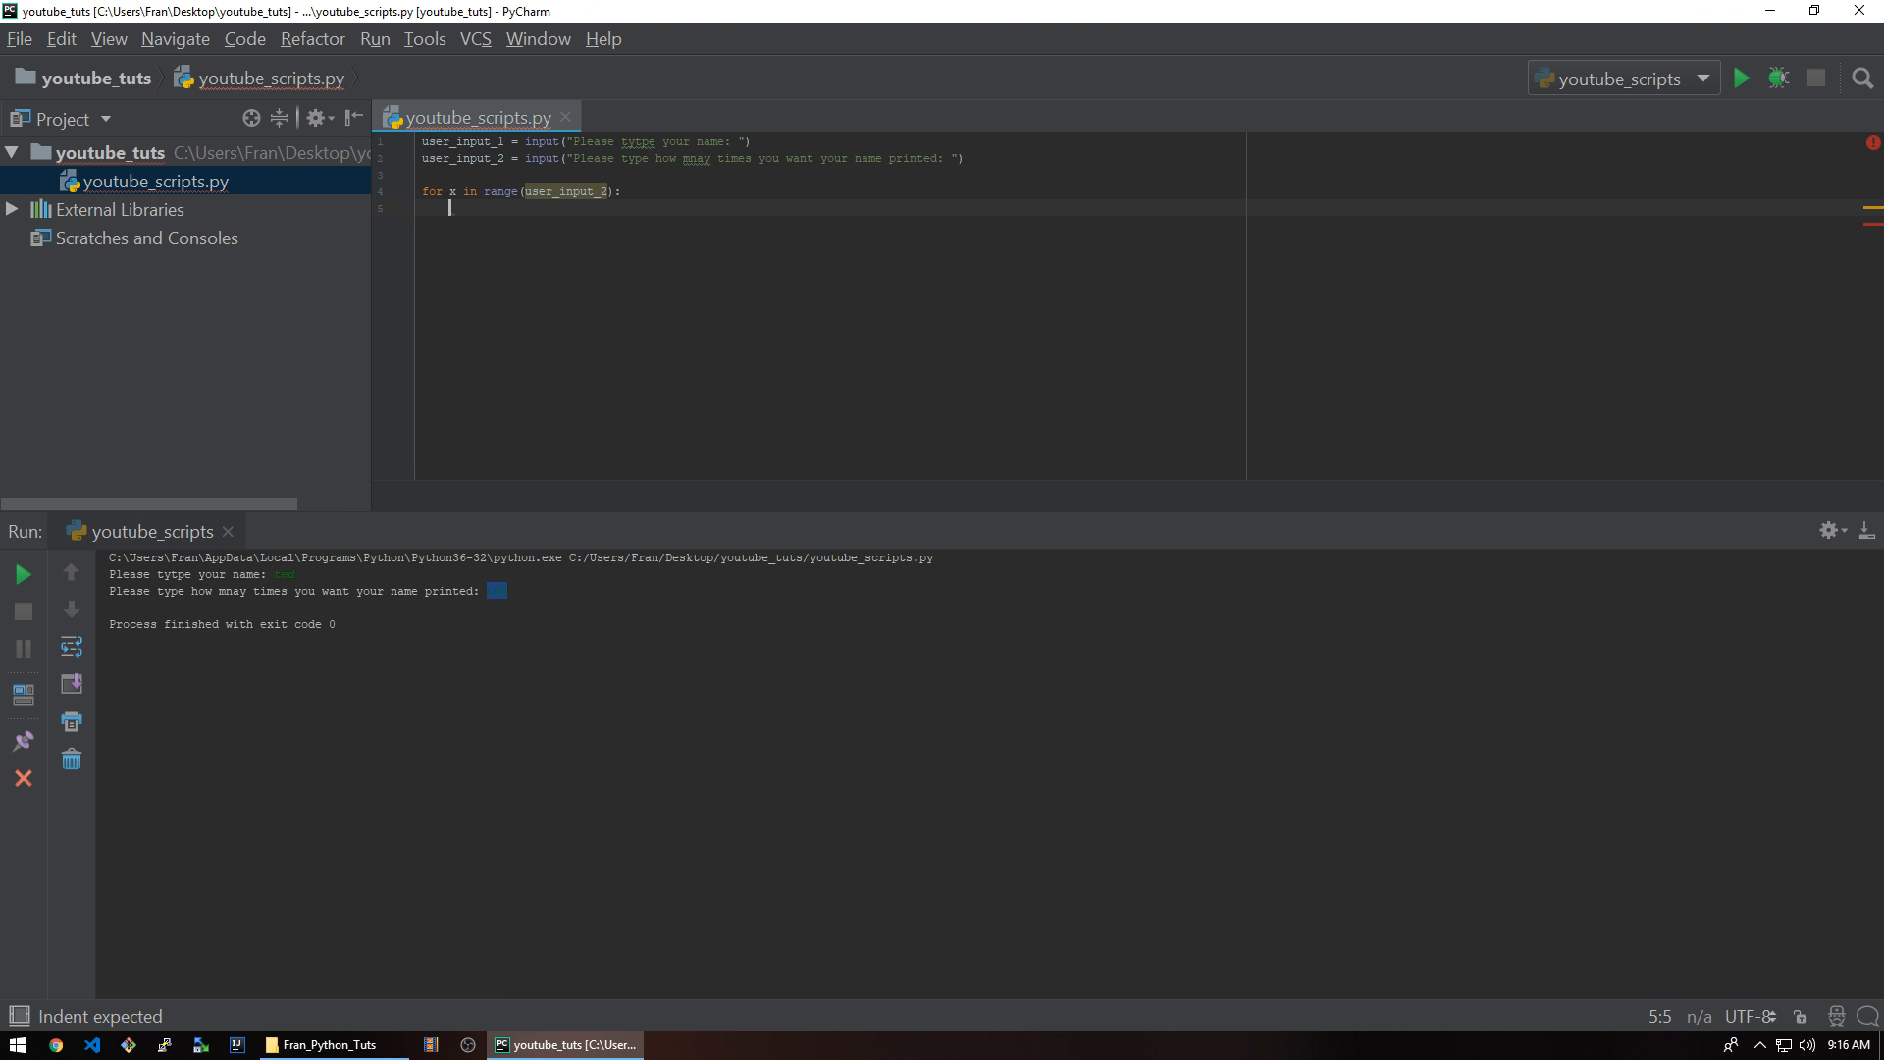
text(print()
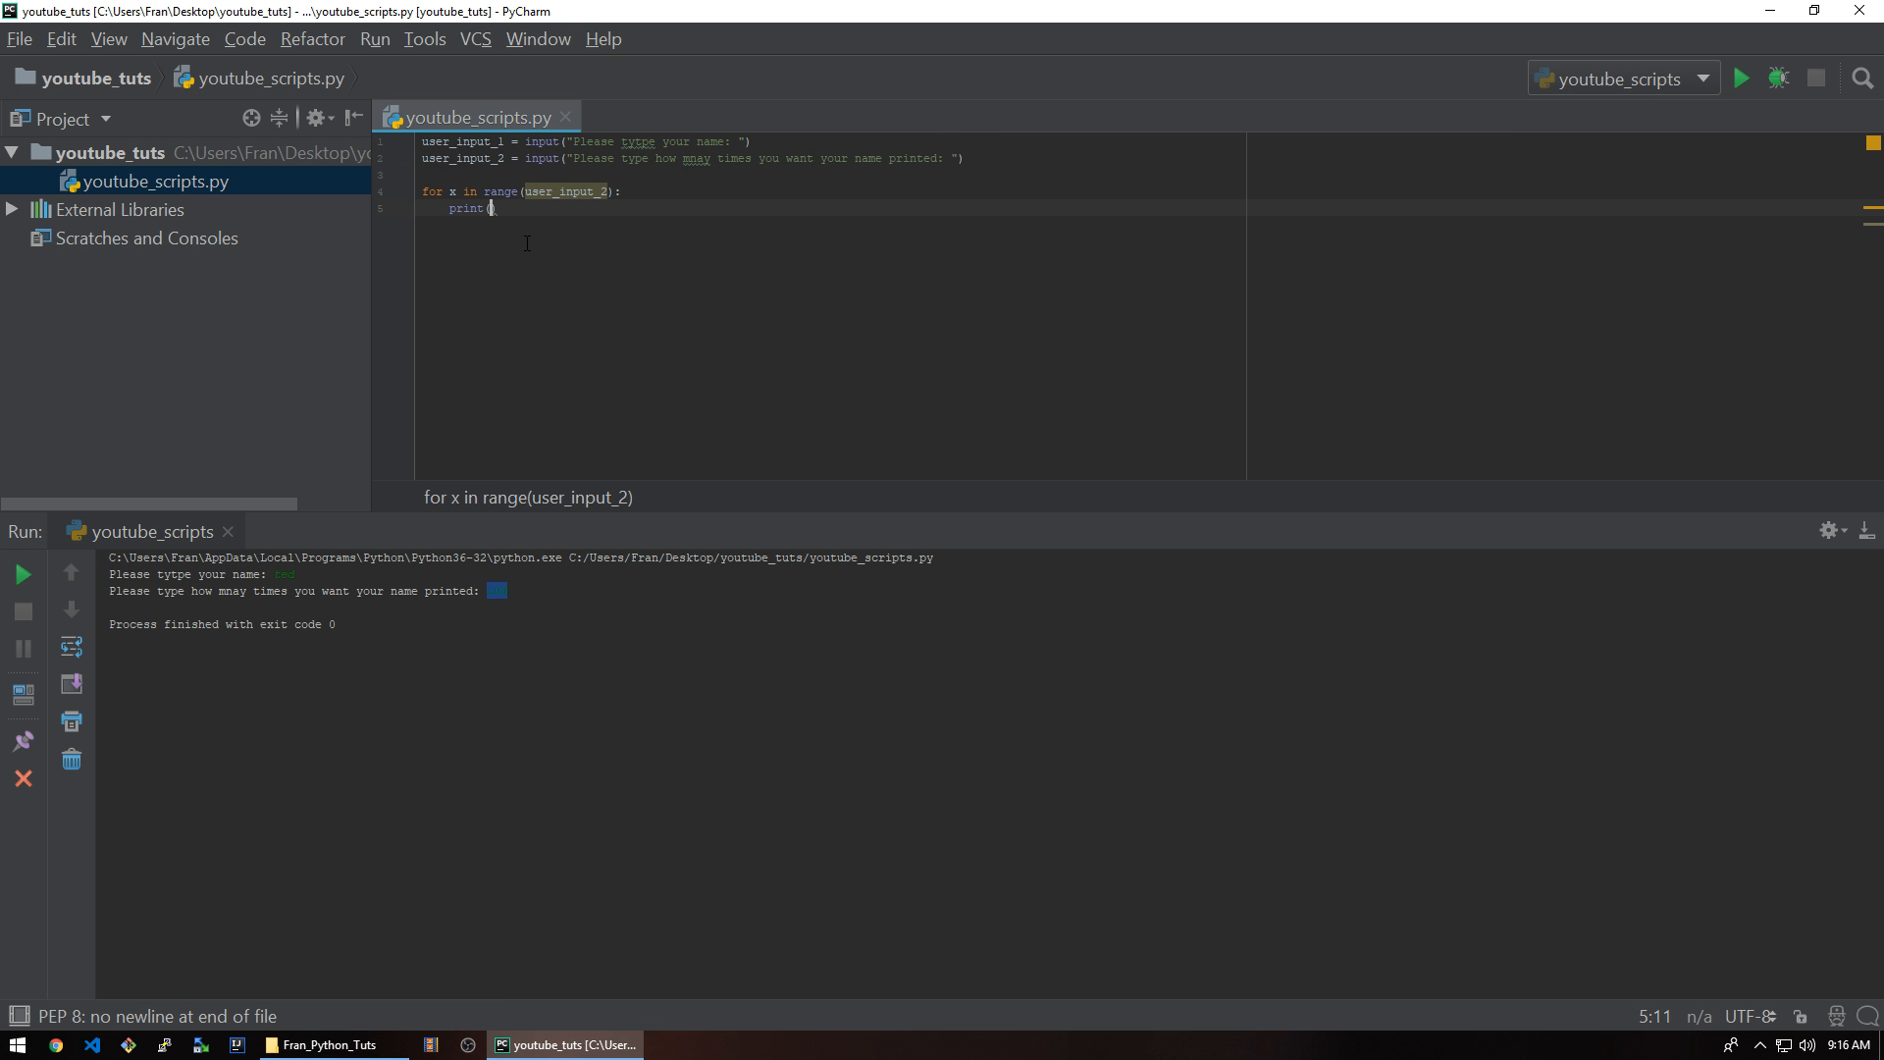
text(user_input_1)
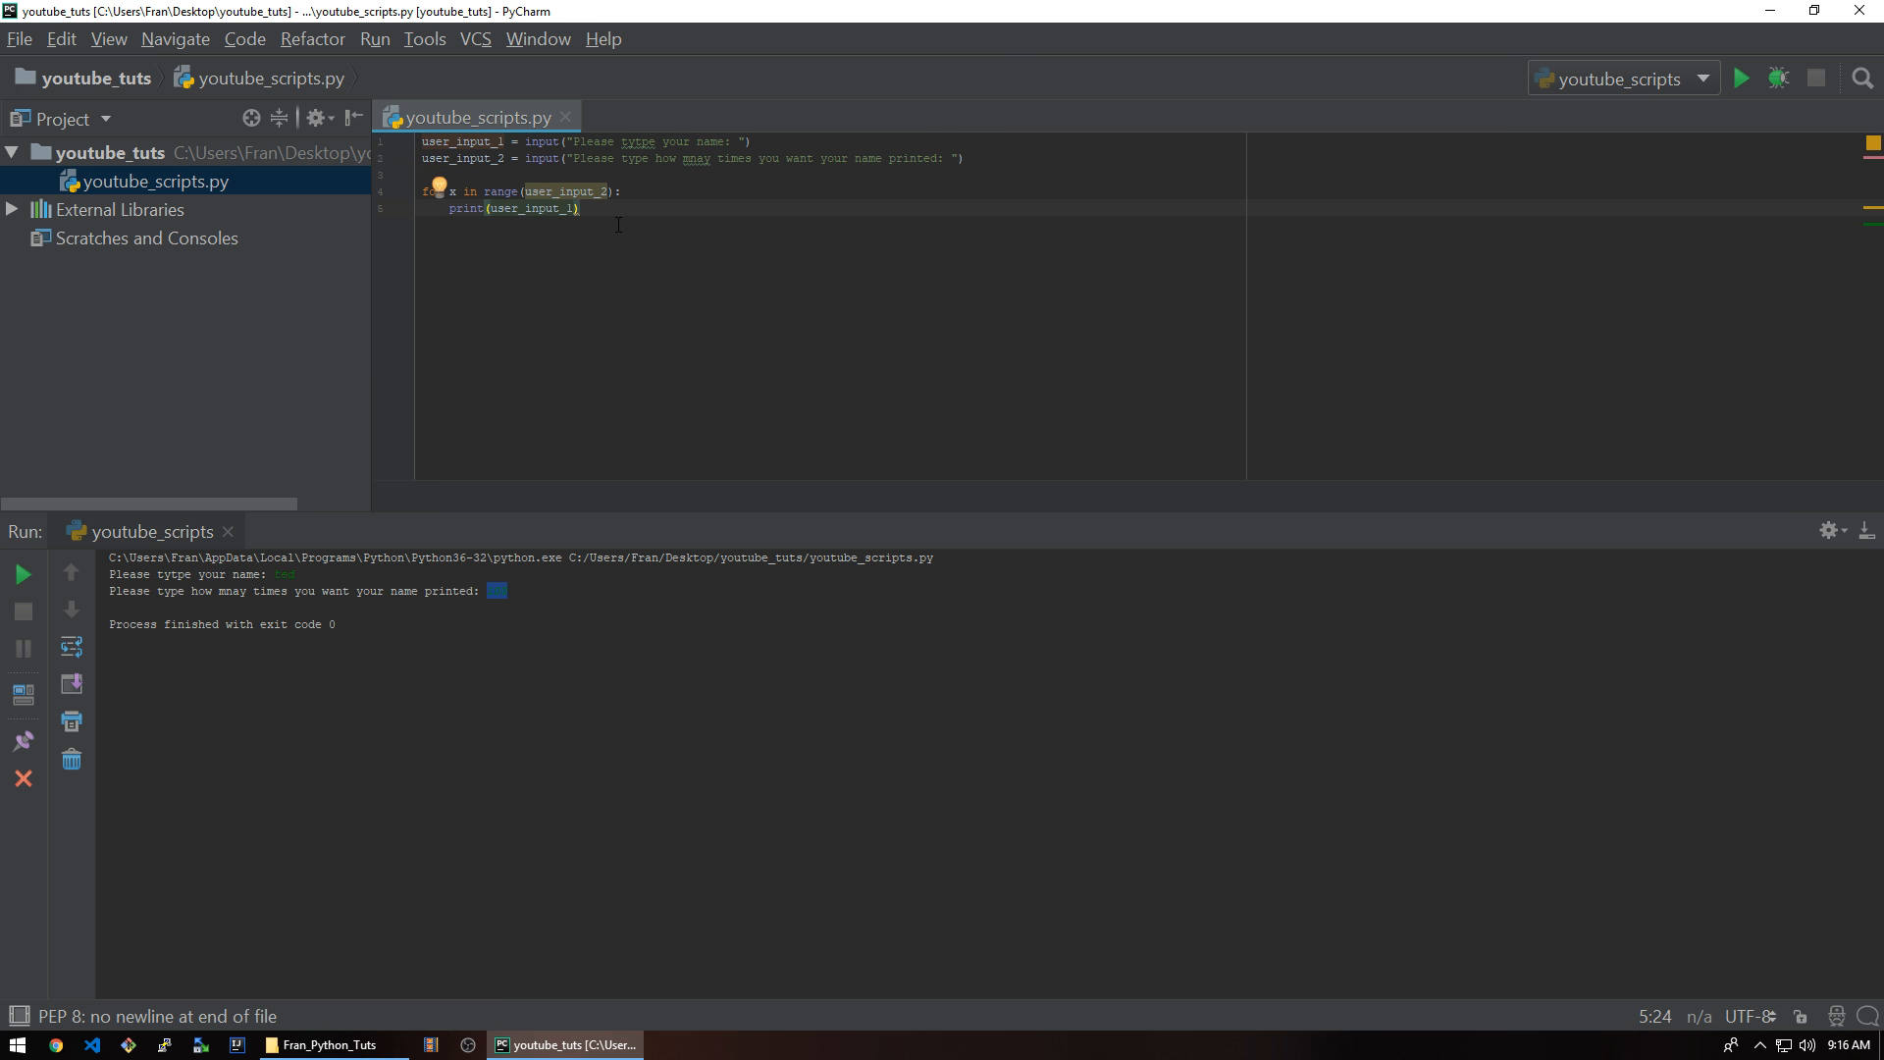
mouse_move(566, 190)
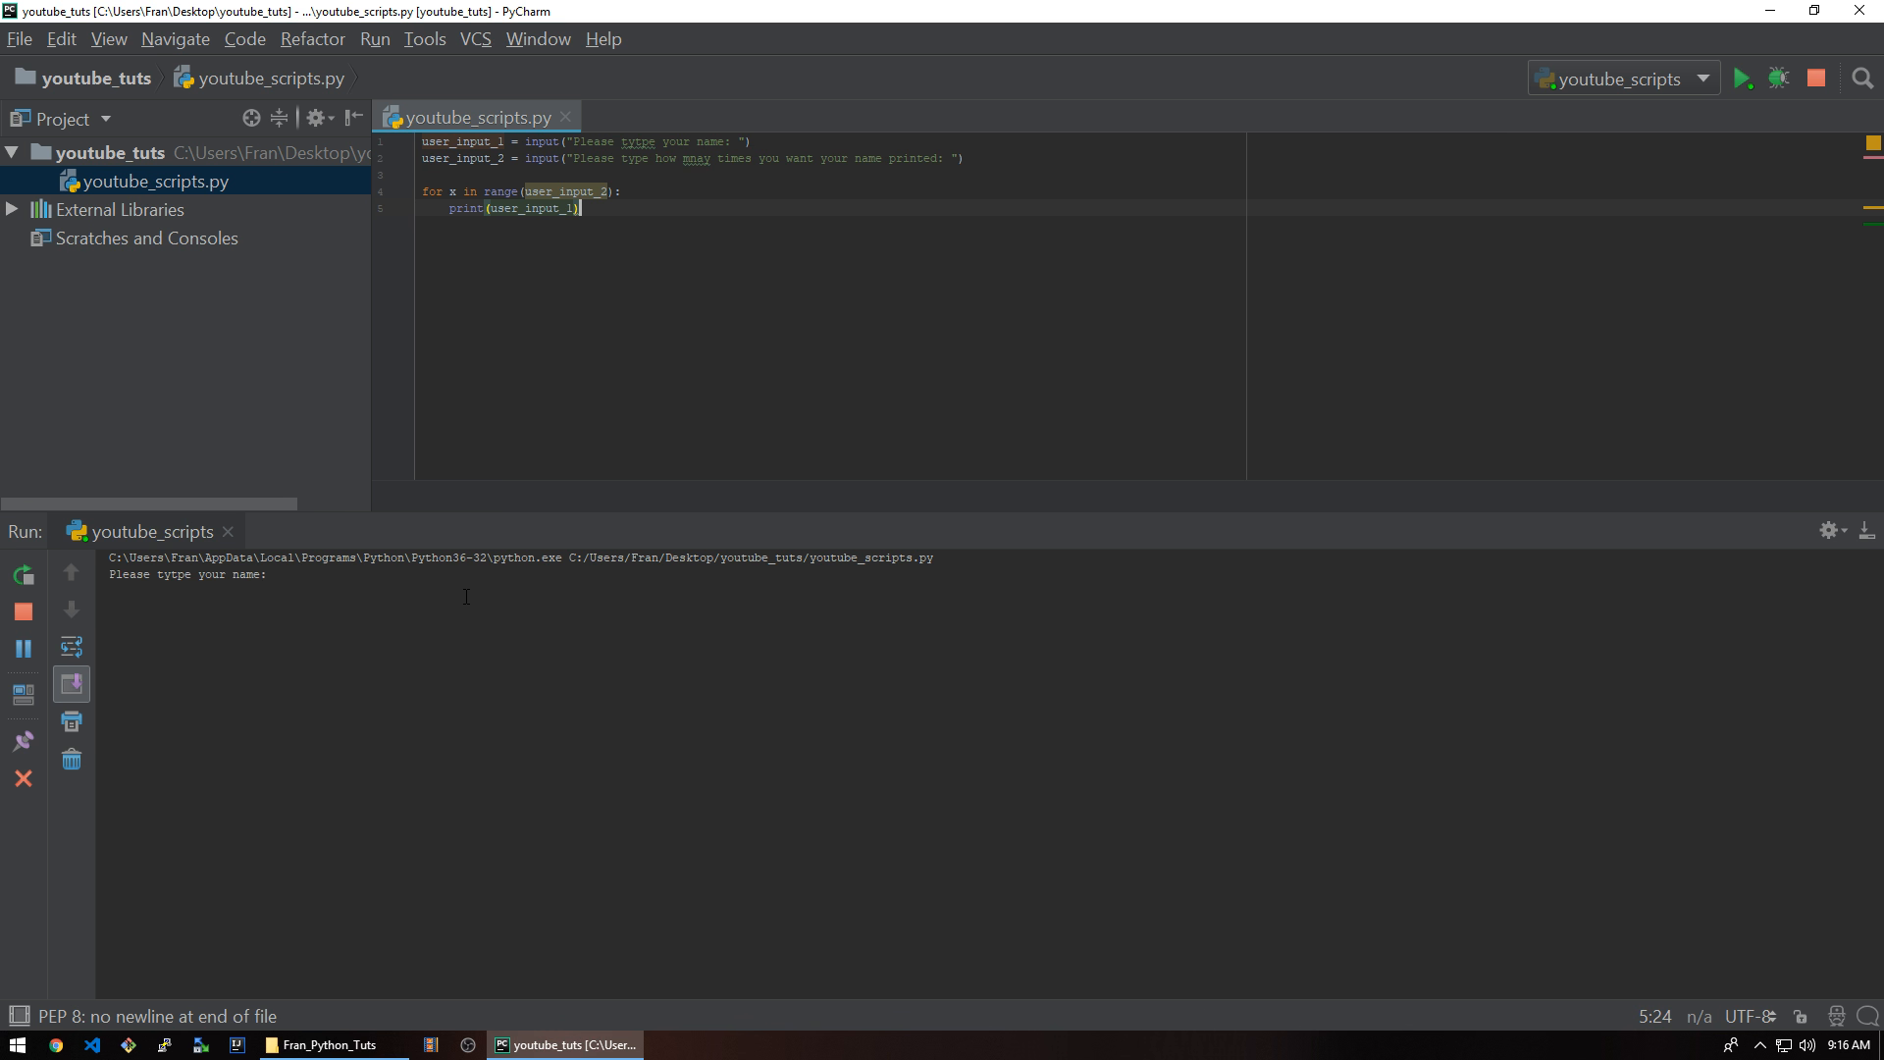
- Run with name bob and a count, hitting TypeError since the count is a string
text(bob)
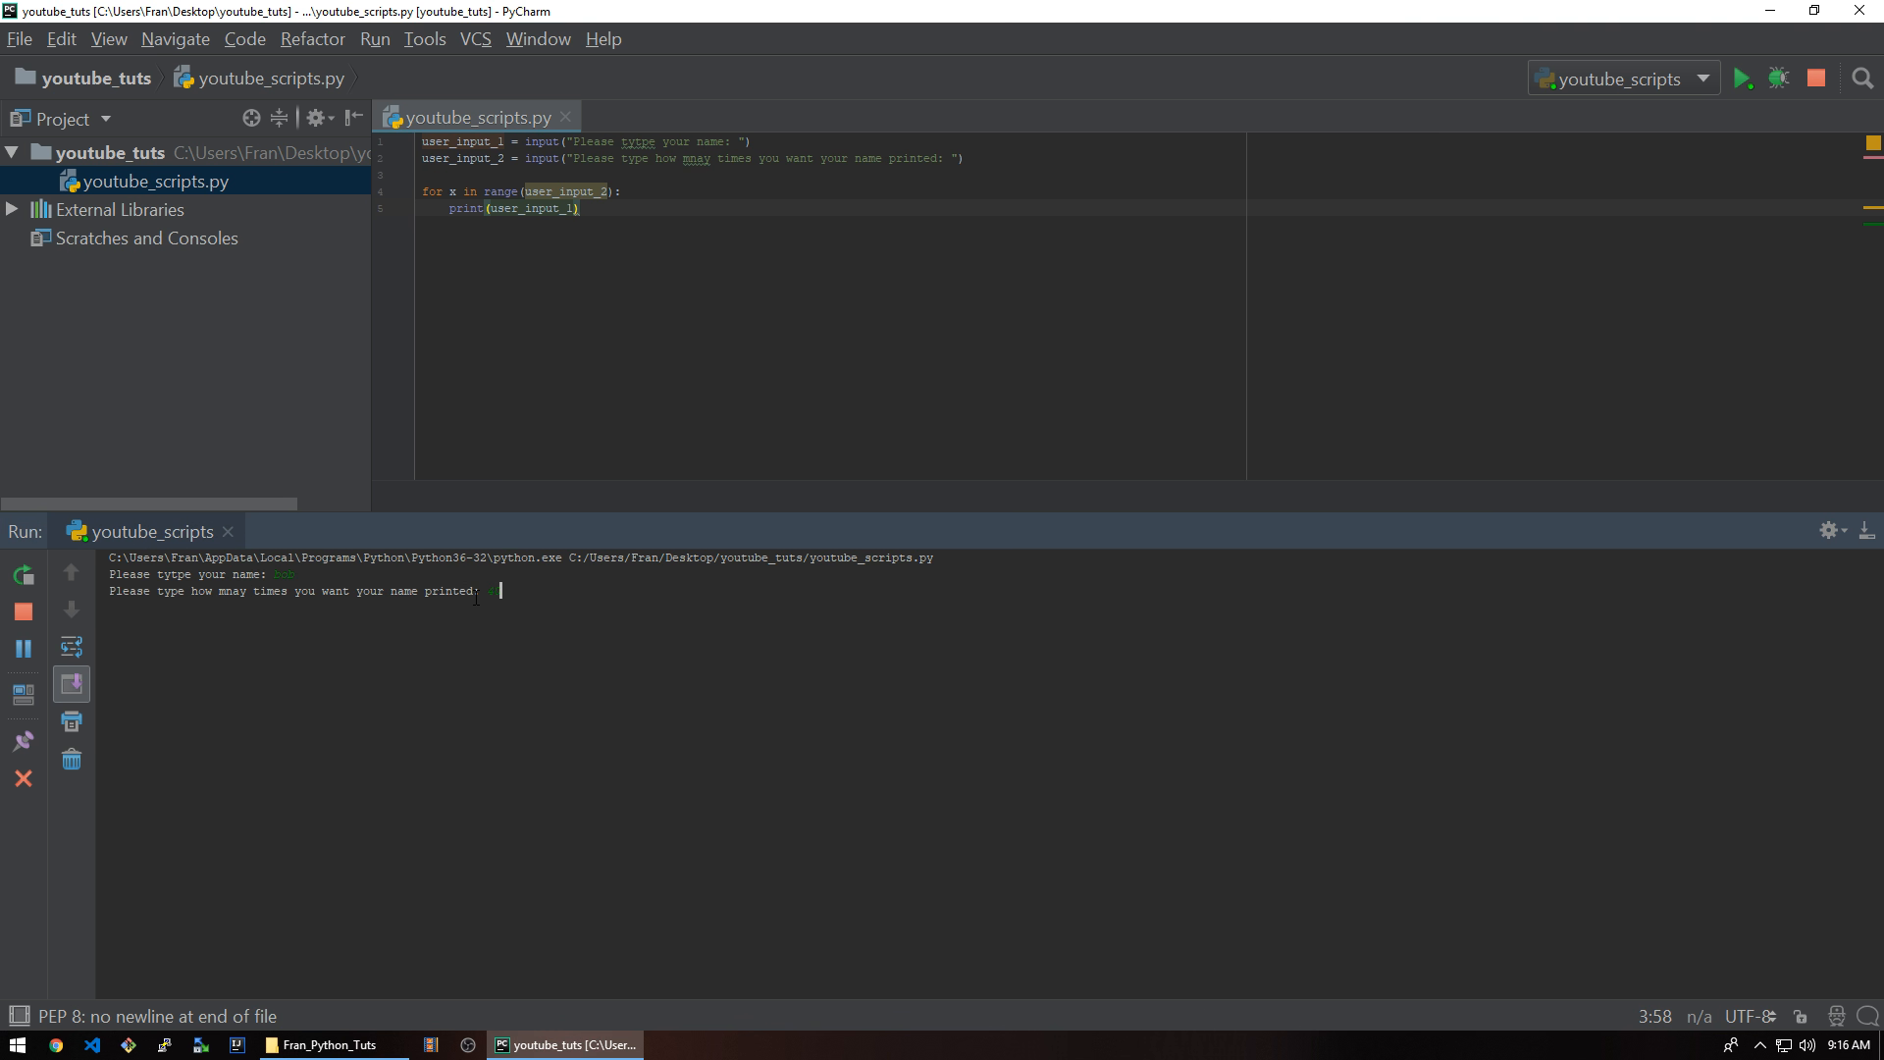
key(enter)
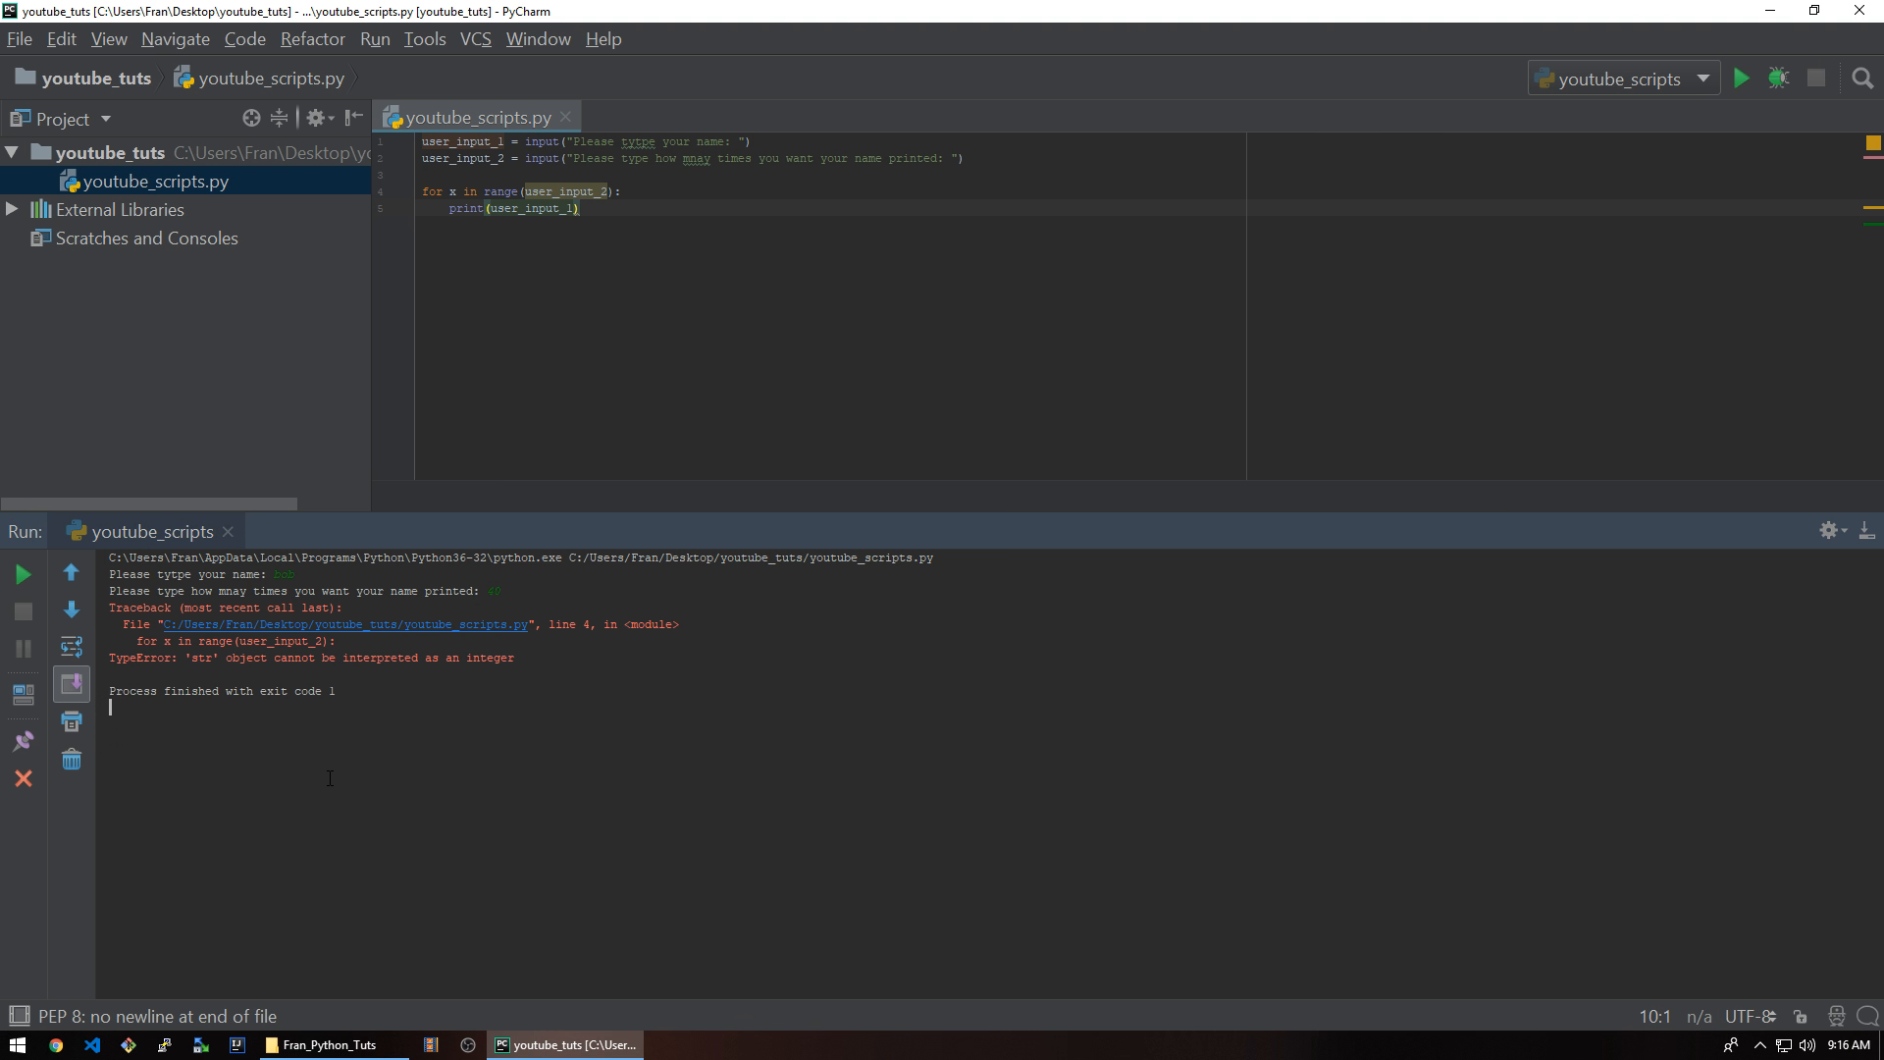
drag(186, 657, 481, 657)
text("10")
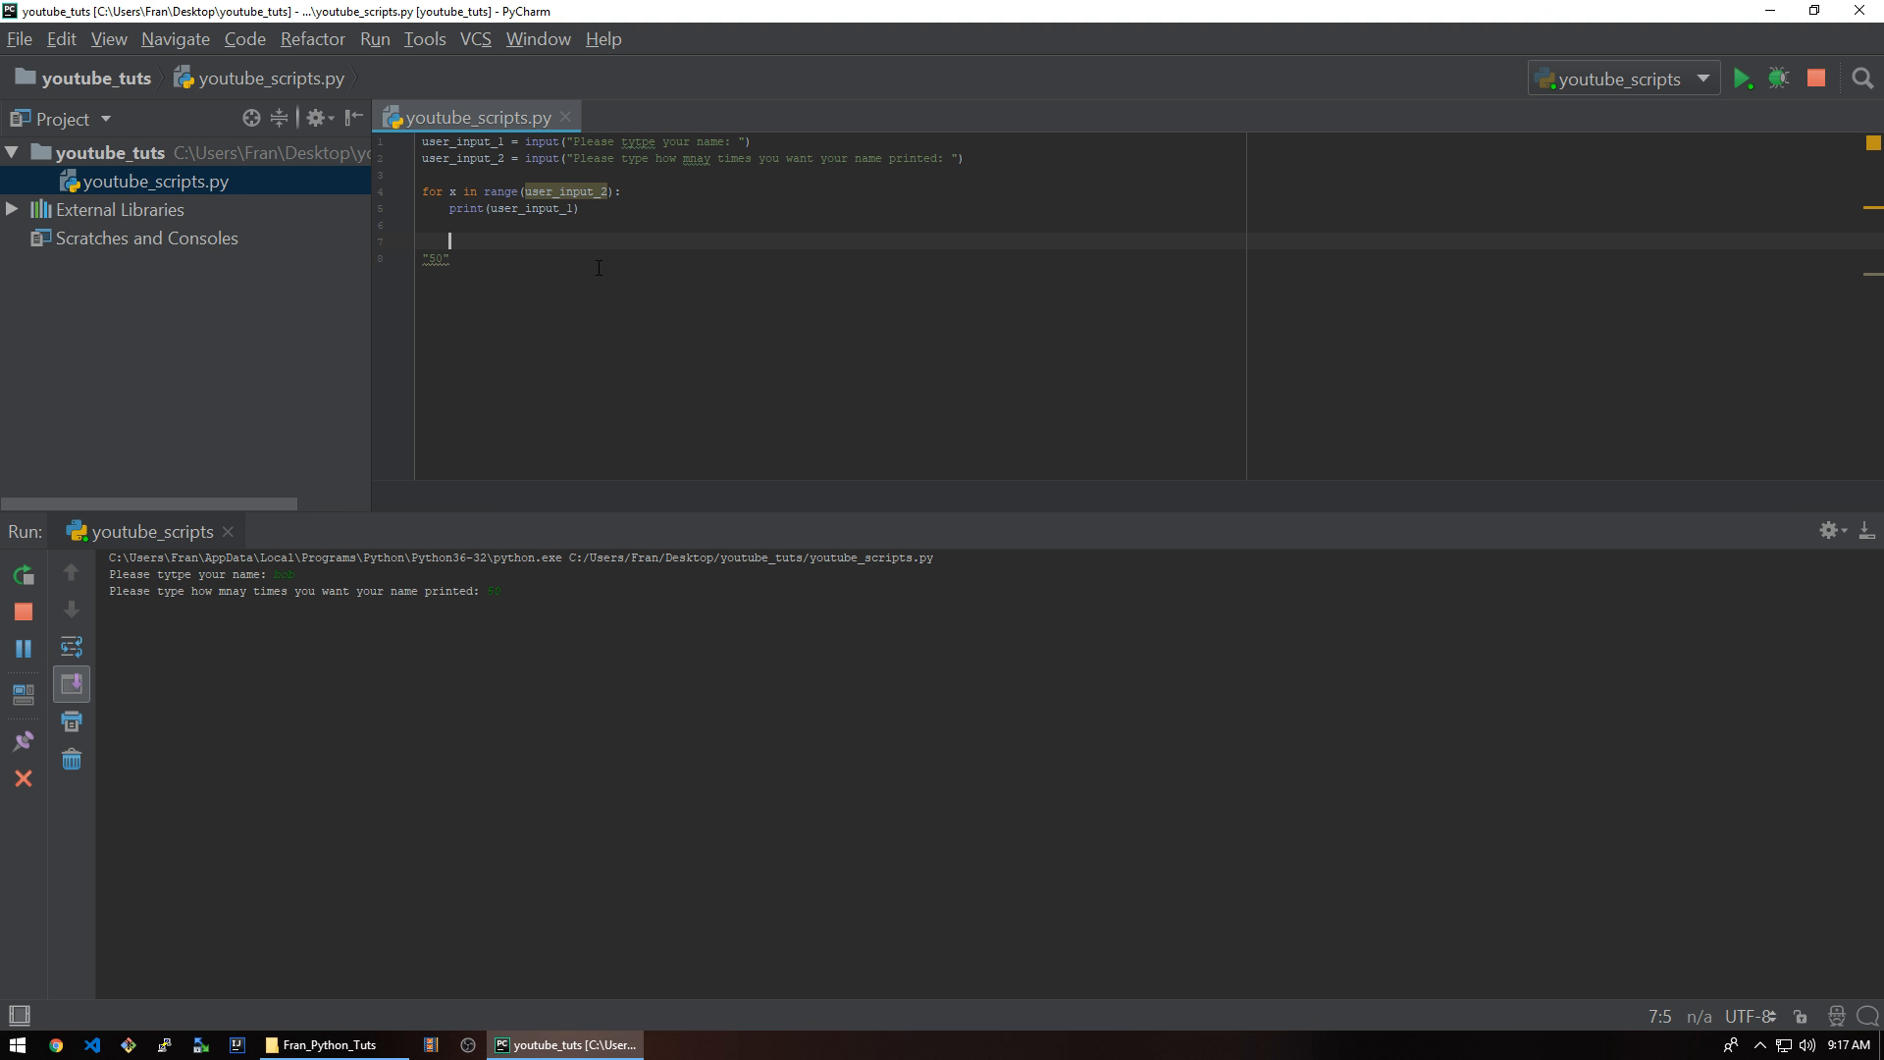
double_click(435, 257)
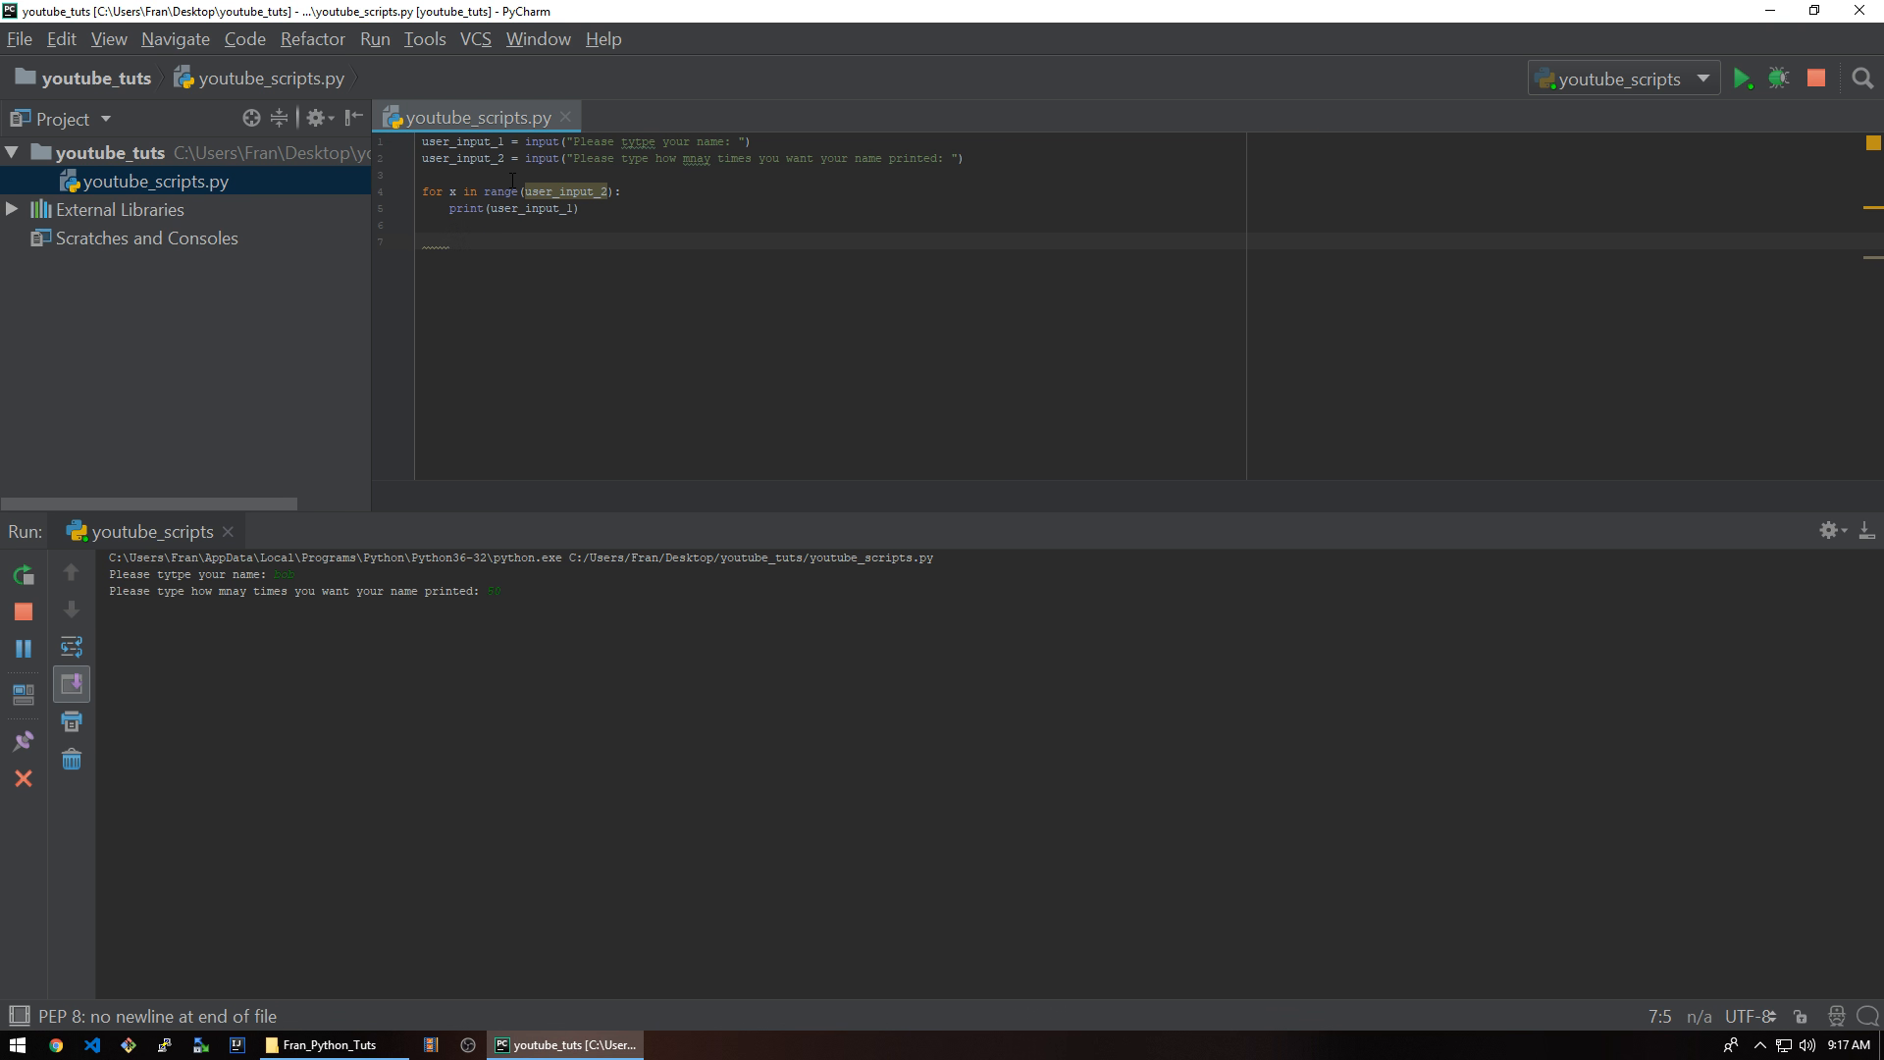
mouse_move(565, 190)
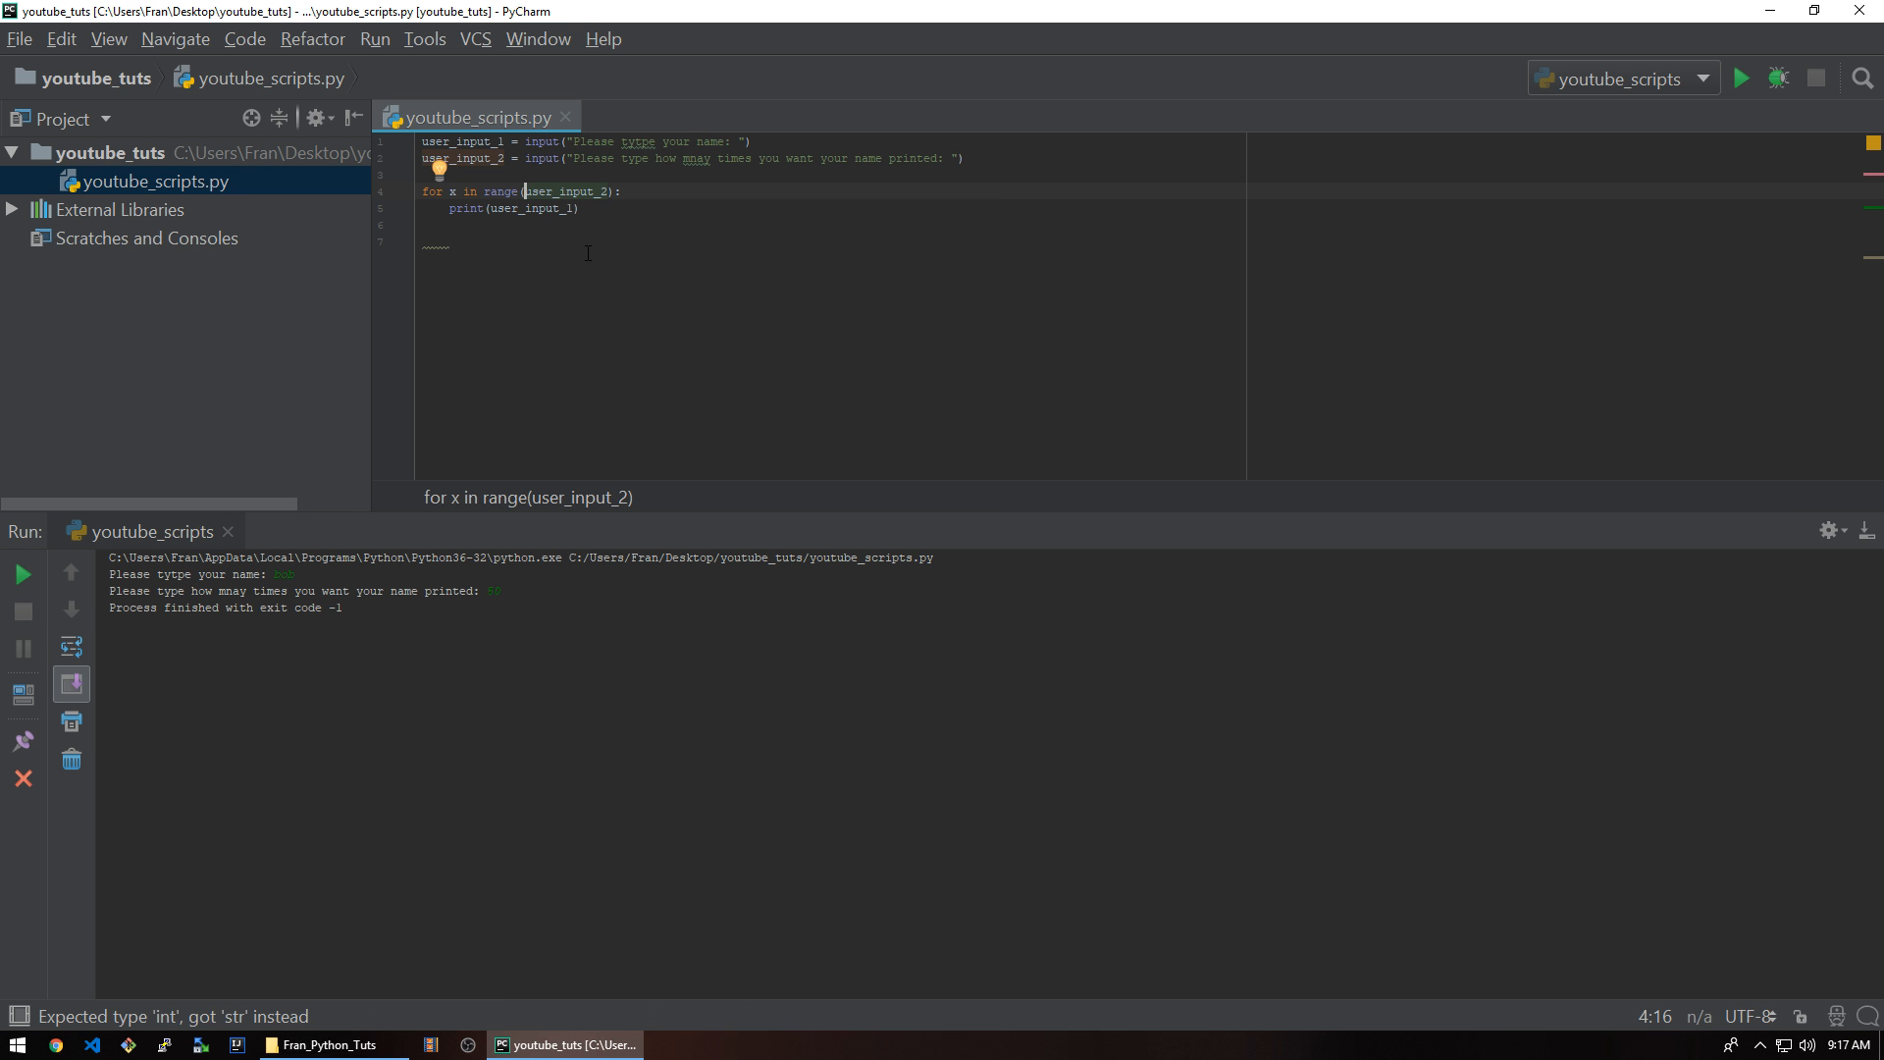
- Wrap the count as range(int(user_input_2)) so the loop count is numeric
text(int()
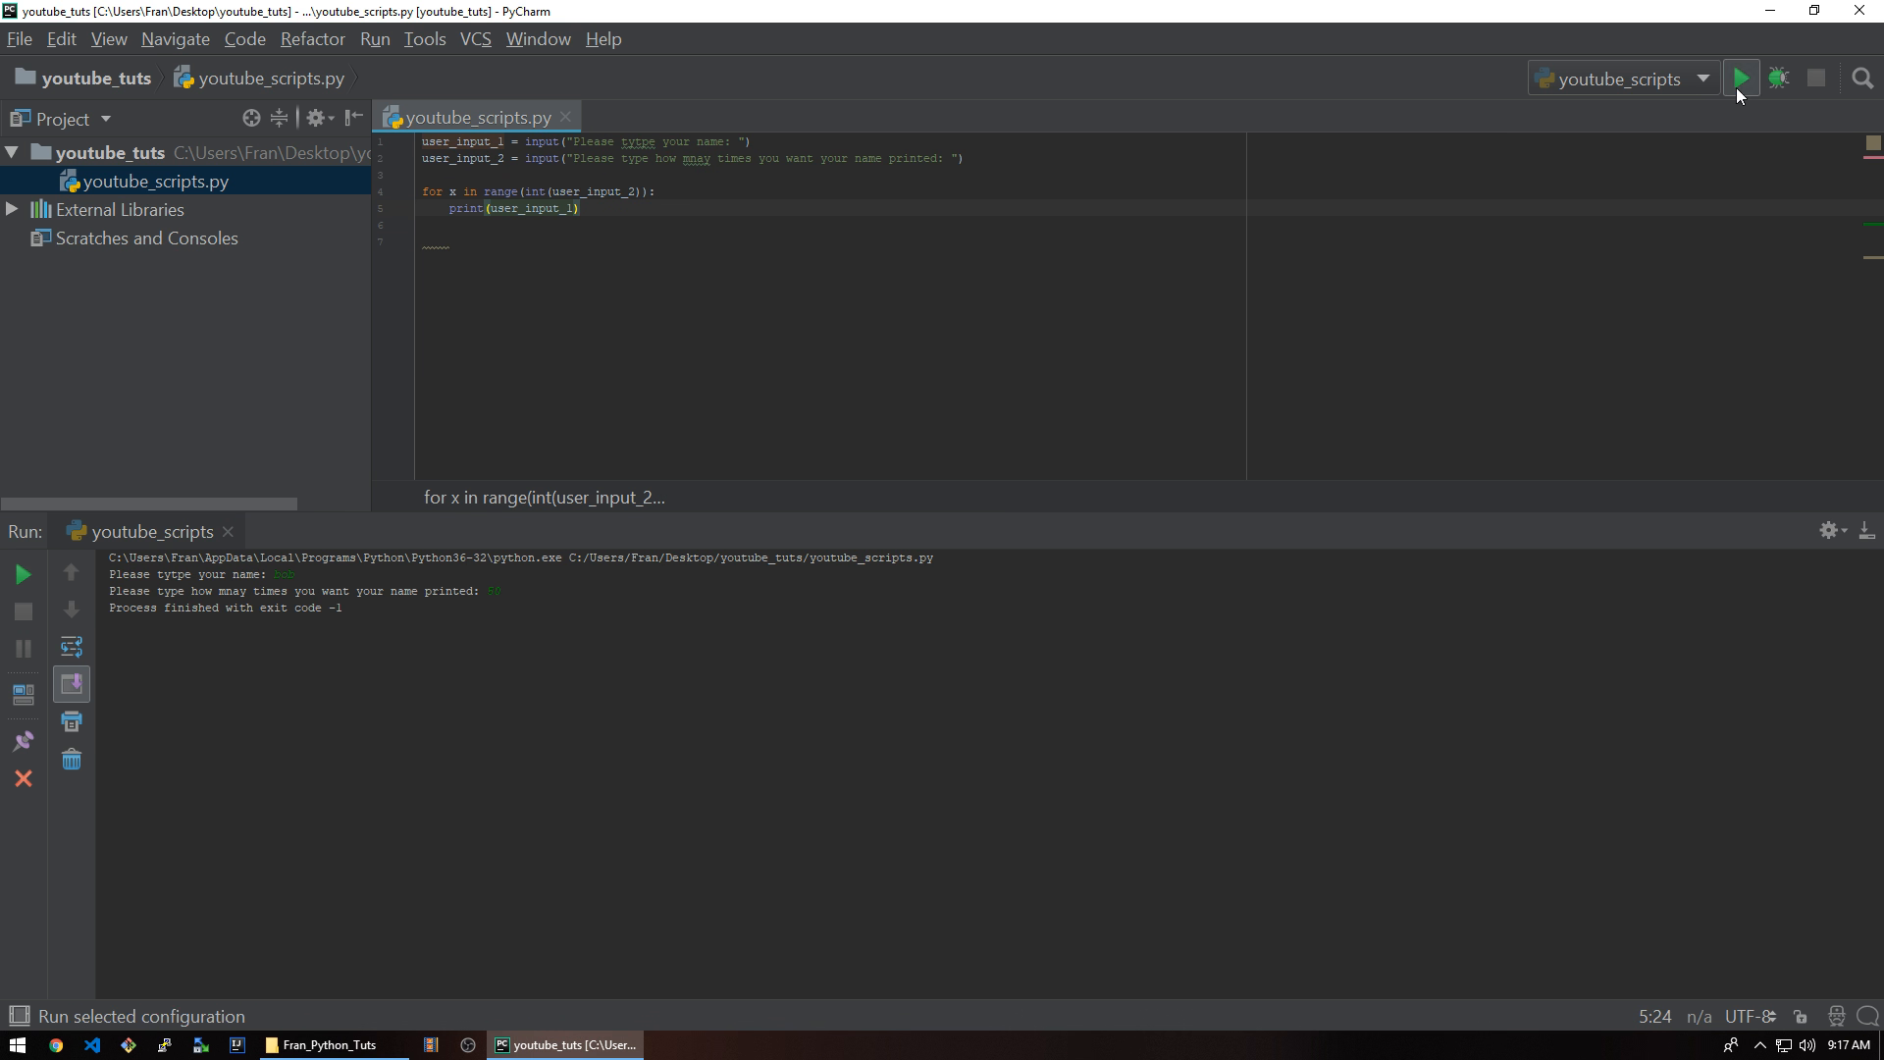
- Run the fixed script with count 50000, printing bob repeatedly to exit code 0
click(1739, 76)
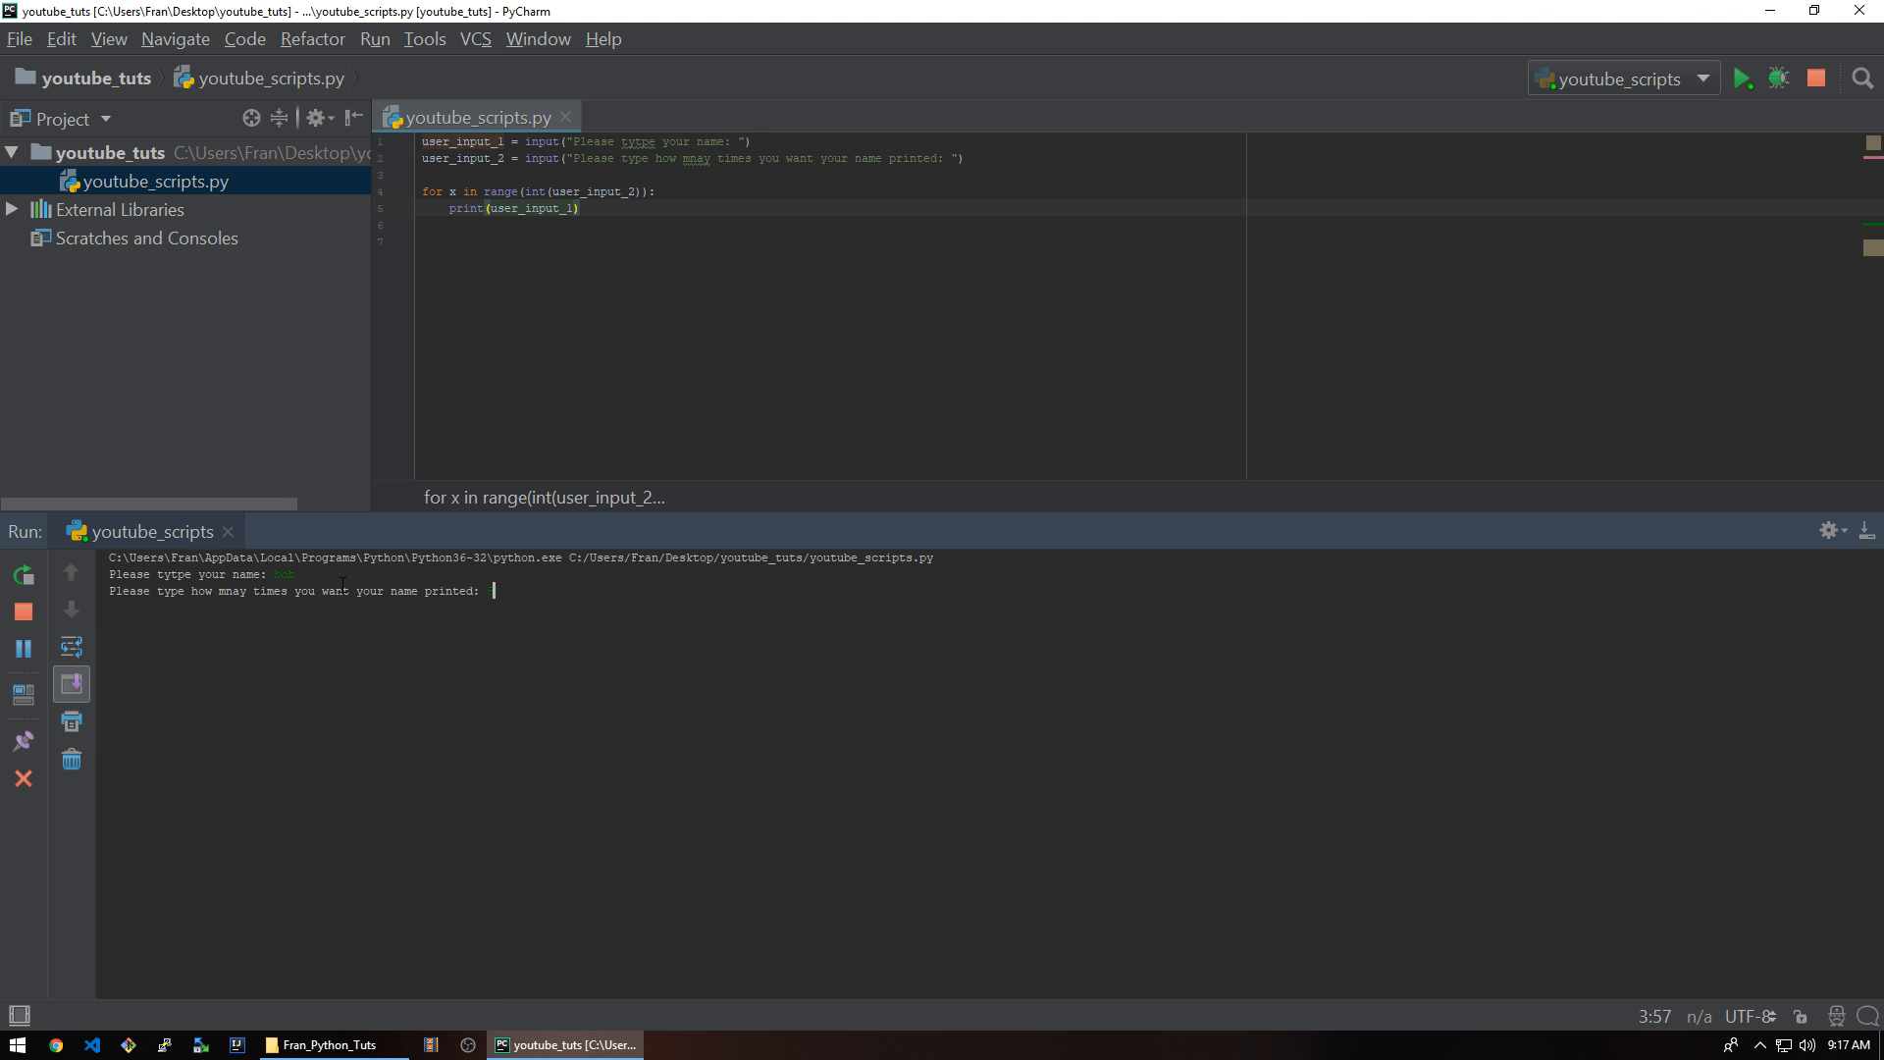
text(50000)
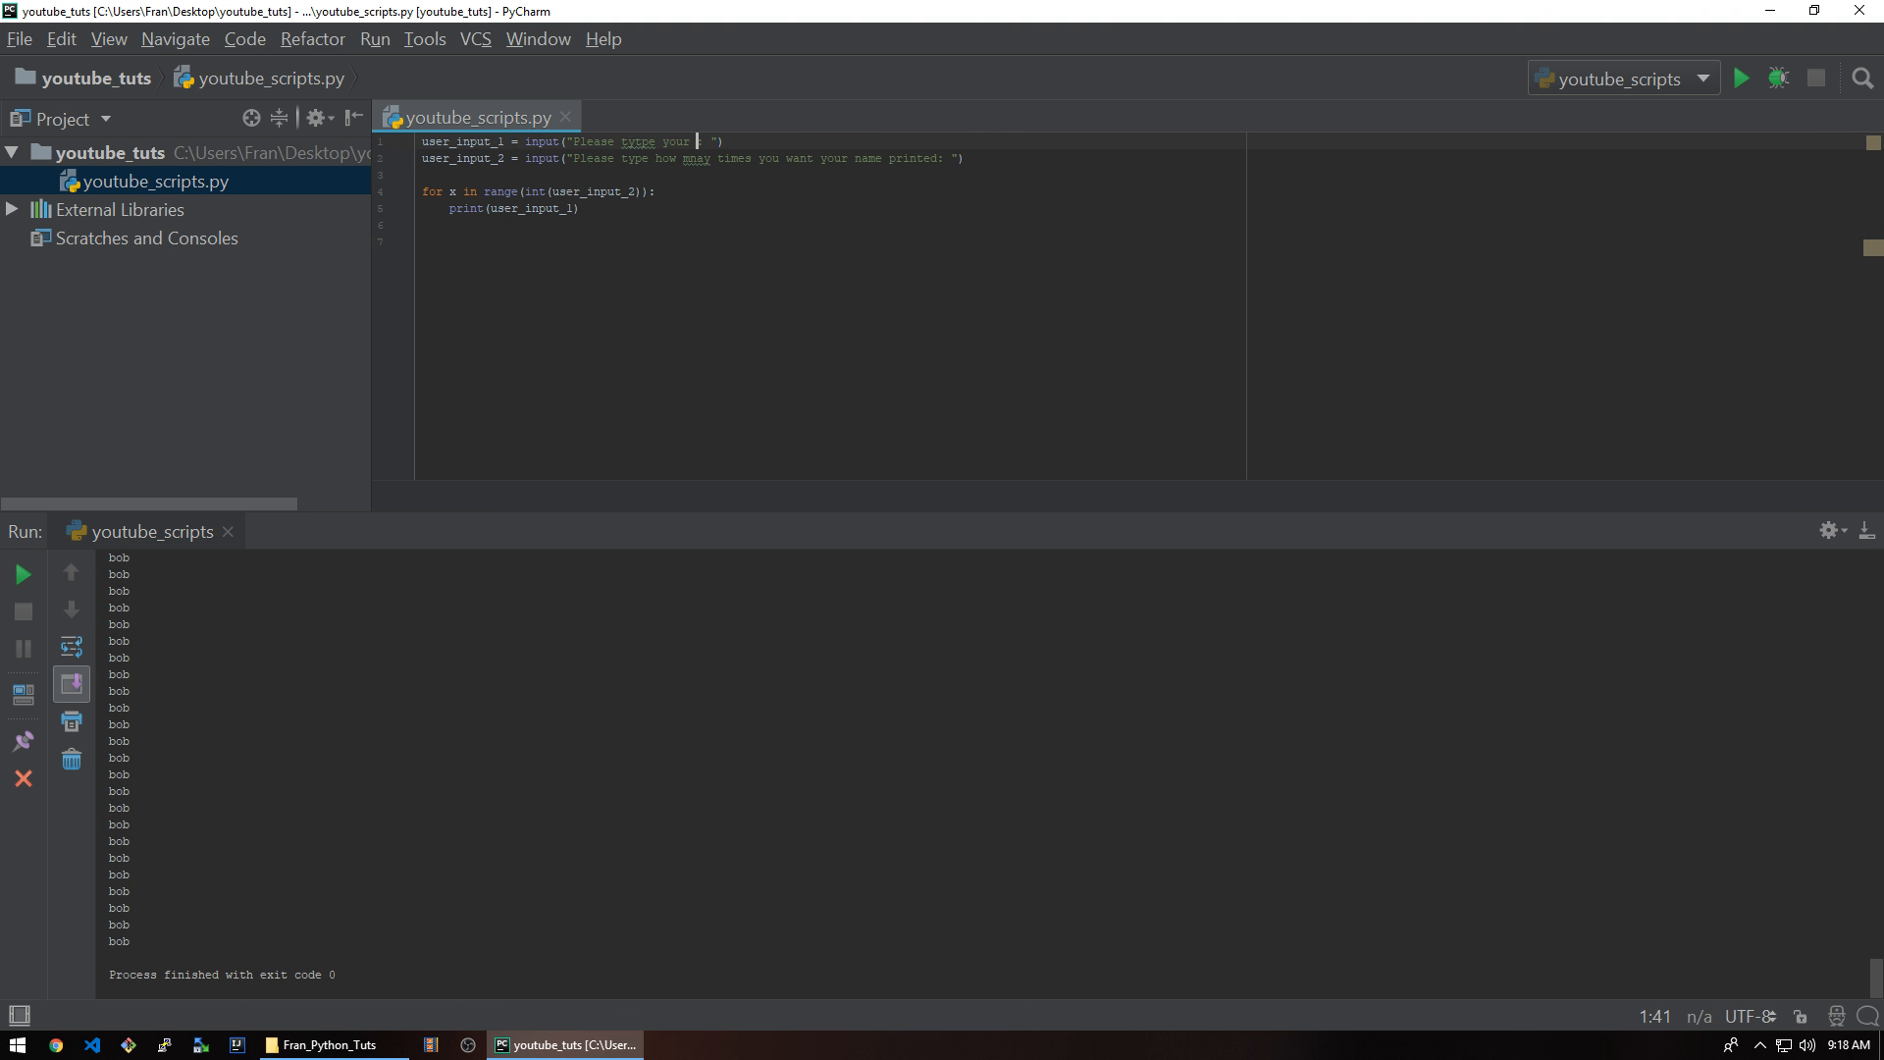
- Change the first prompt to ask for a folder, run with a pasted folder path, then clear the file
text(folder)
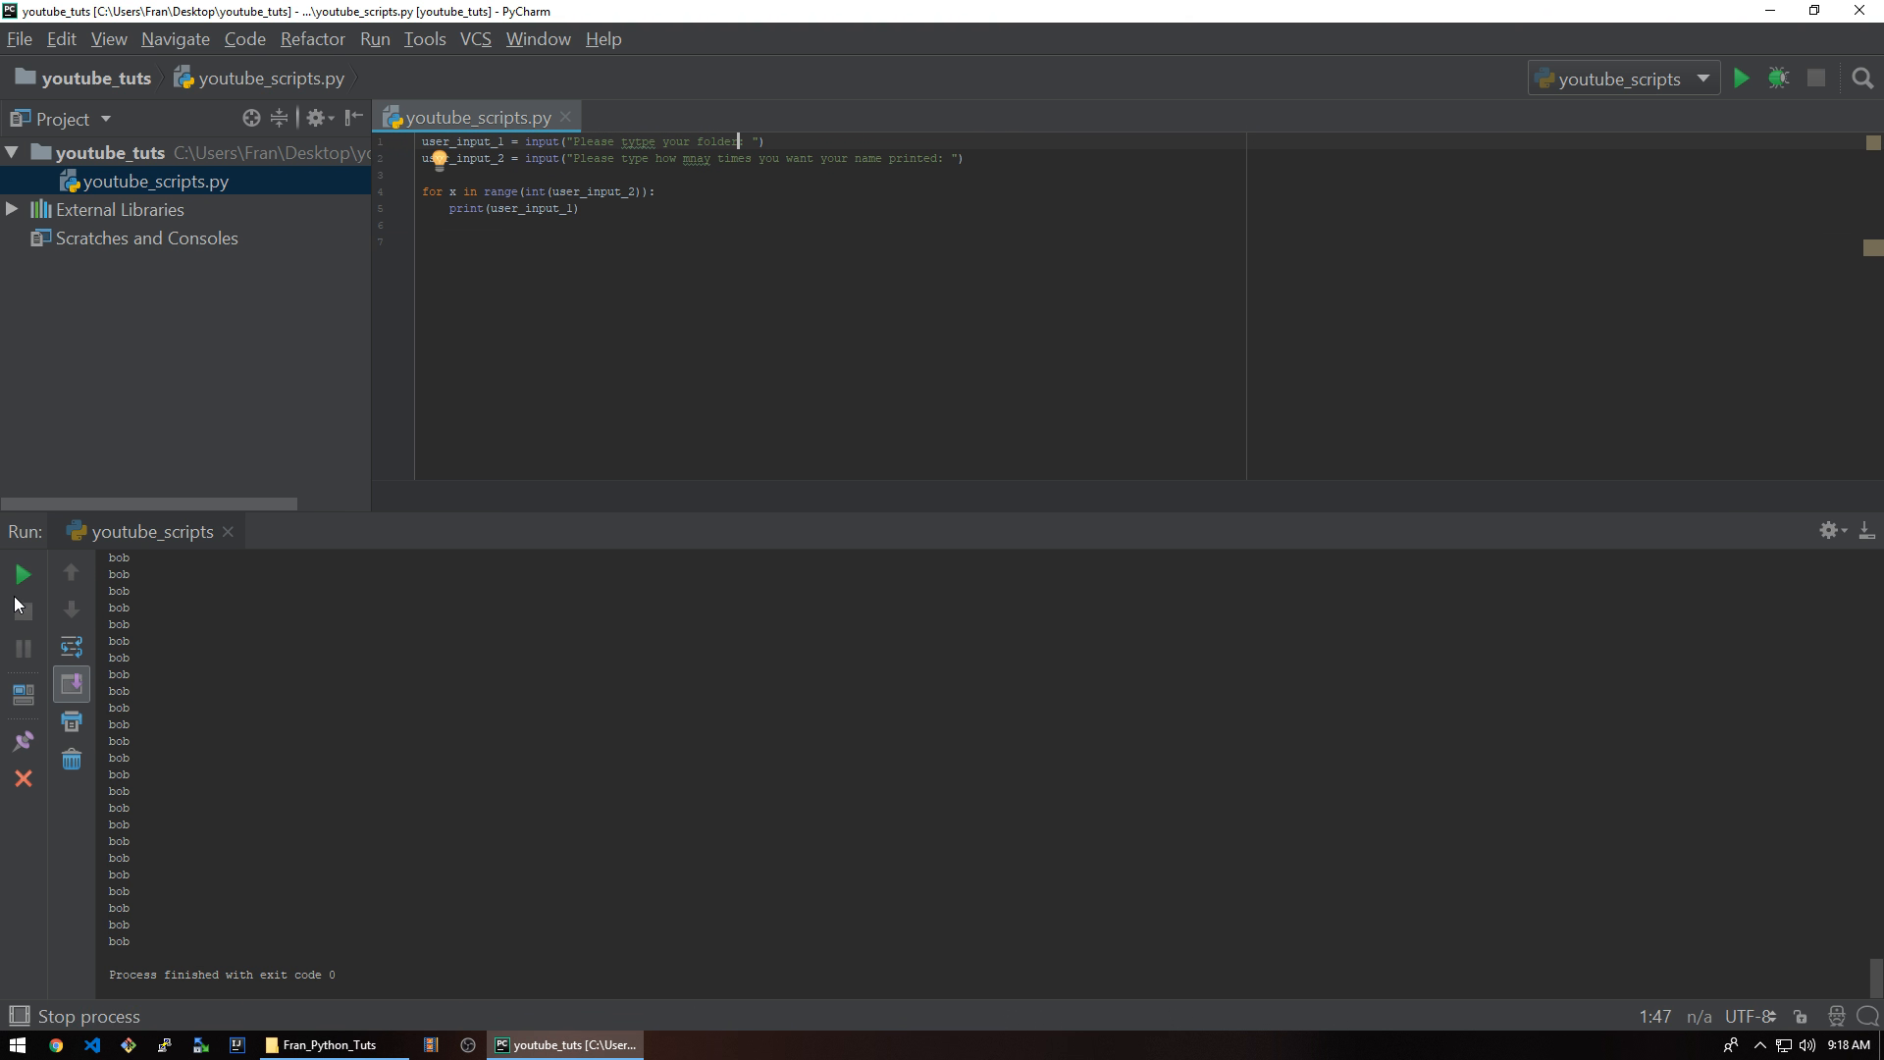
right_click(289, 583)
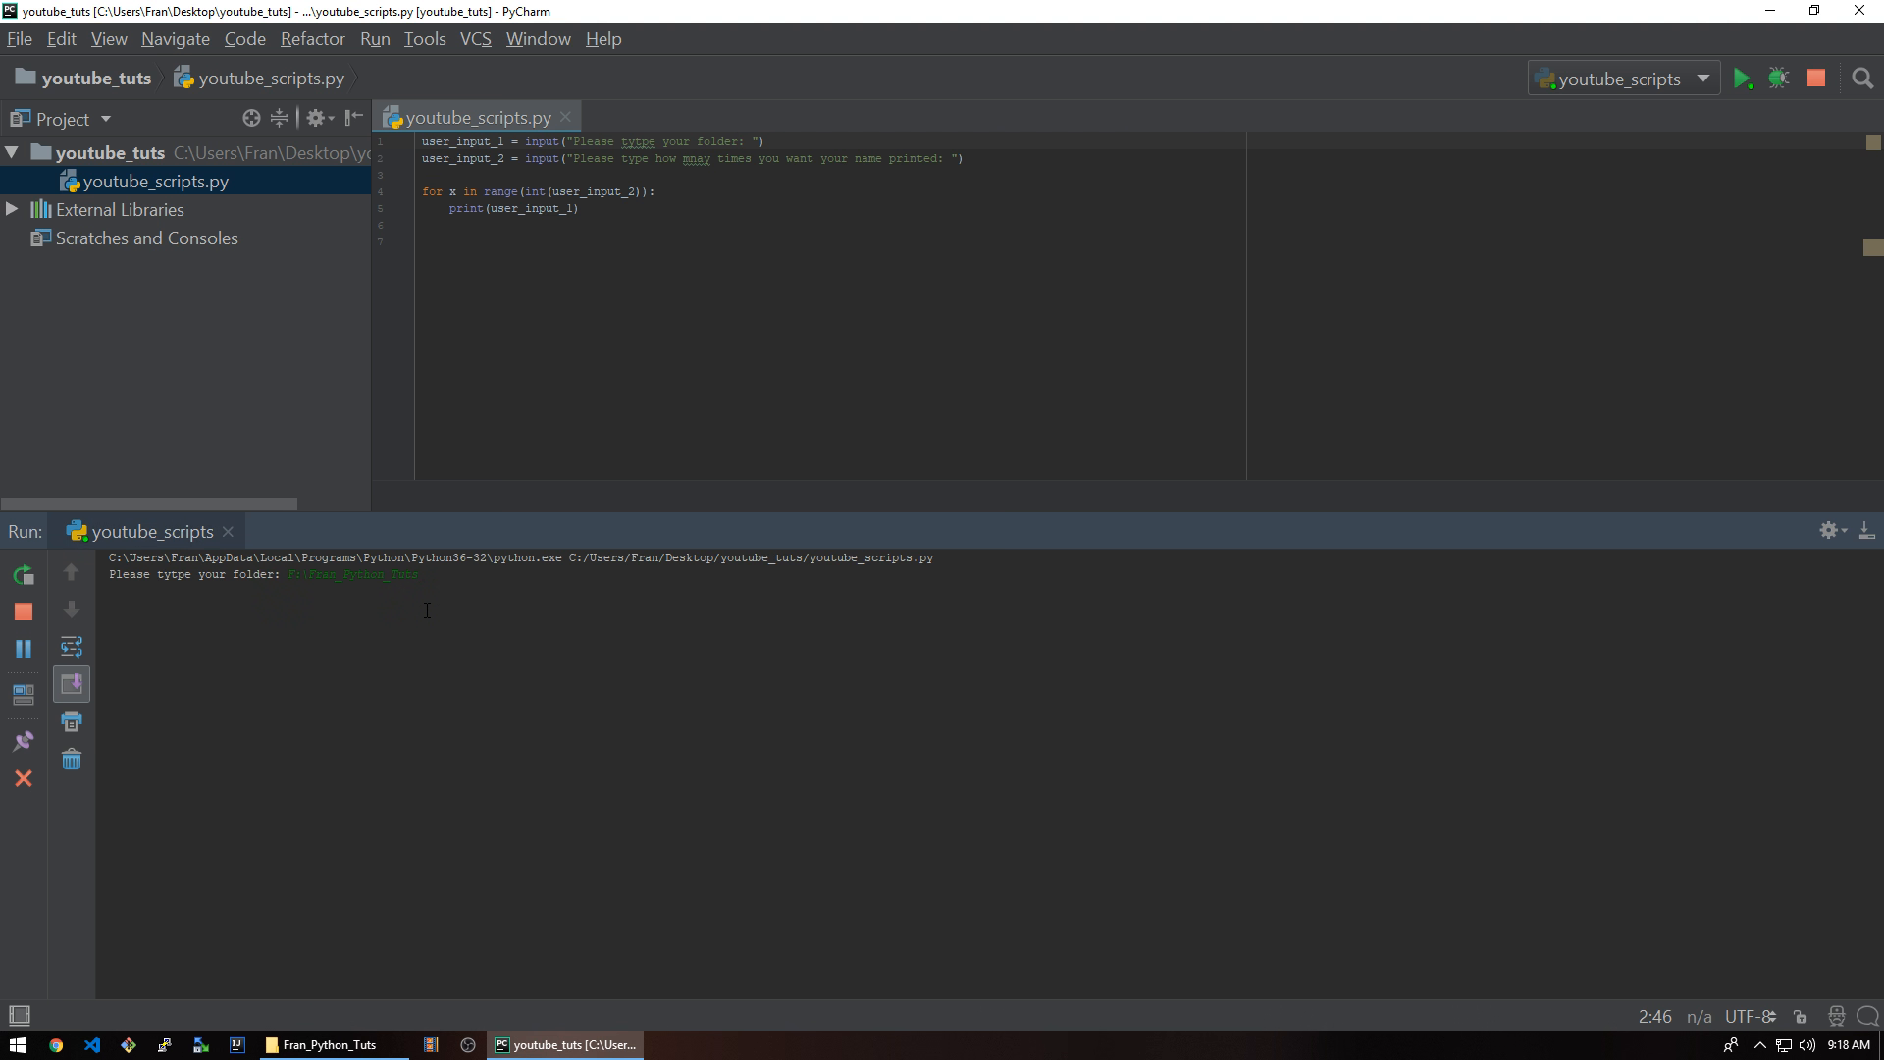
key(enter)
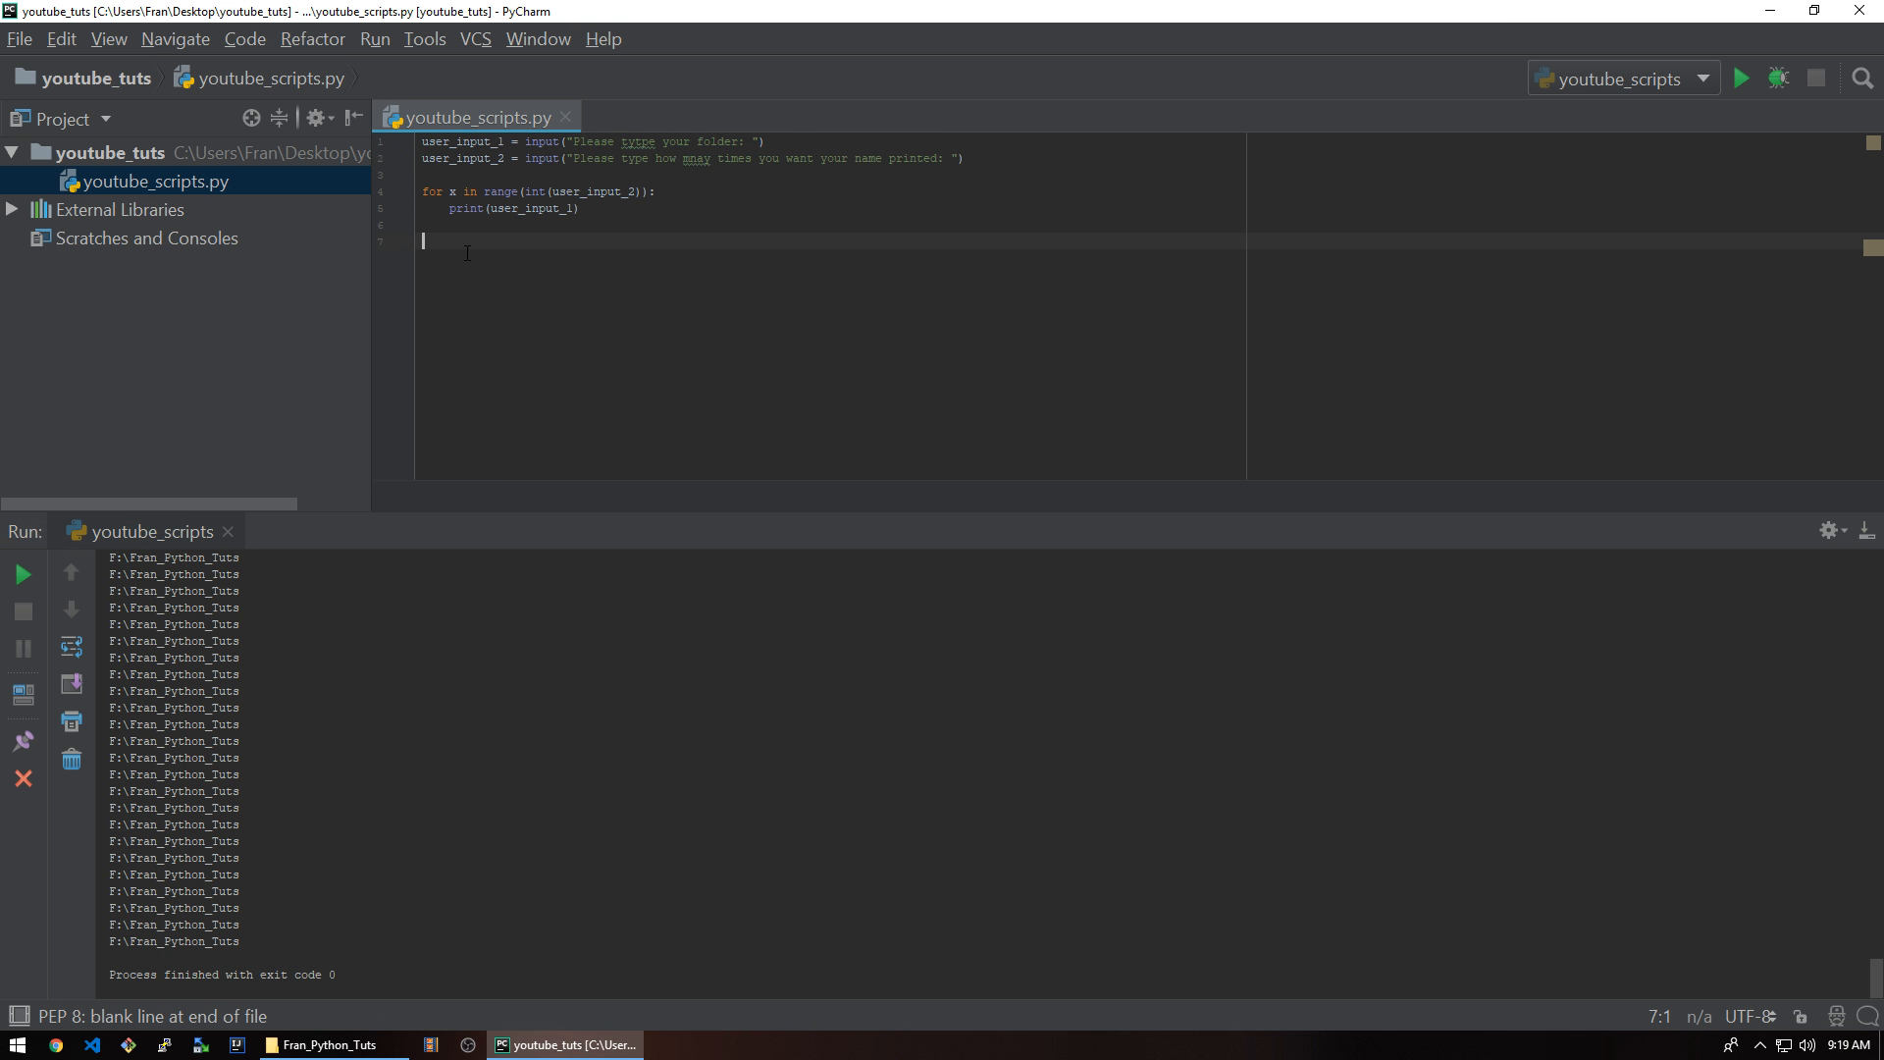
key(ctrl+a)
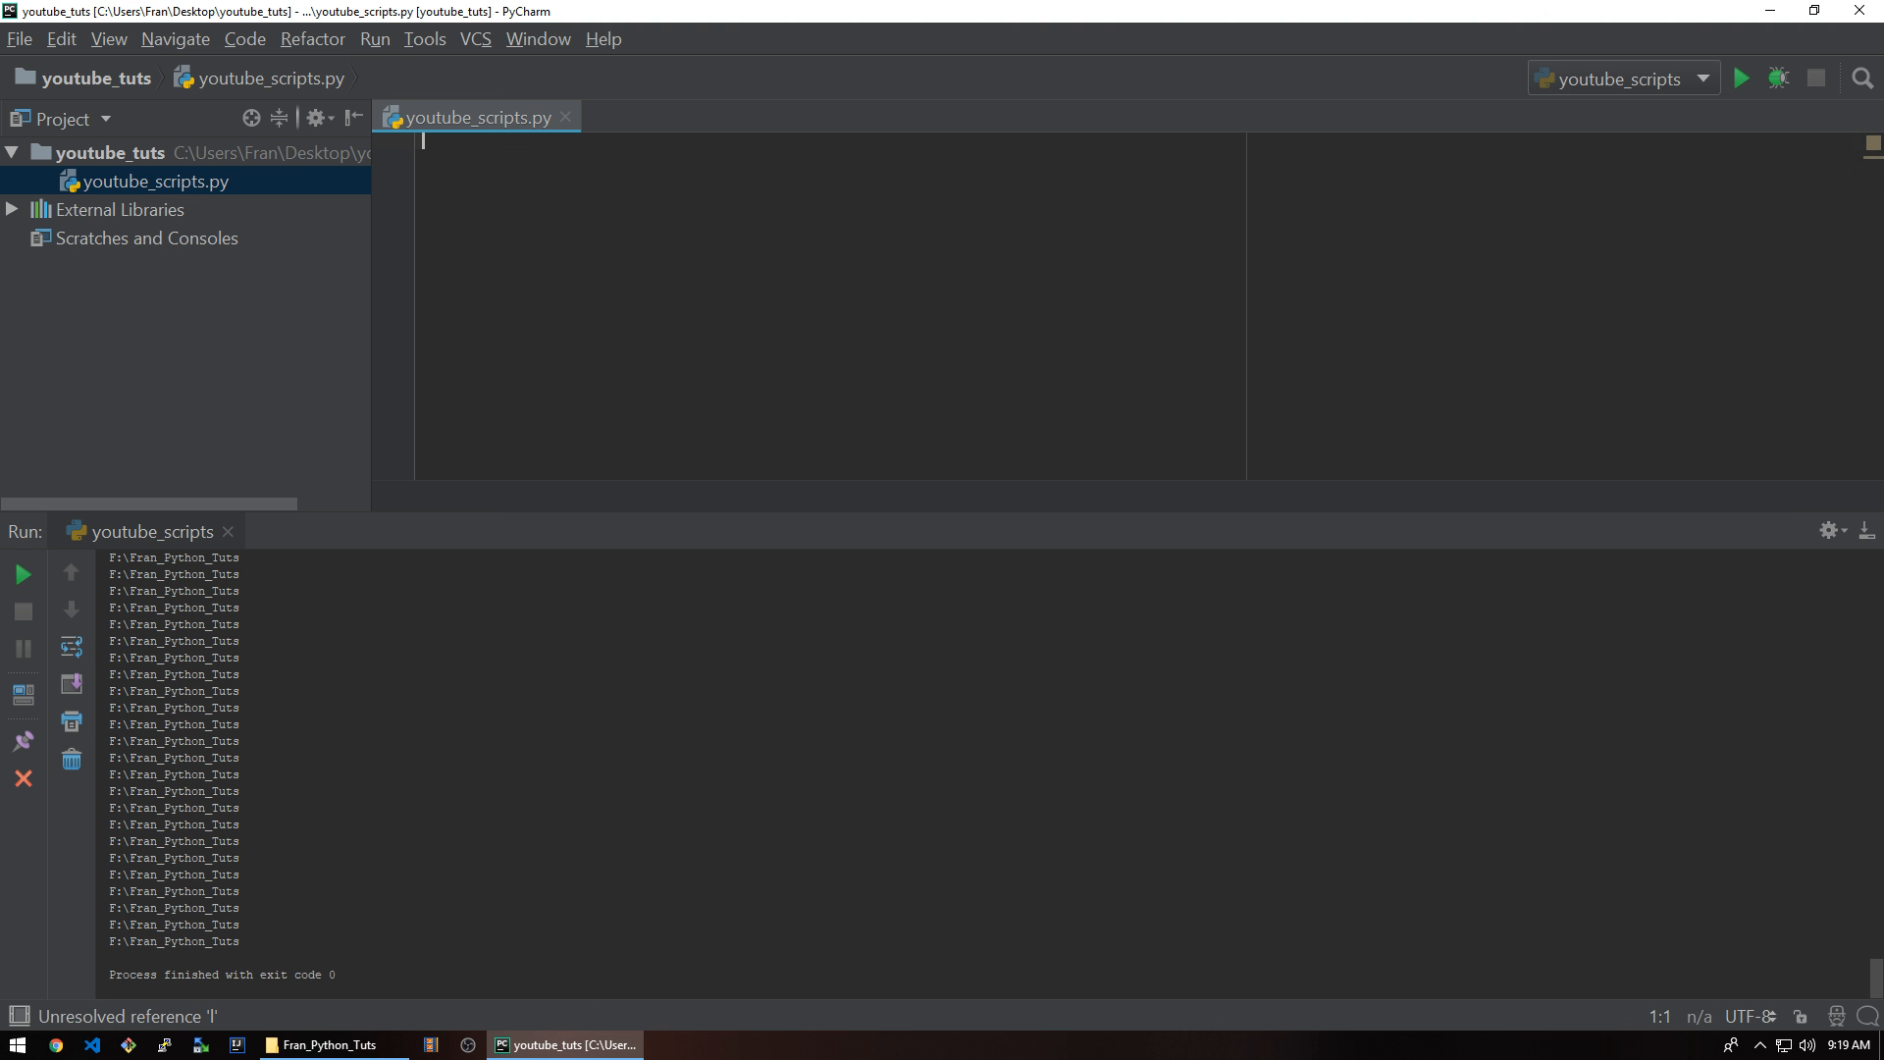
- Write fran_list = [50, 40, 30, 60] and print(len(fran_list))
text(fran_list = [)
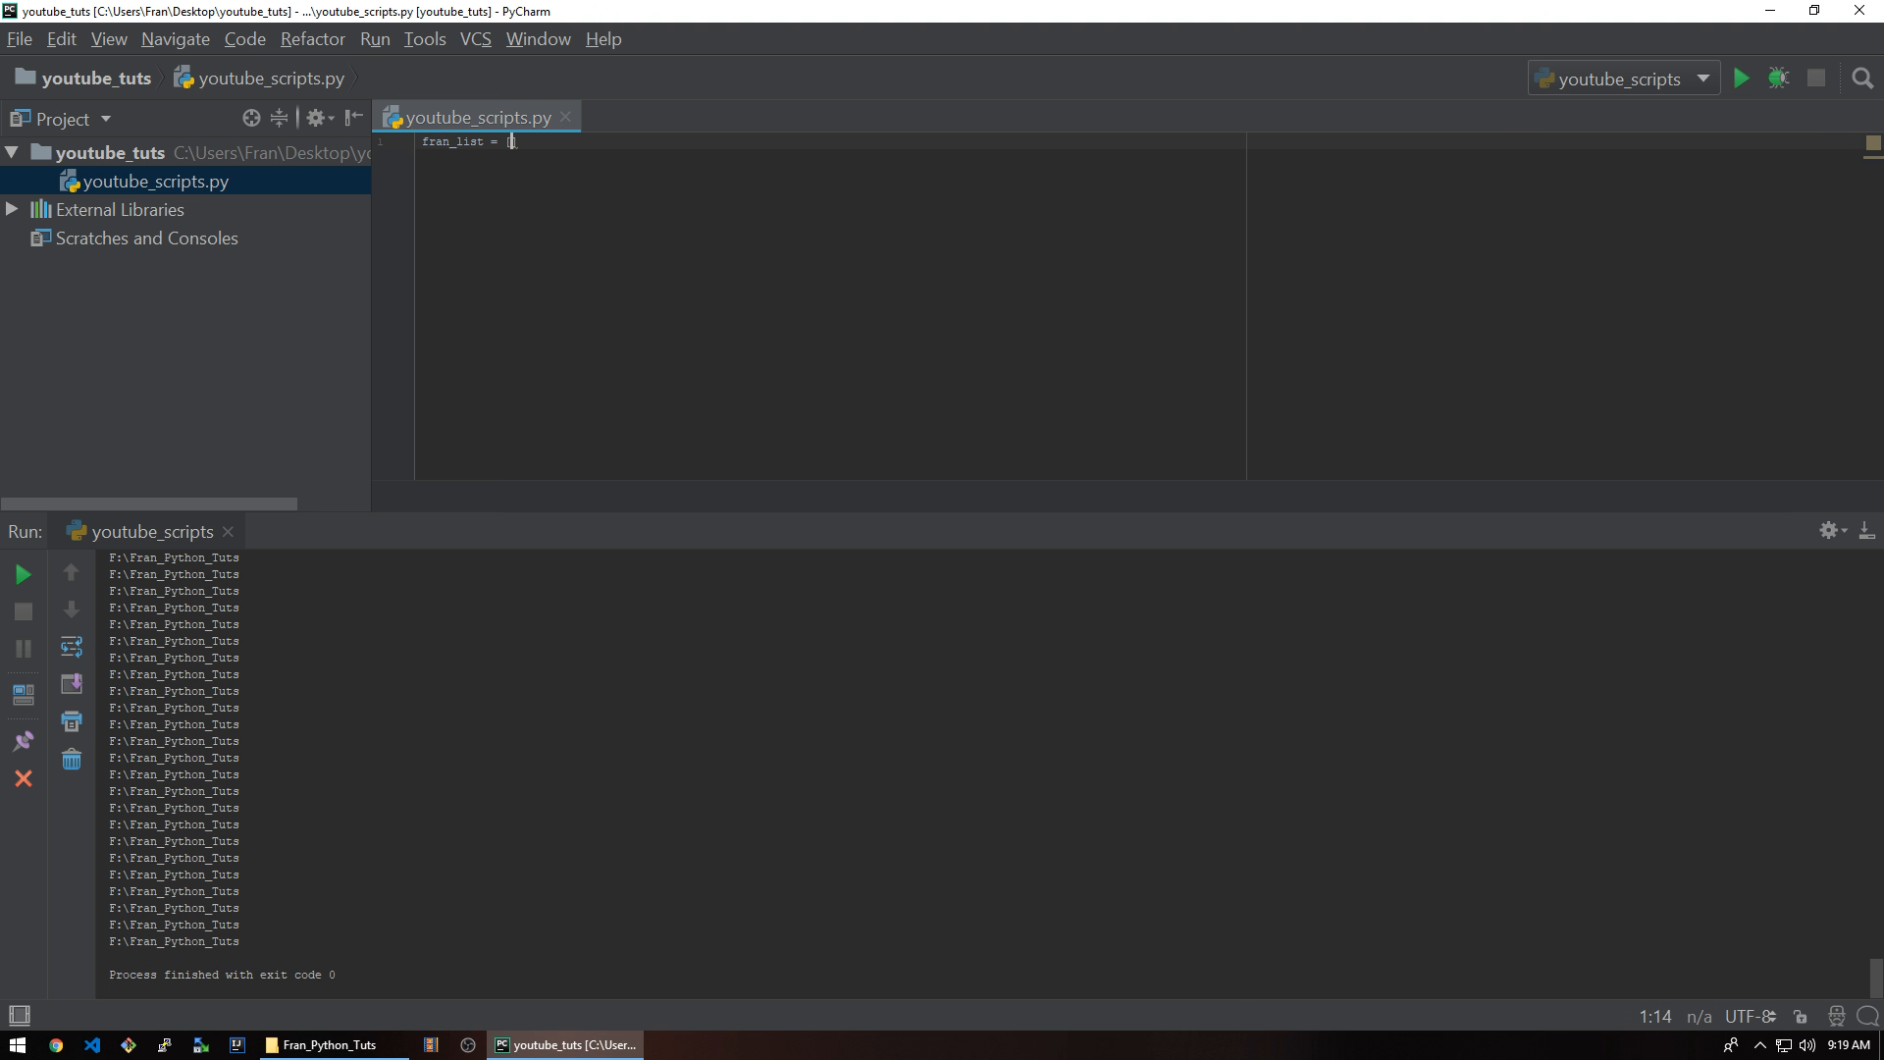
text([50, 40, 30,)
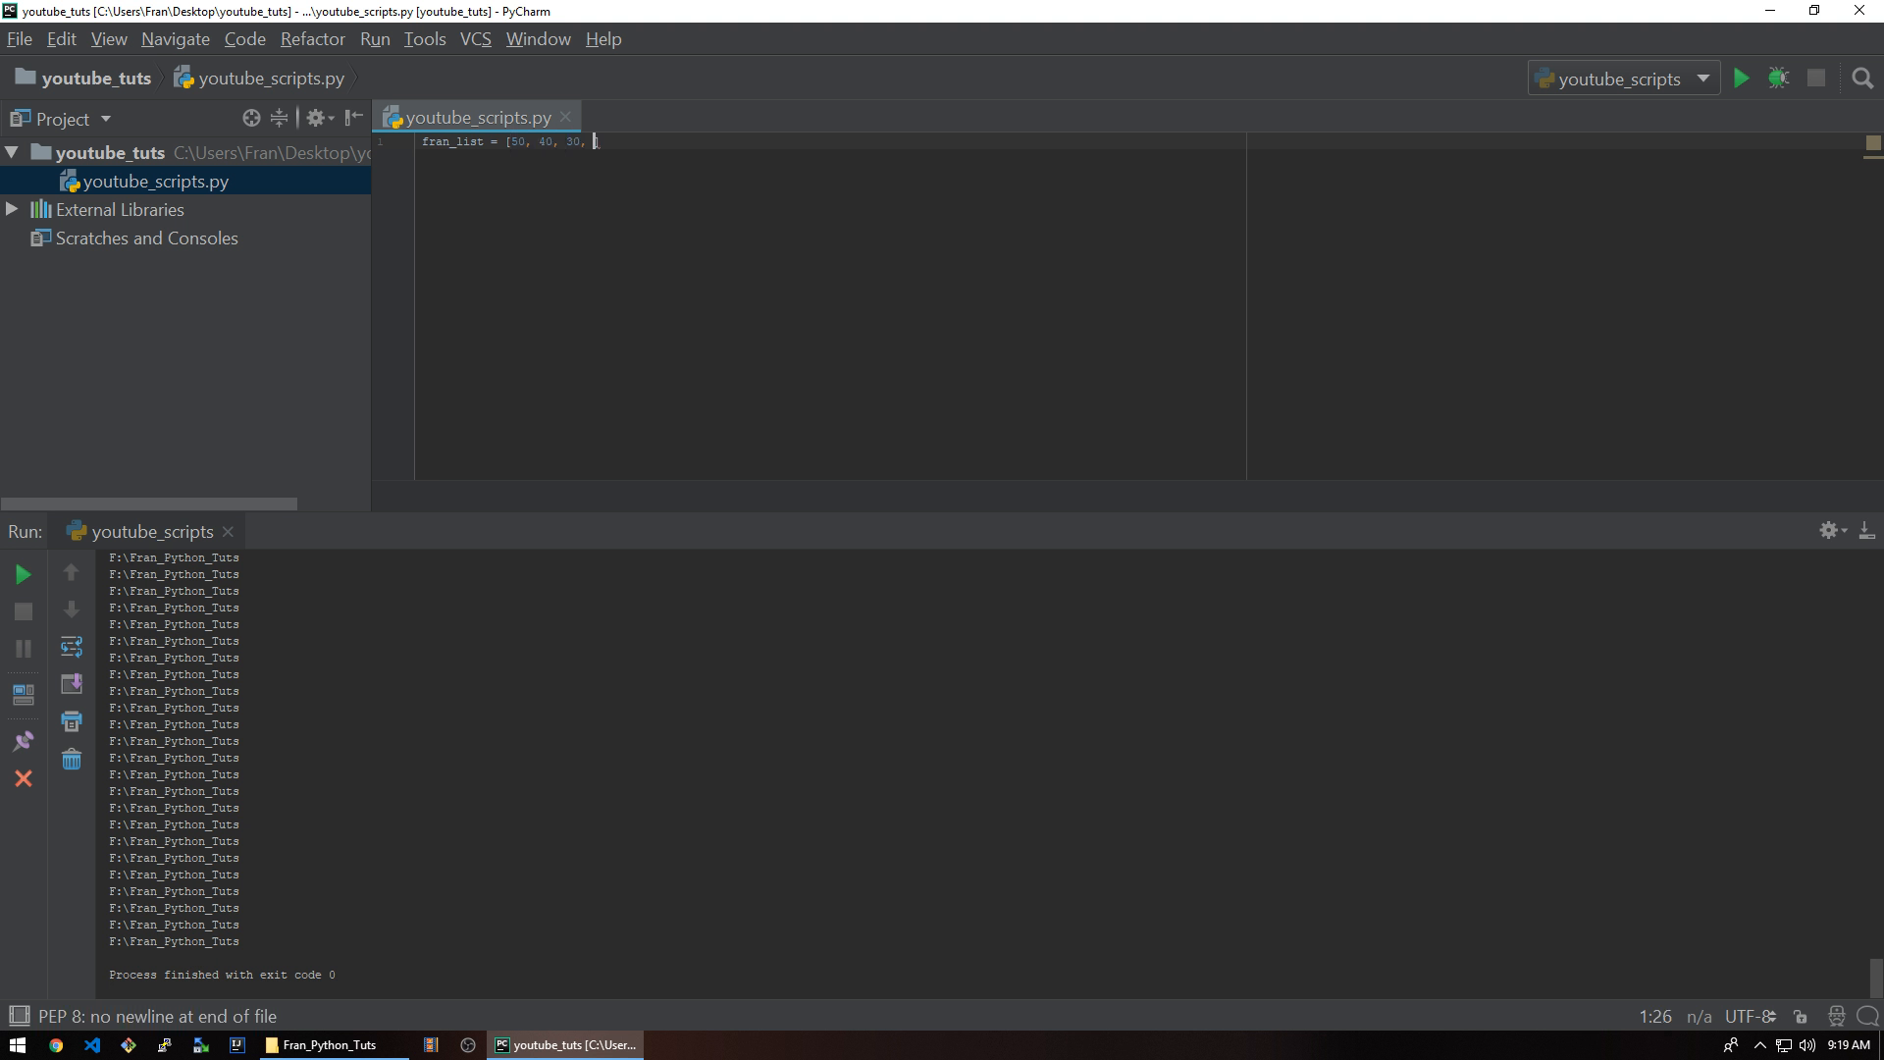
text(60])
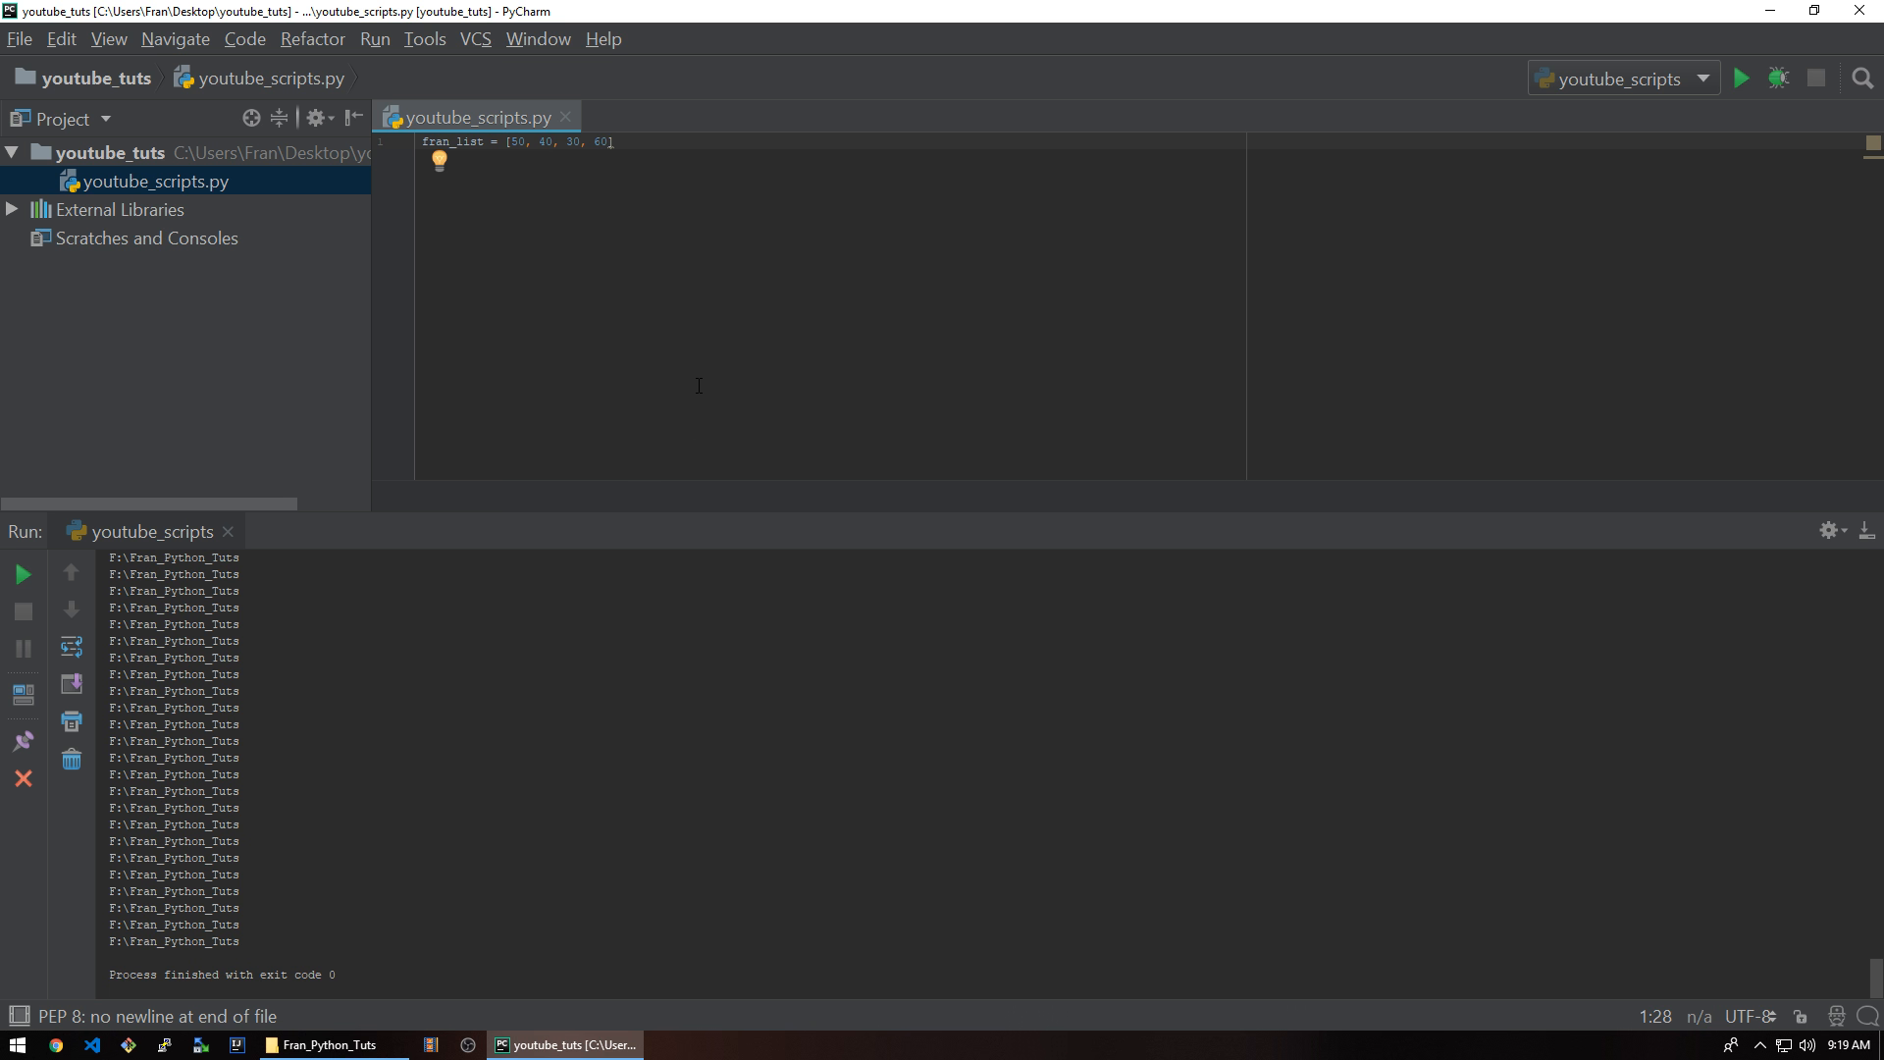
key(enter)
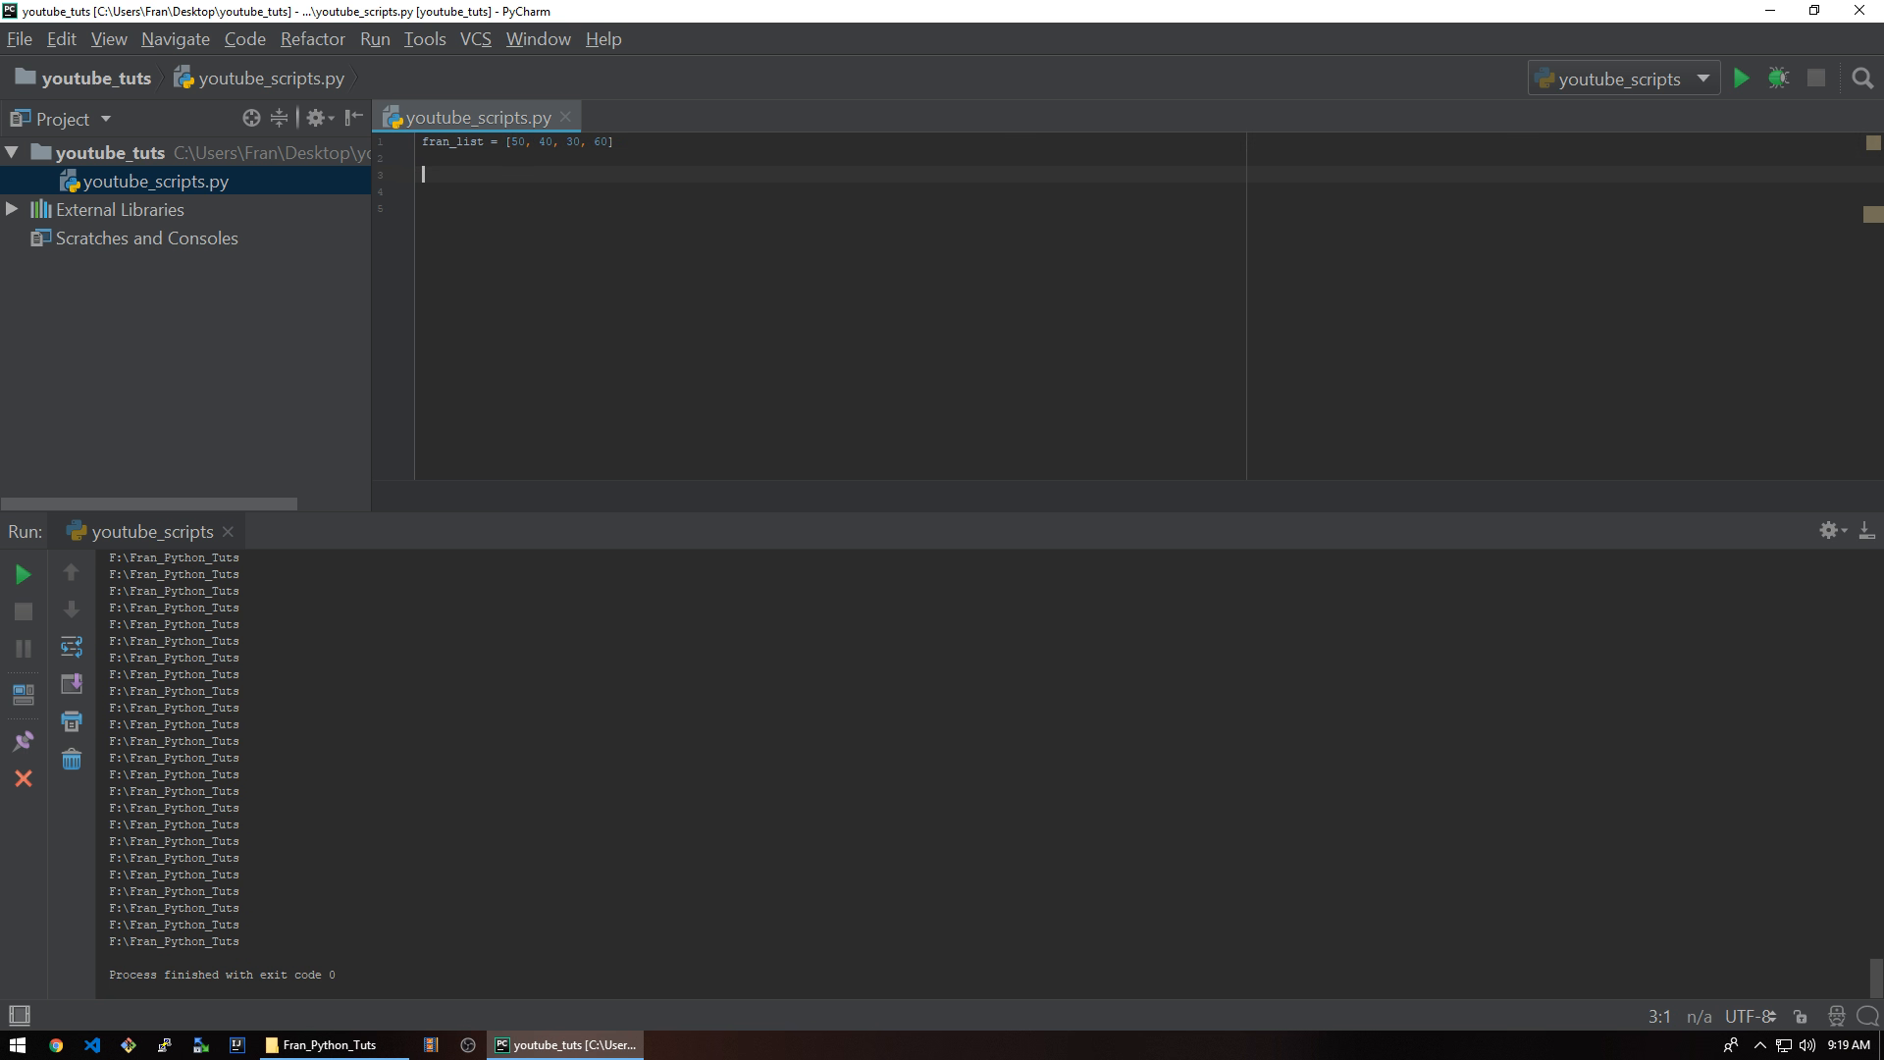
text(print(len)
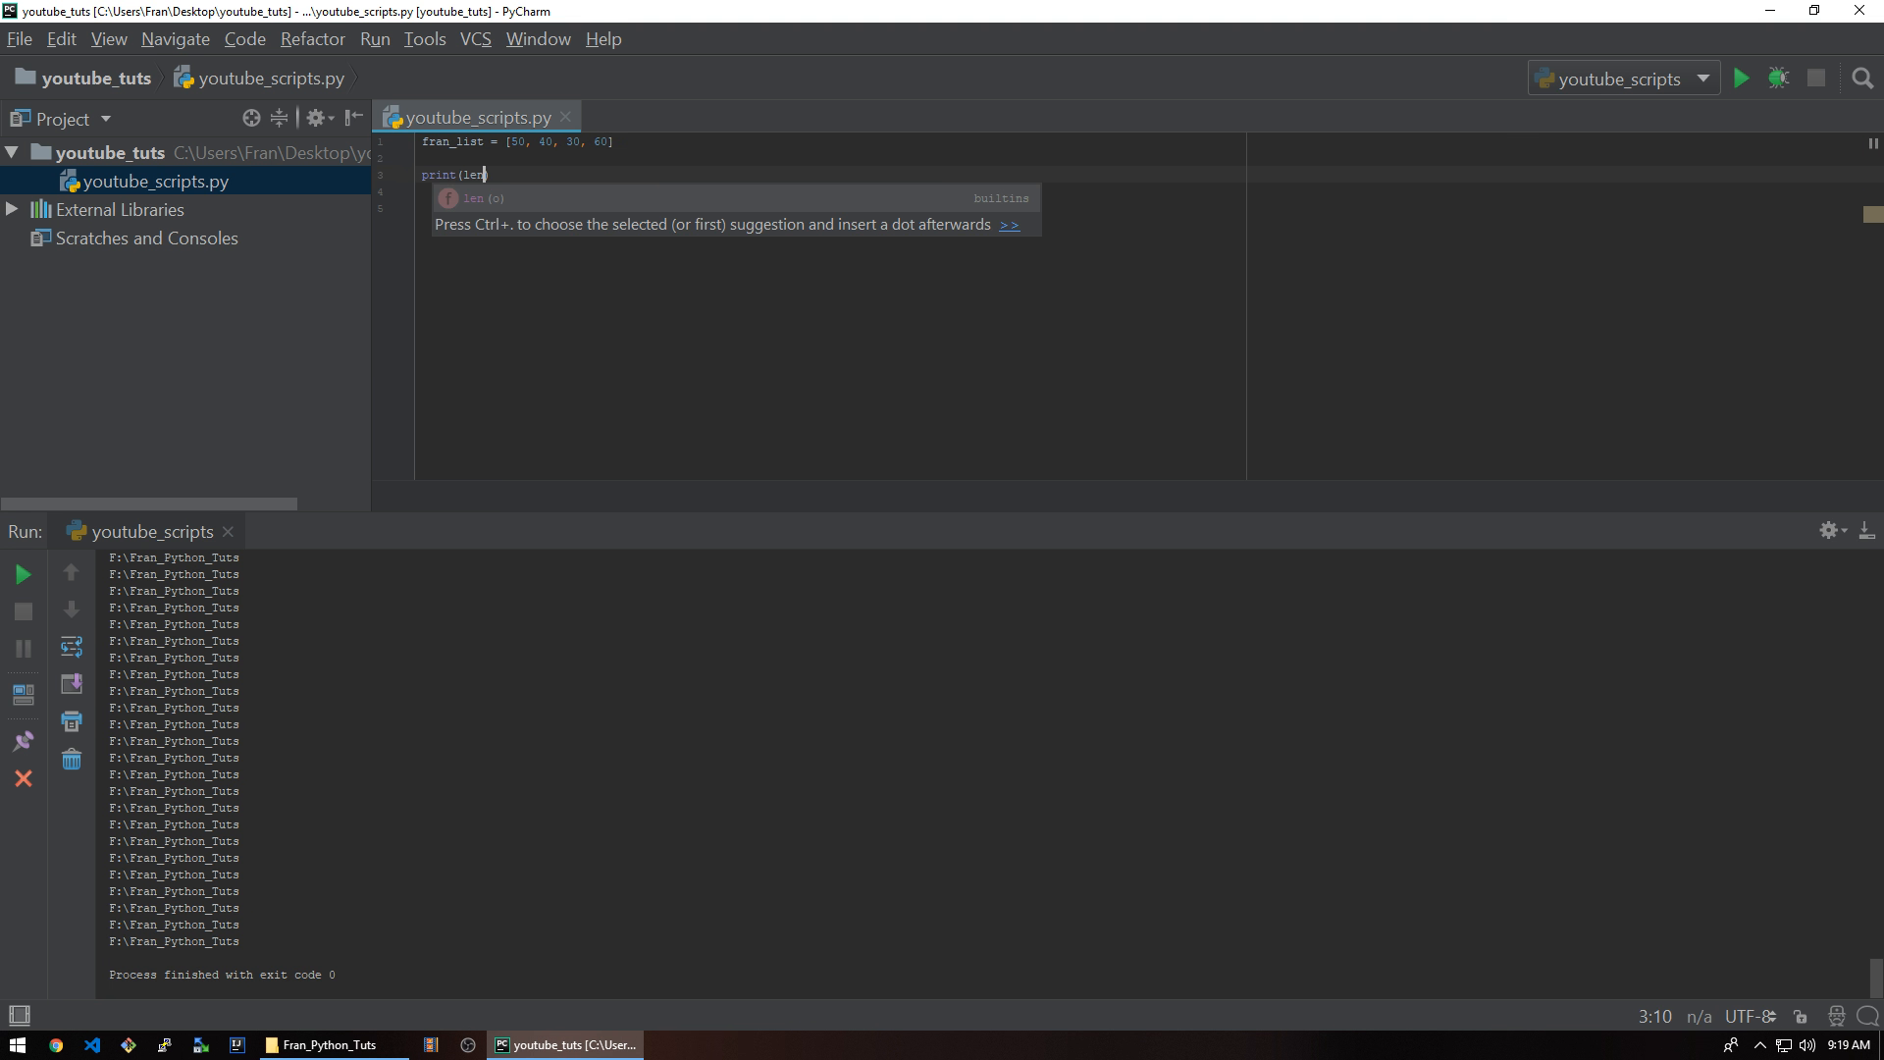
text((fran_list)
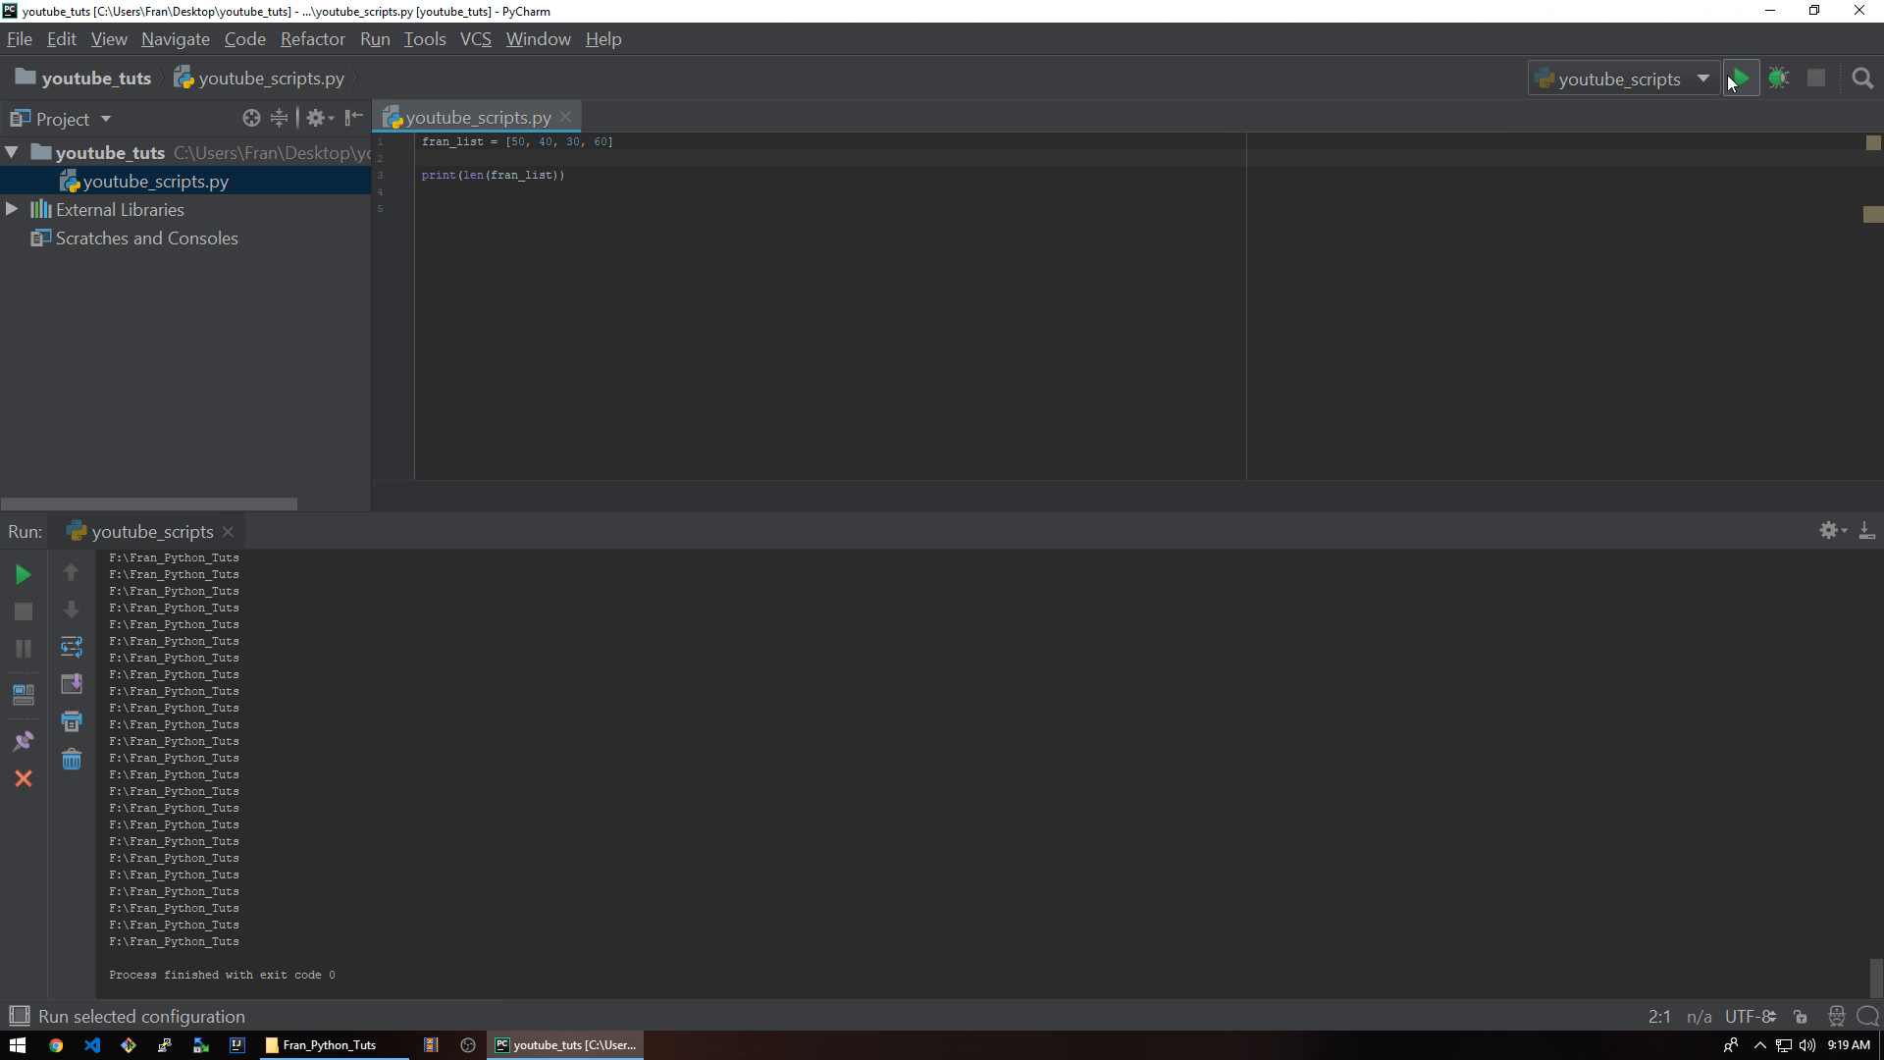
- Run to print 4, then start adding a fifth value 50 to the list
click(1739, 77)
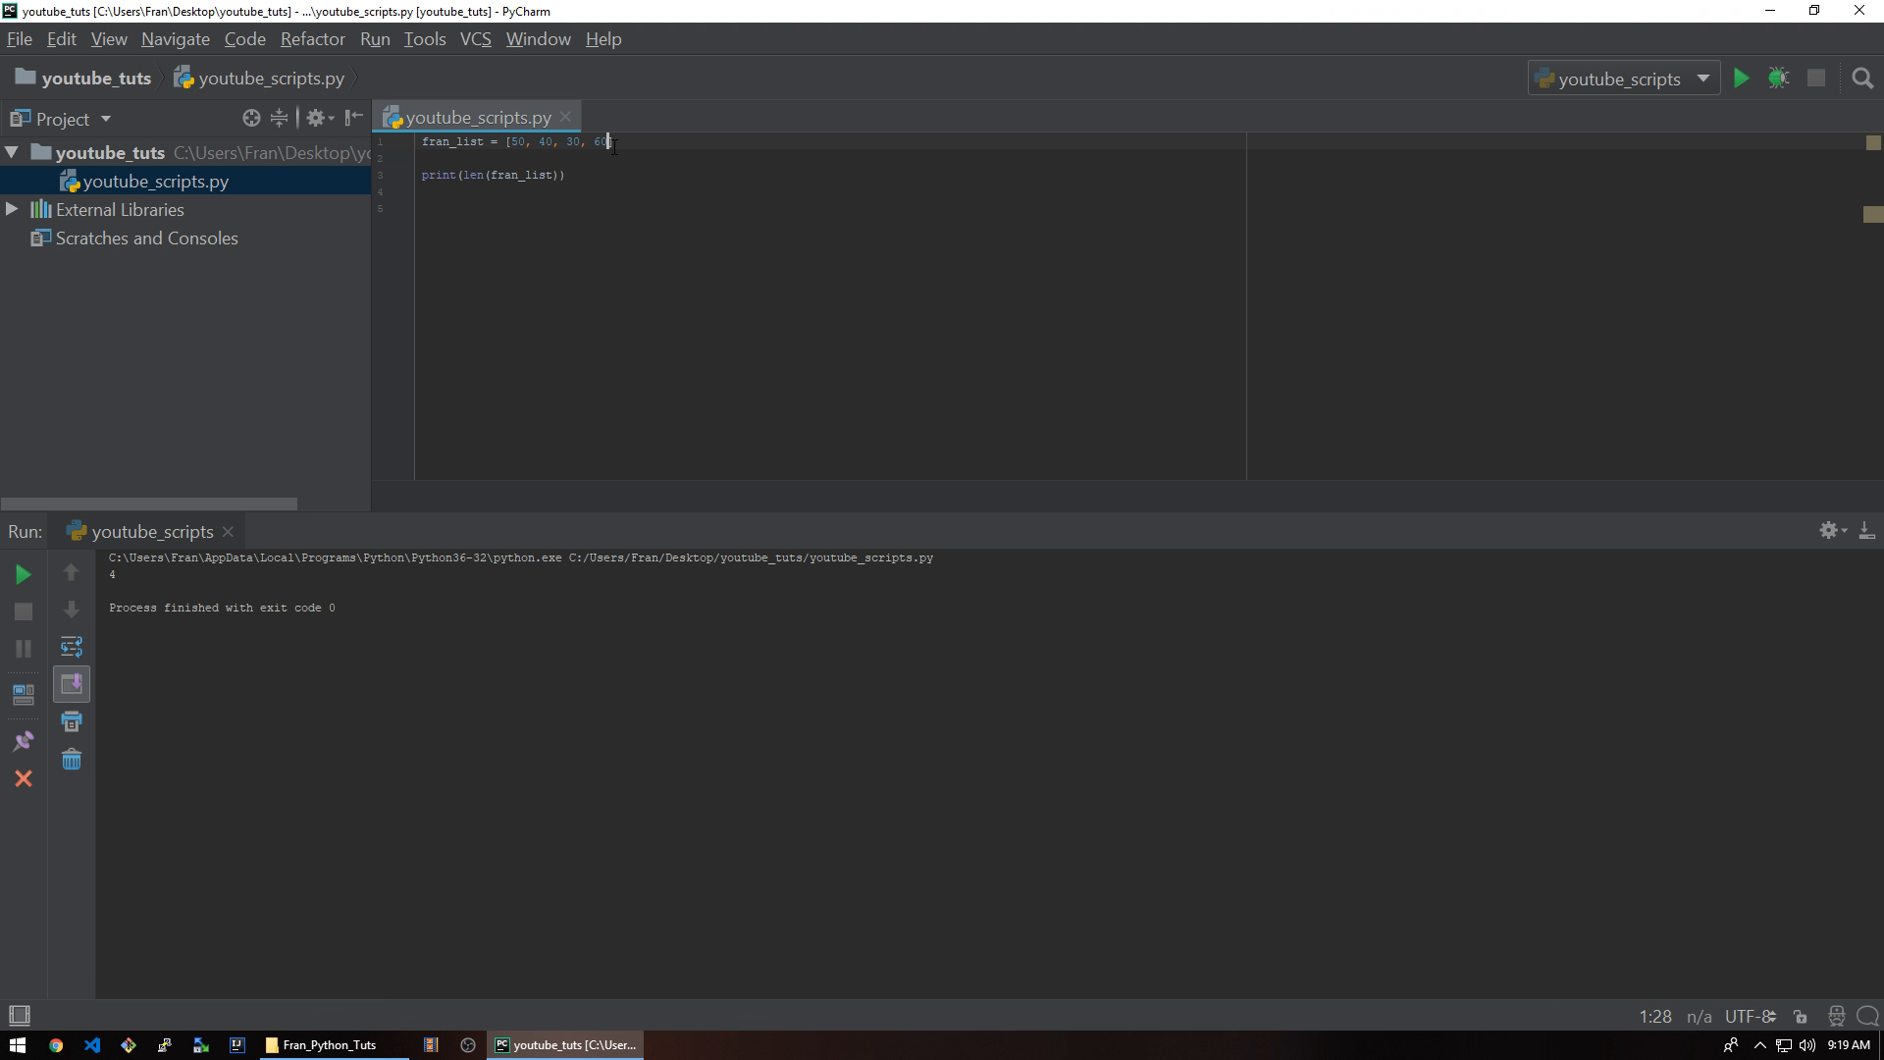
text(,50)
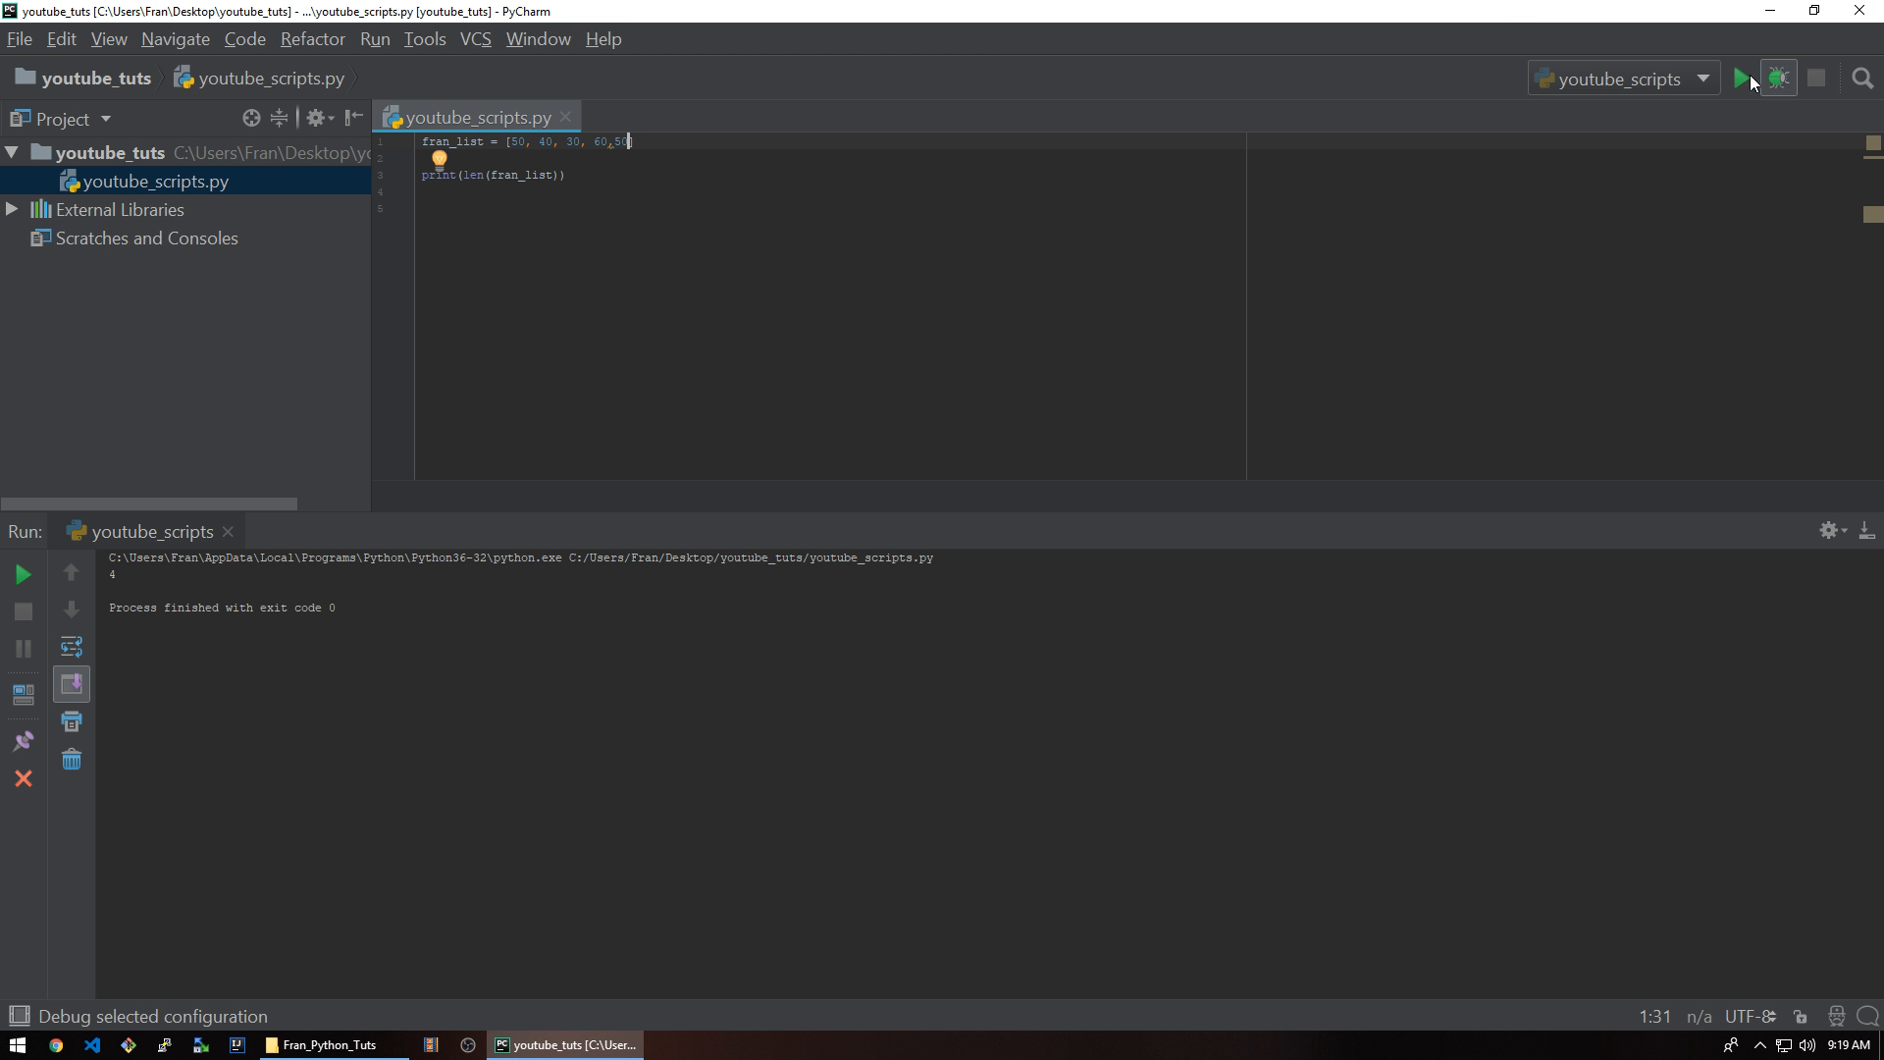